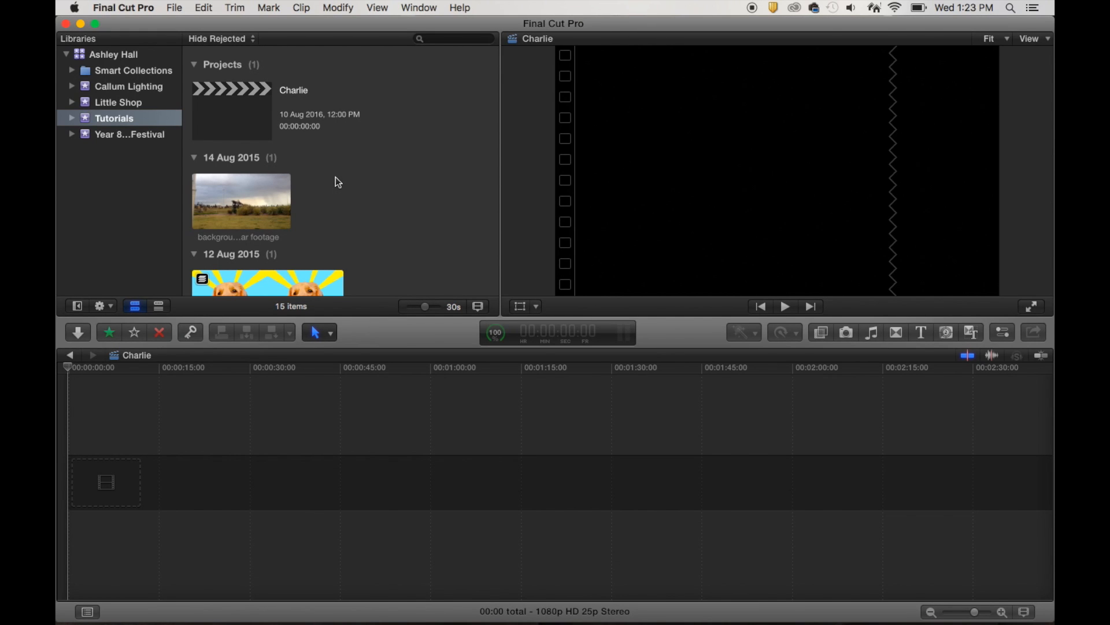
pyautogui.moveTo(244, 76)
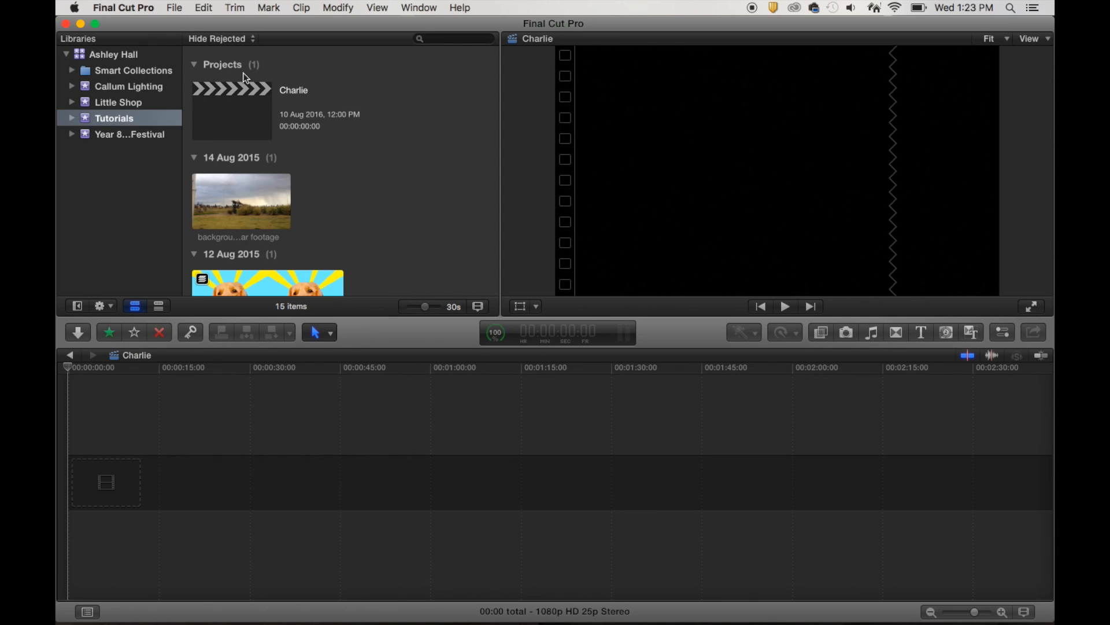
pyautogui.moveTo(337, 209)
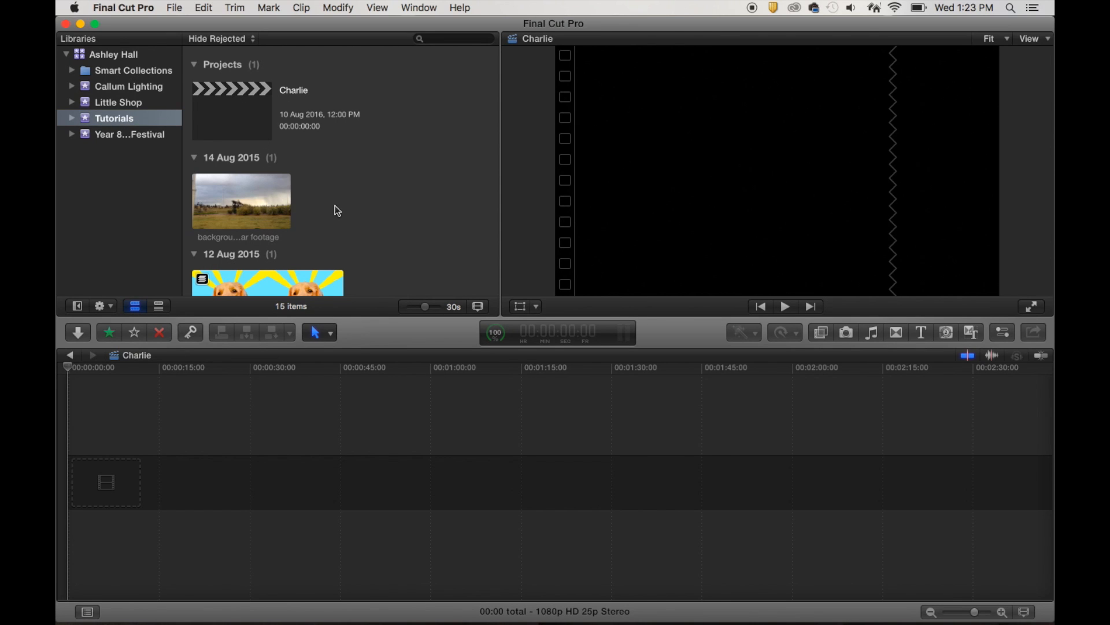
# Step: Scroll the Browser down past Projects to the 9 Aug 2015 clips including MVI_0003
pyautogui.scroll(-3)
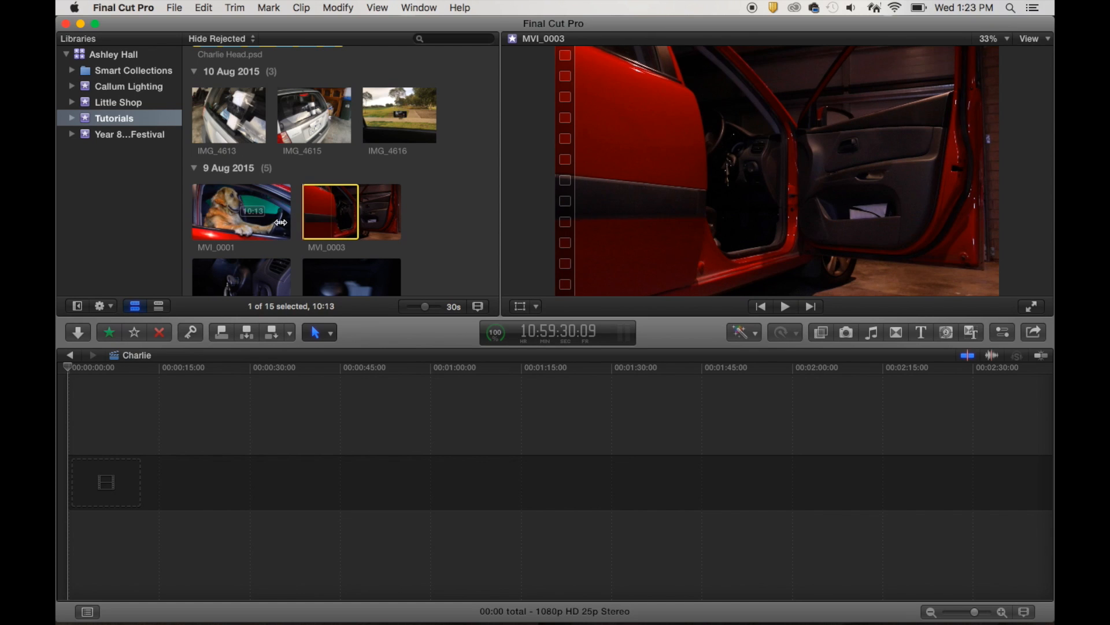
pyautogui.moveTo(350, 210)
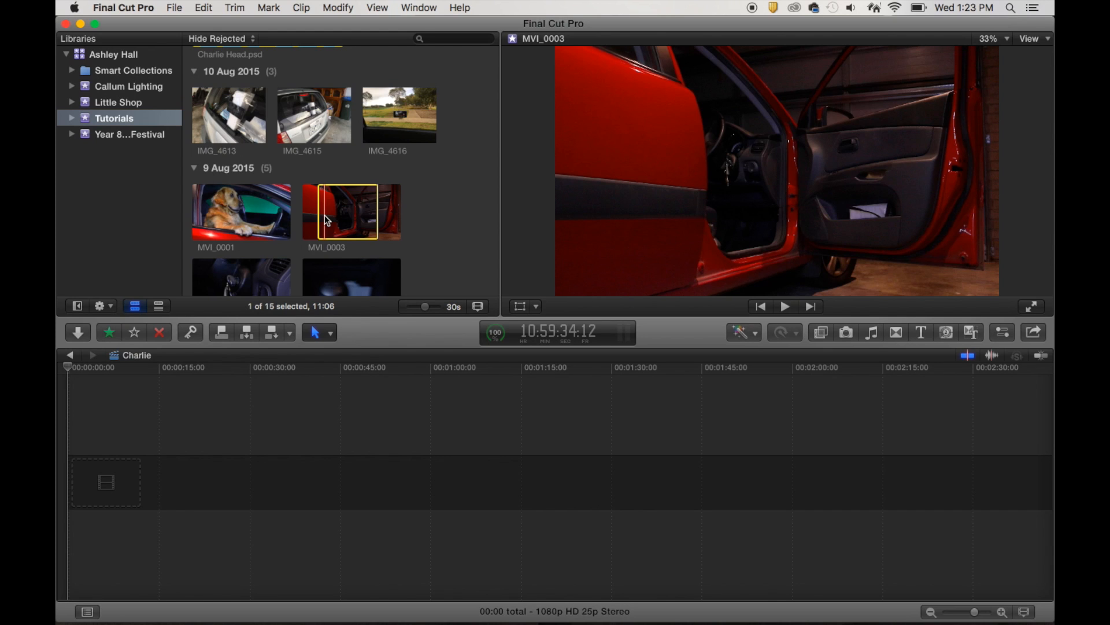
# Step: Play and pause MVI_0003 to find where the dog jumps in, then mark a range start there (about 08:23)
pyautogui.click(784, 305)
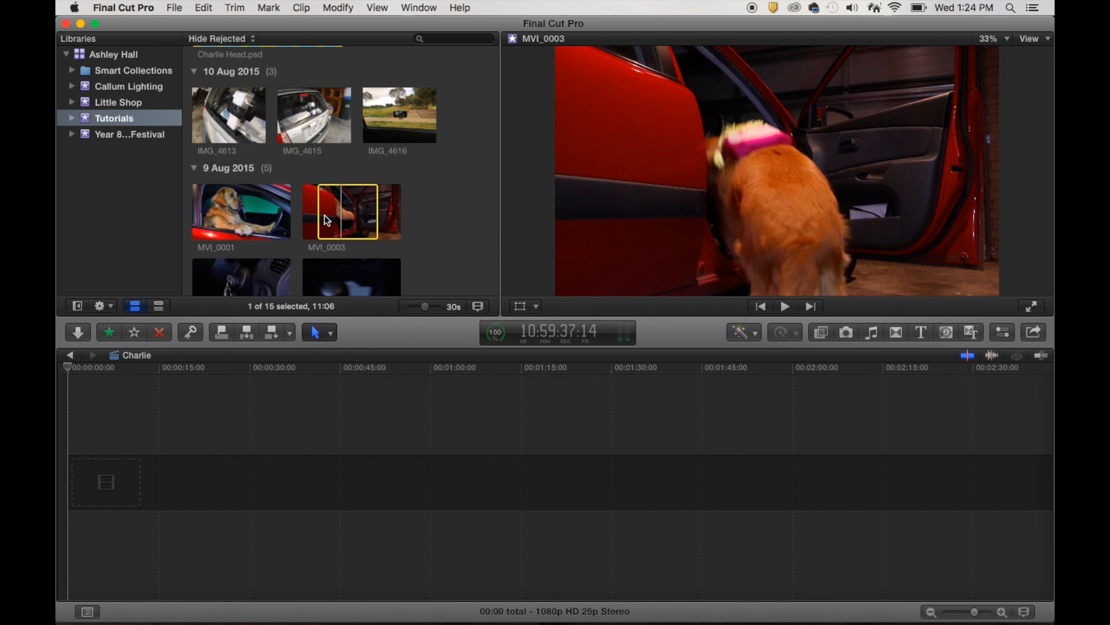
pyautogui.click(784, 305)
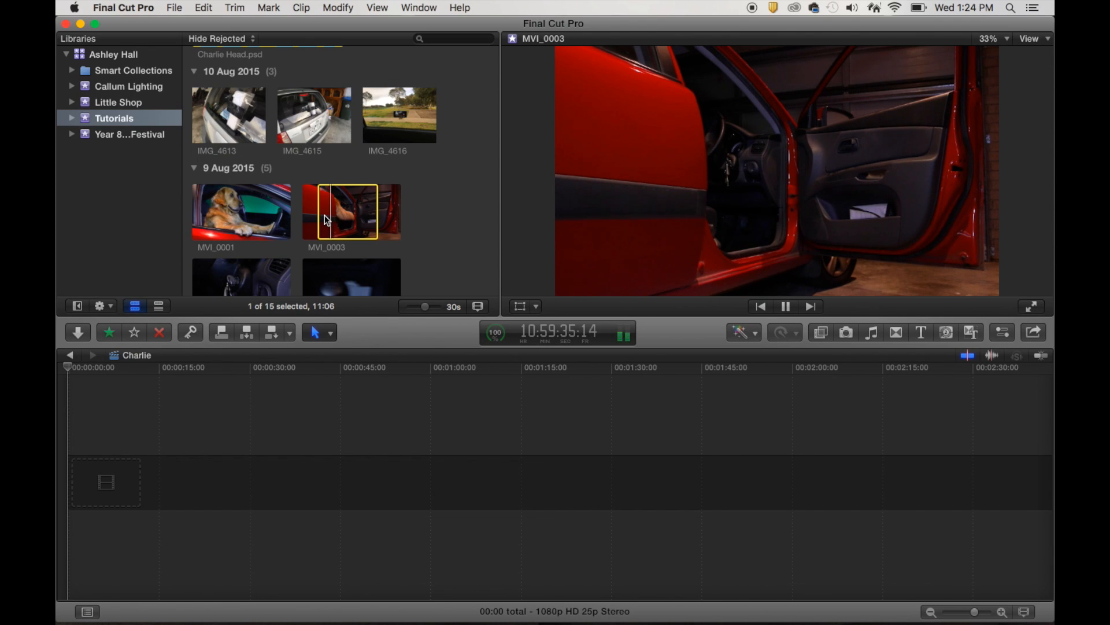
pyautogui.click(785, 306)
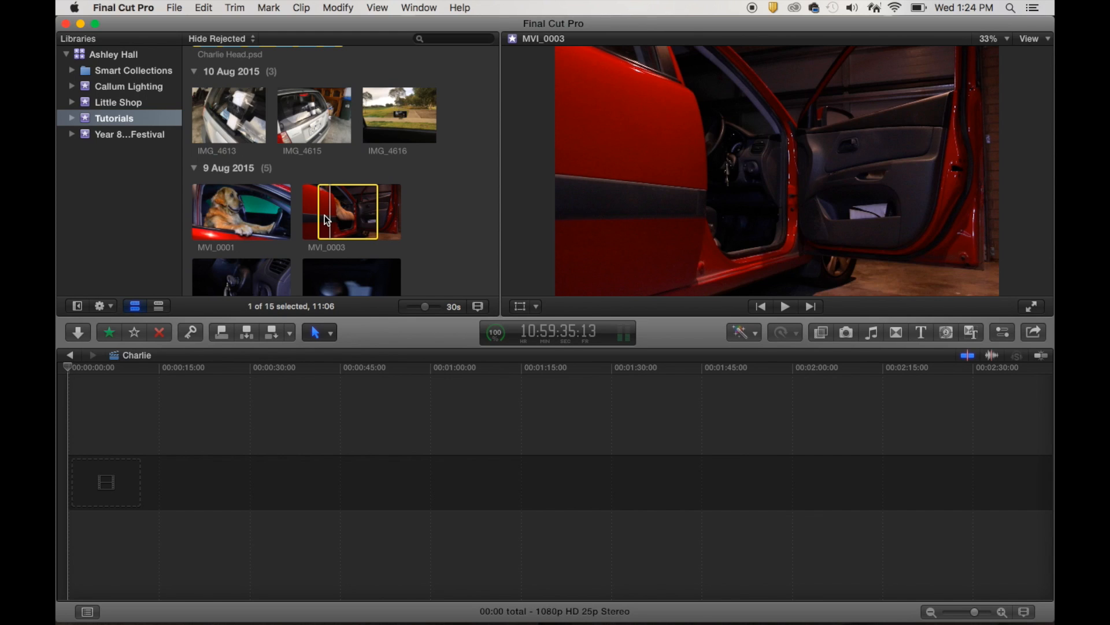
pyautogui.click(784, 305)
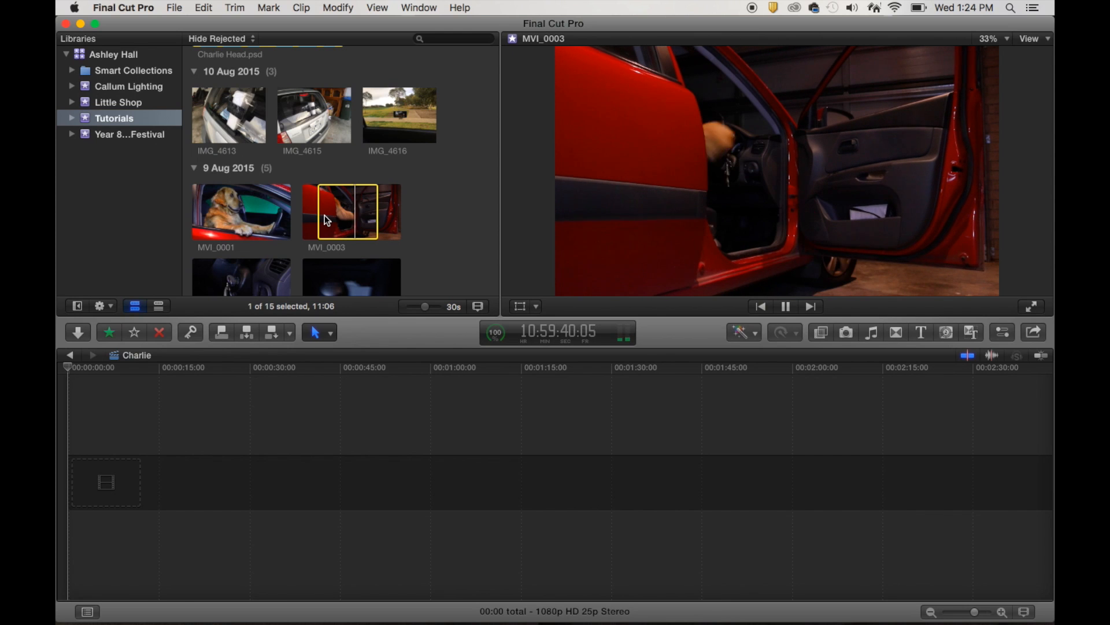
pyautogui.click(784, 306)
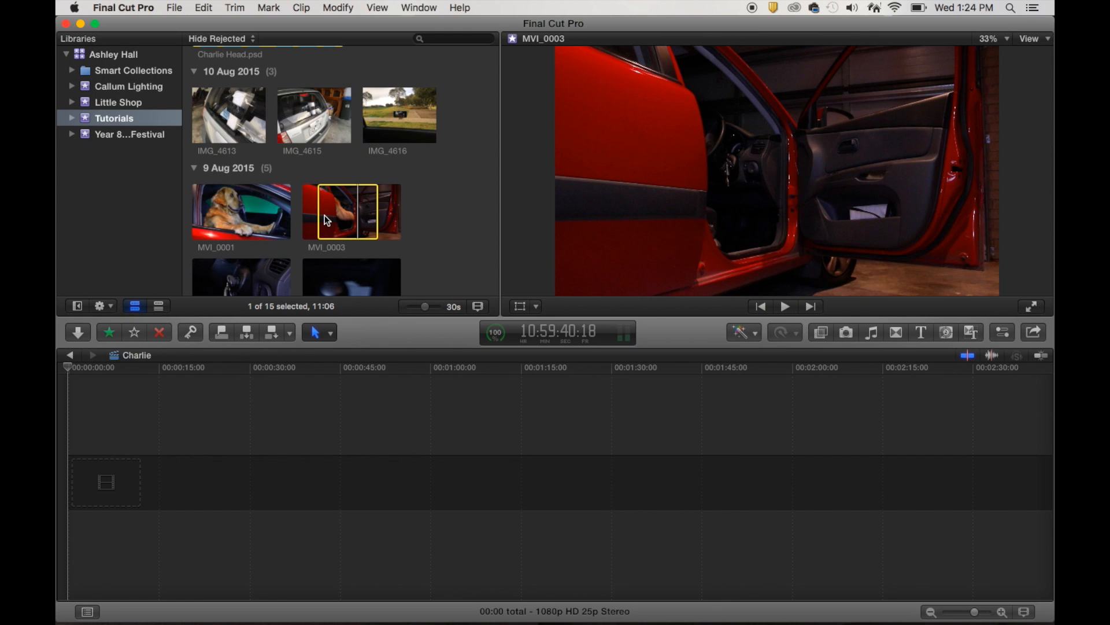
pyautogui.click(784, 306)
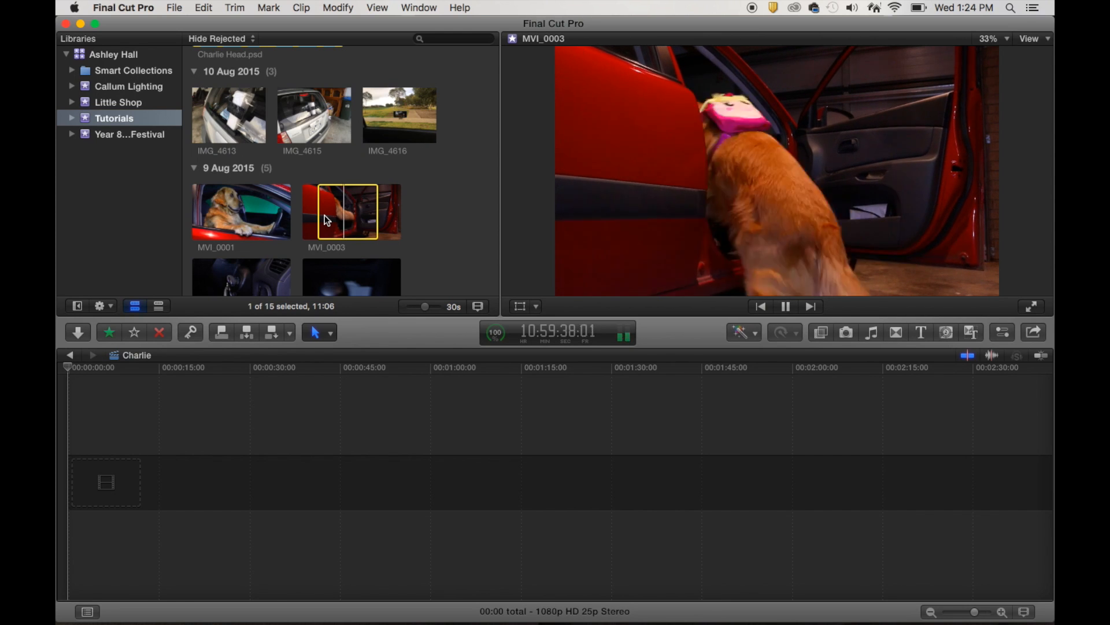
pyautogui.click(785, 305)
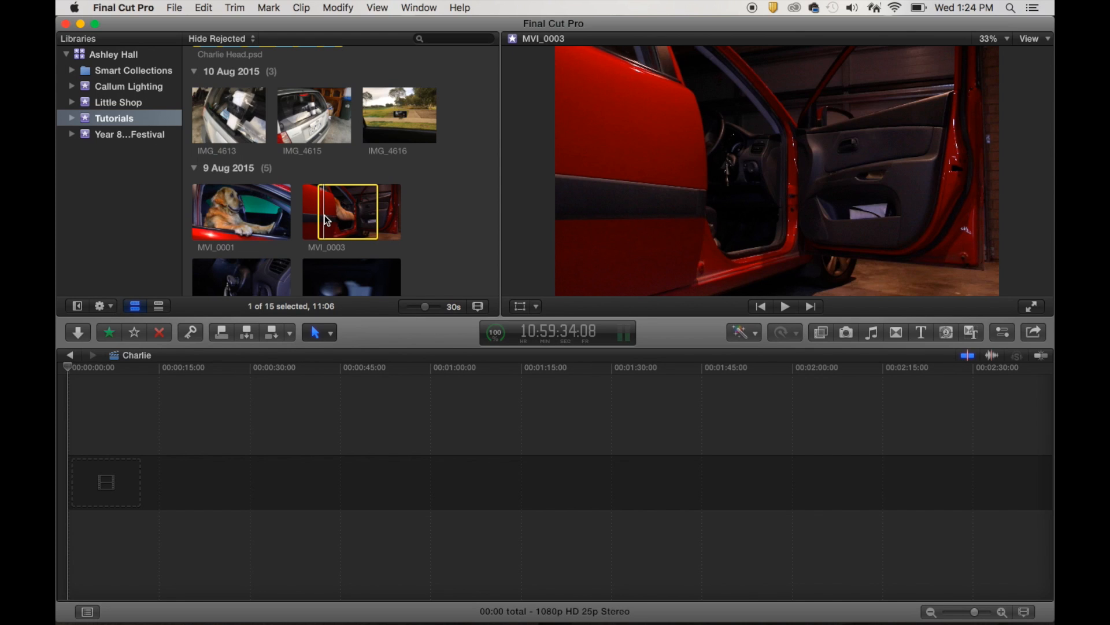
pyautogui.click(784, 305)
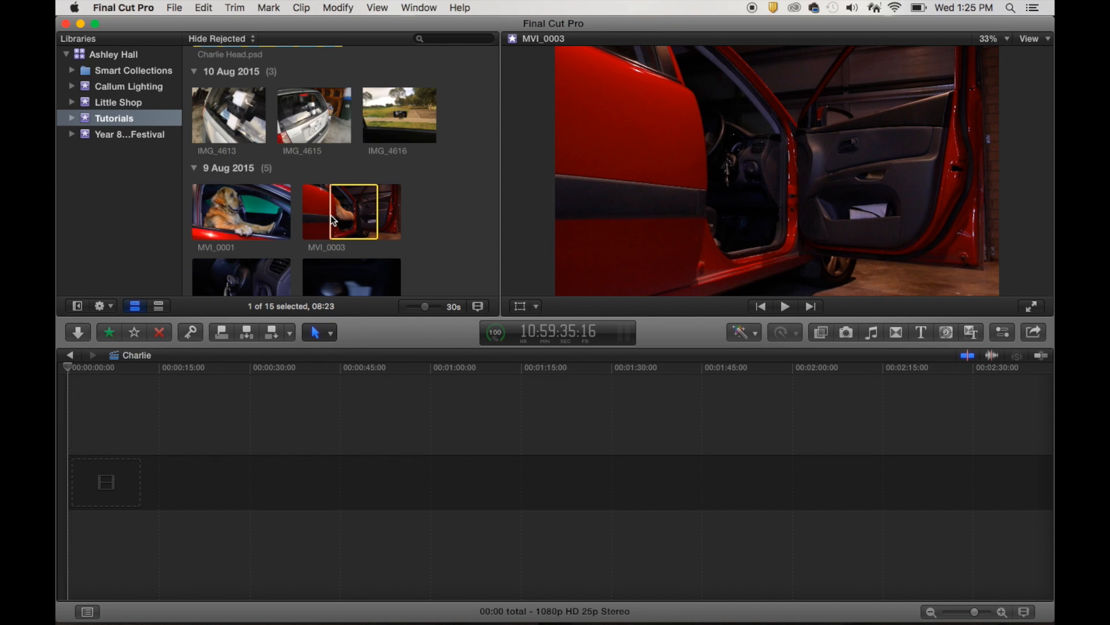
# Step: Tighten the MVI_0003 range to 05:22 and drag it into the Charlie primary storyline
pyautogui.click(784, 305)
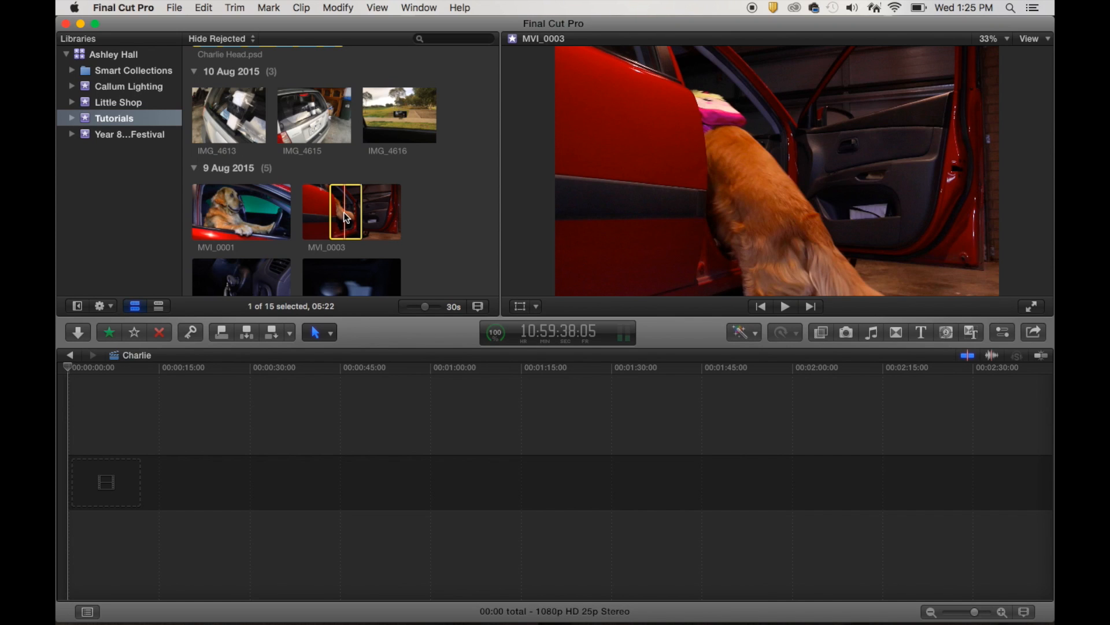
pyautogui.moveTo(373, 206)
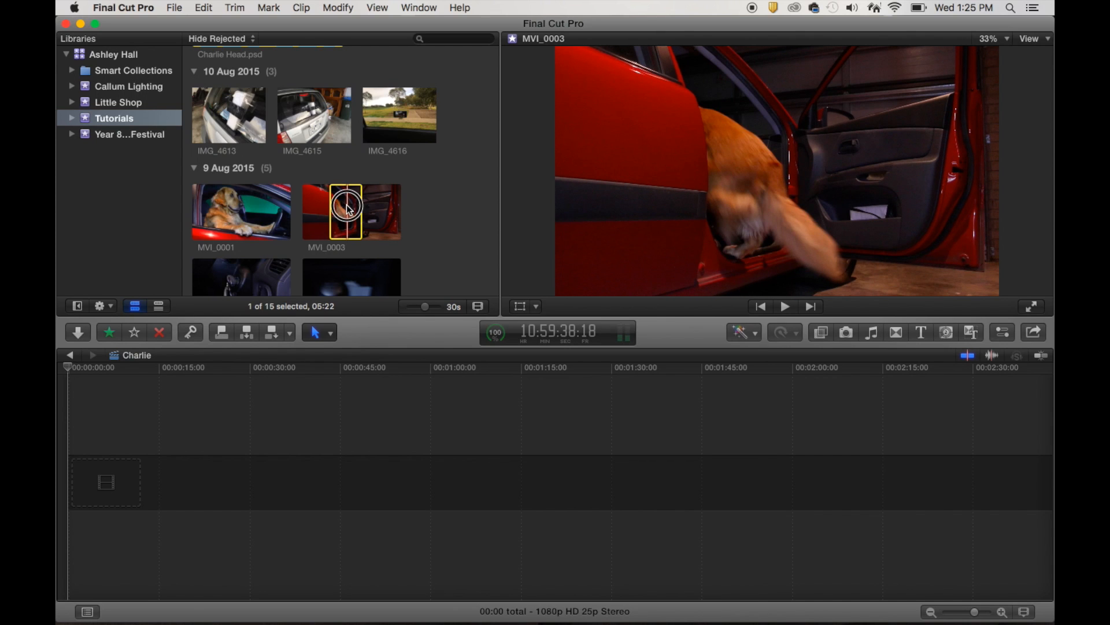
pyautogui.moveTo(346, 210); pyautogui.dragTo(105, 480)
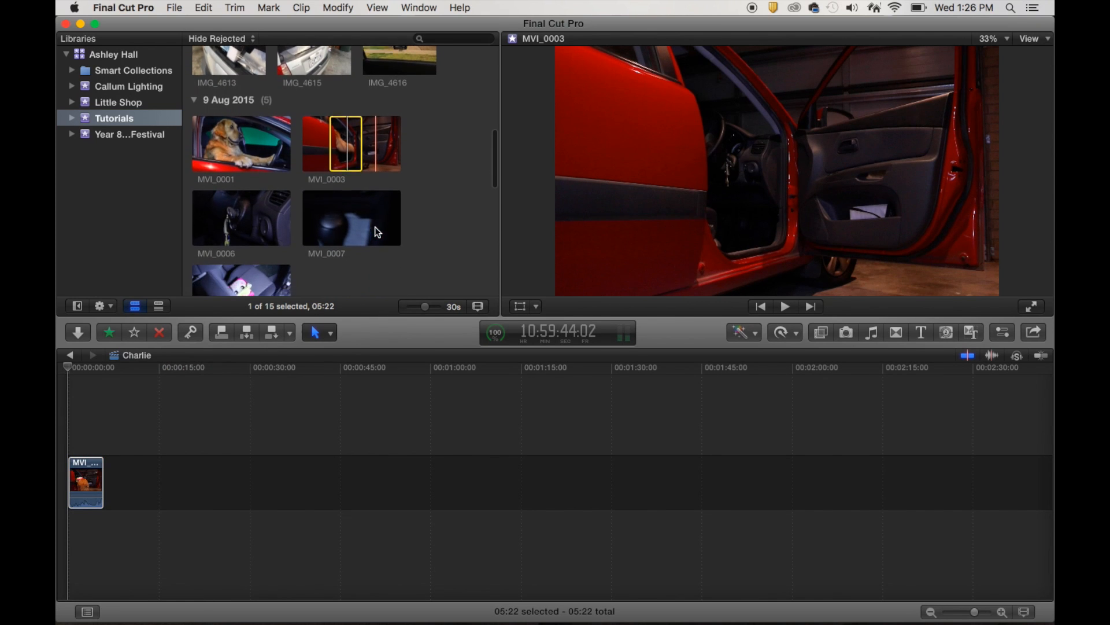
# Step: Mark a 01:17 range in MVI_0008 and drop it after MVI_0003, bringing the timeline to 07:15
pyautogui.scroll(-3)
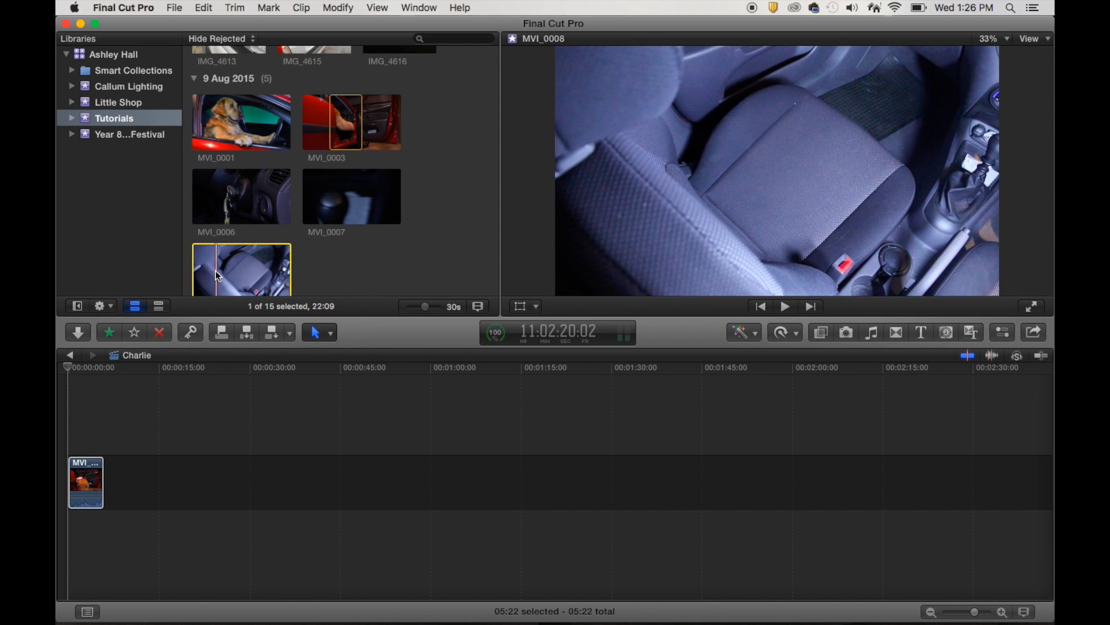
pyautogui.click(784, 306)
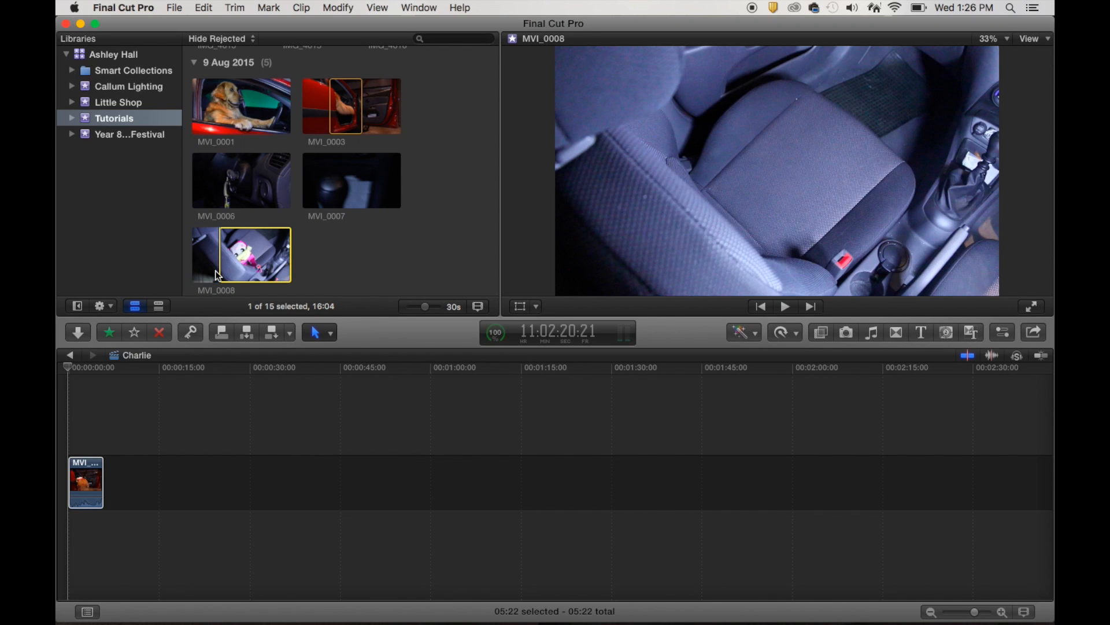
pyautogui.click(785, 306)
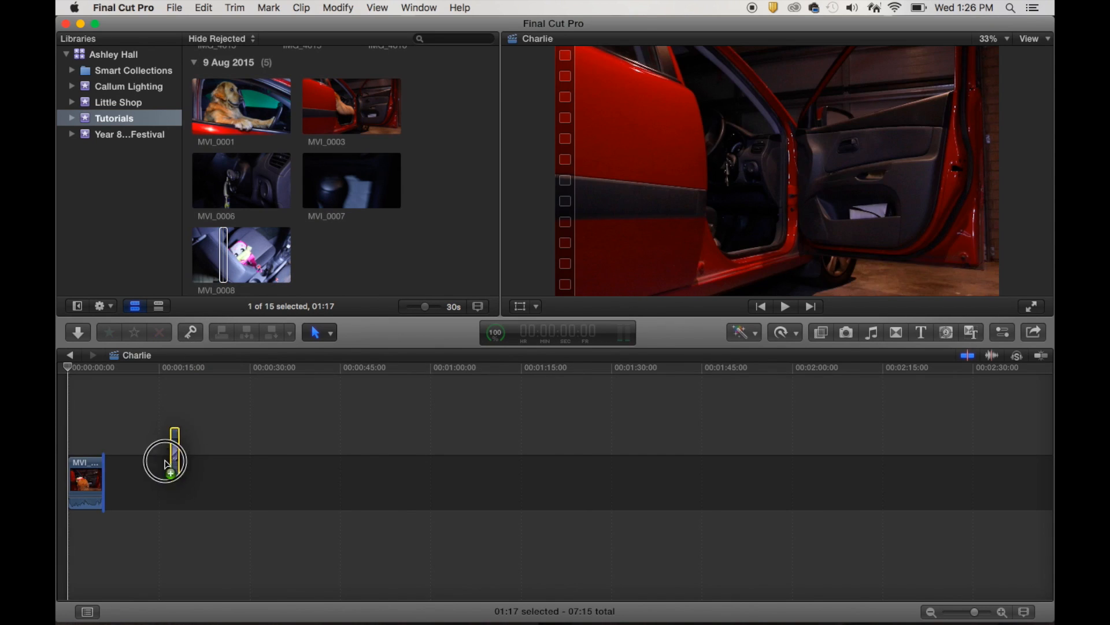
pyautogui.moveTo(166, 464); pyautogui.dragTo(106, 481)
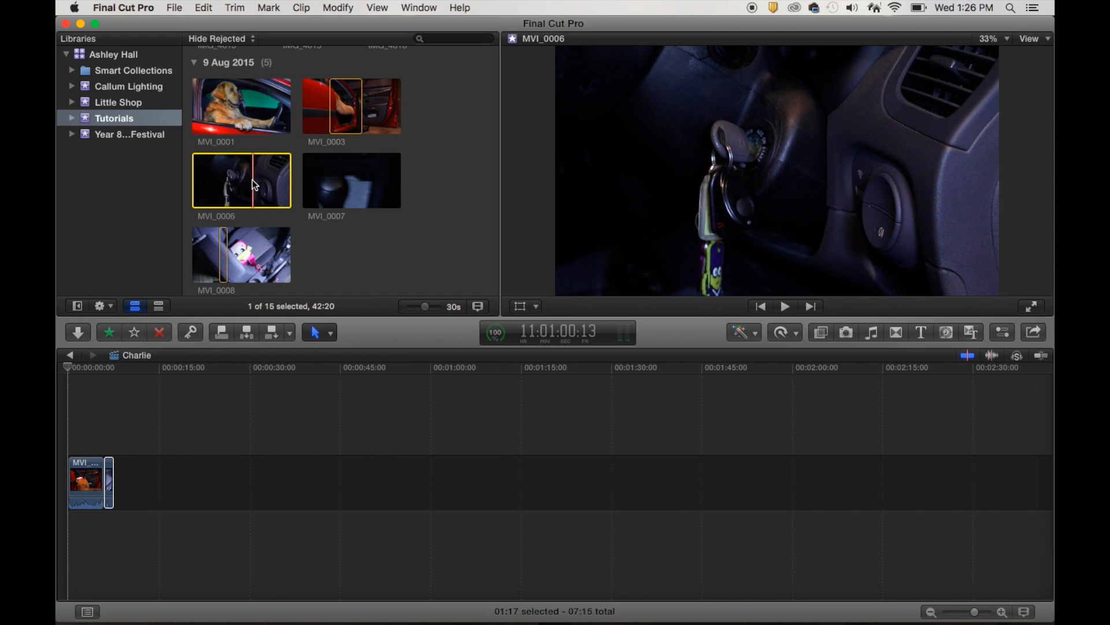
# Step: Mark a 01:10 range near the end of MVI_0006 where the dog's paw reaches the keys
pyautogui.click(269, 8)
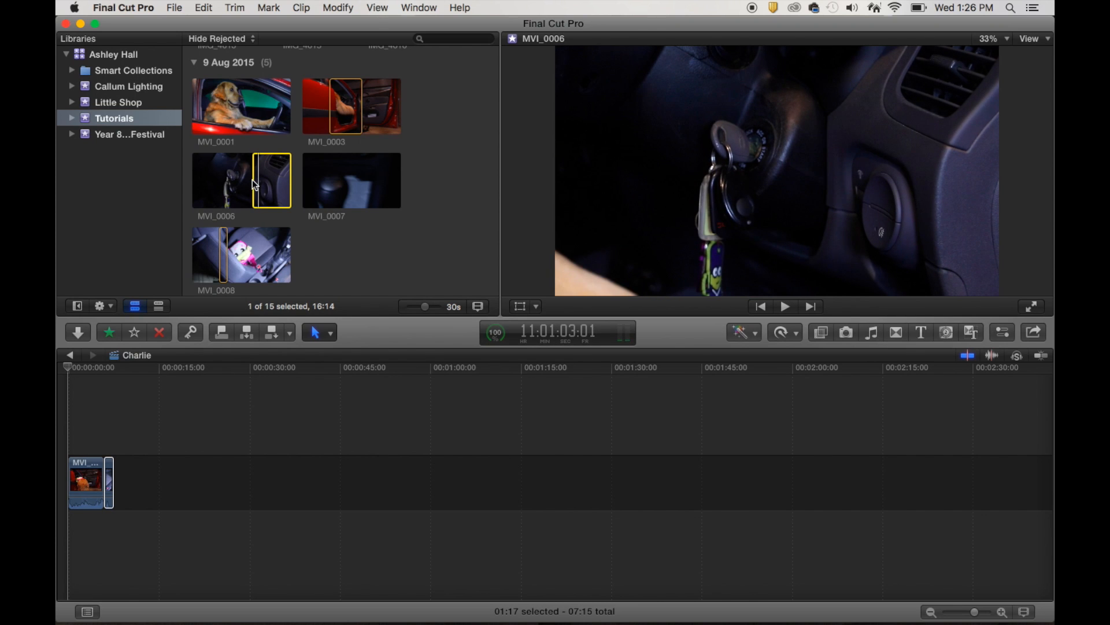
pyautogui.click(784, 306)
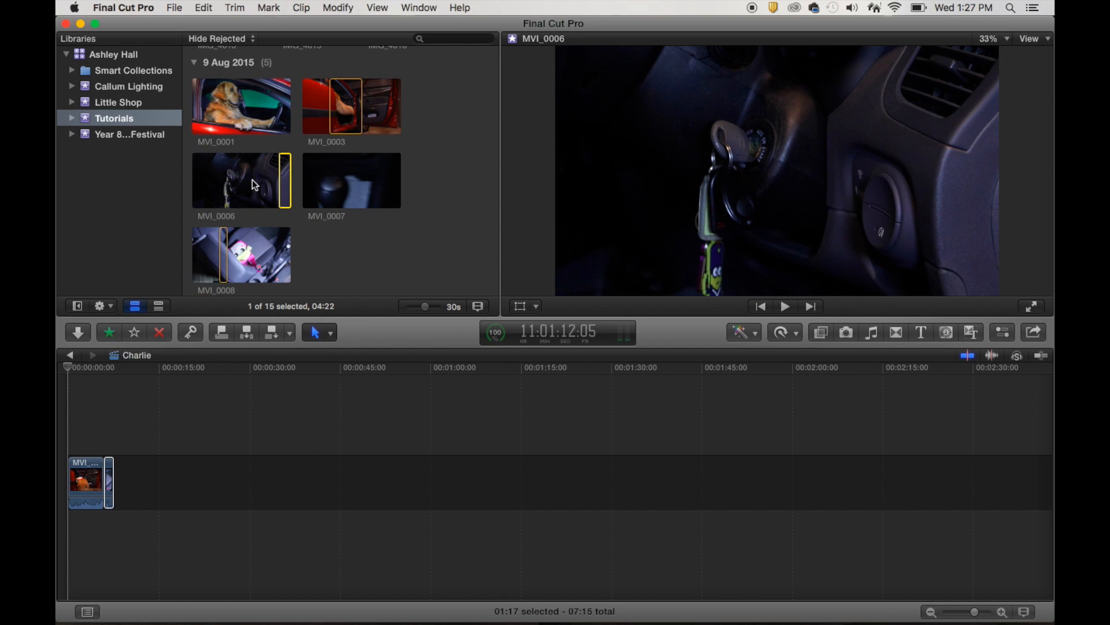
pyautogui.click(784, 305)
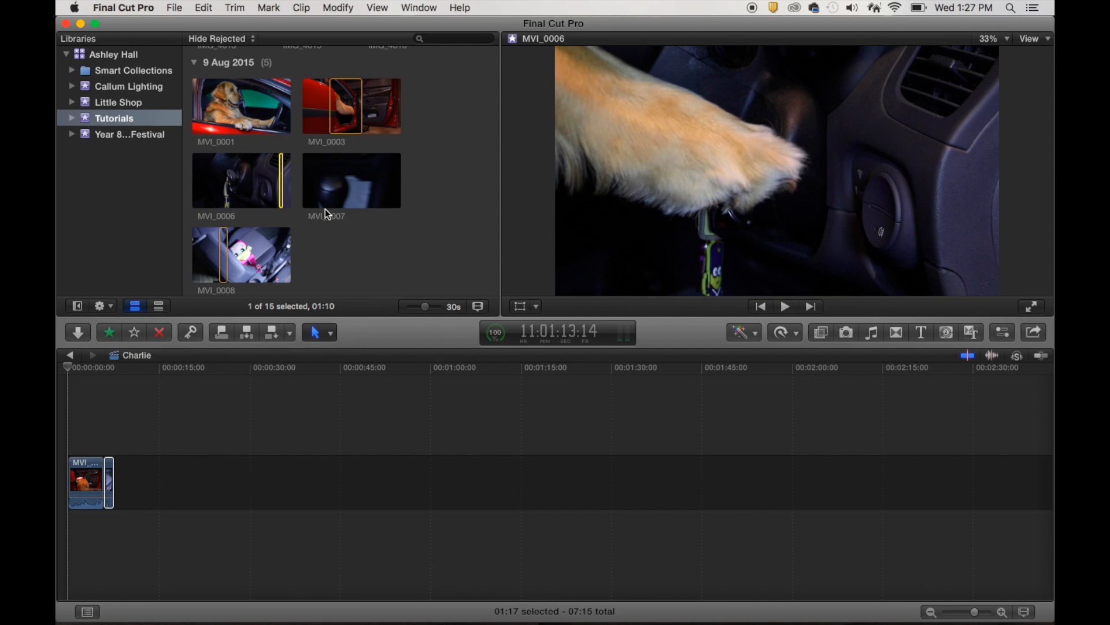
pyautogui.moveTo(424, 308)
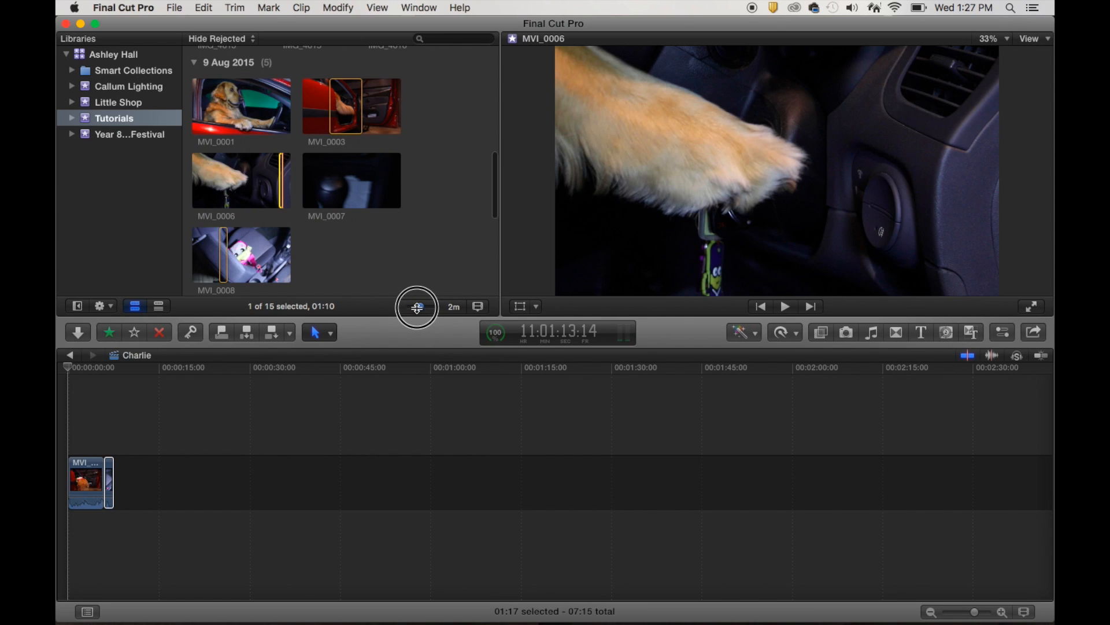
# Step: Expand the browser filmstrips to inspect individual frames, then return them to compact size
pyautogui.moveTo(416, 308); pyautogui.dragTo(428, 308)
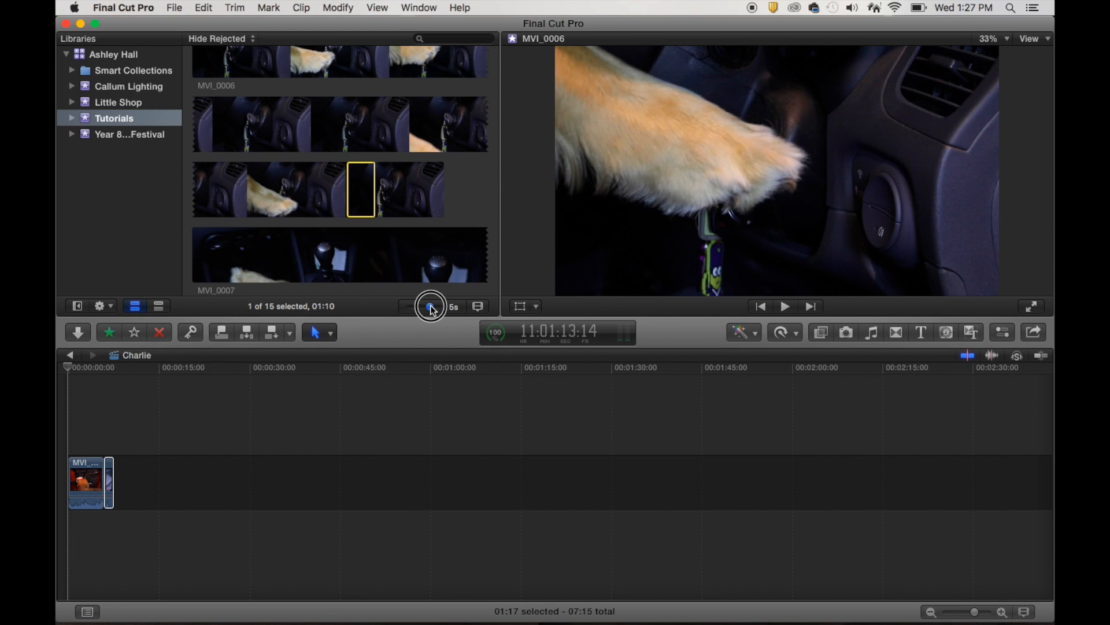
pyautogui.moveTo(430, 306); pyautogui.dragTo(424, 305)
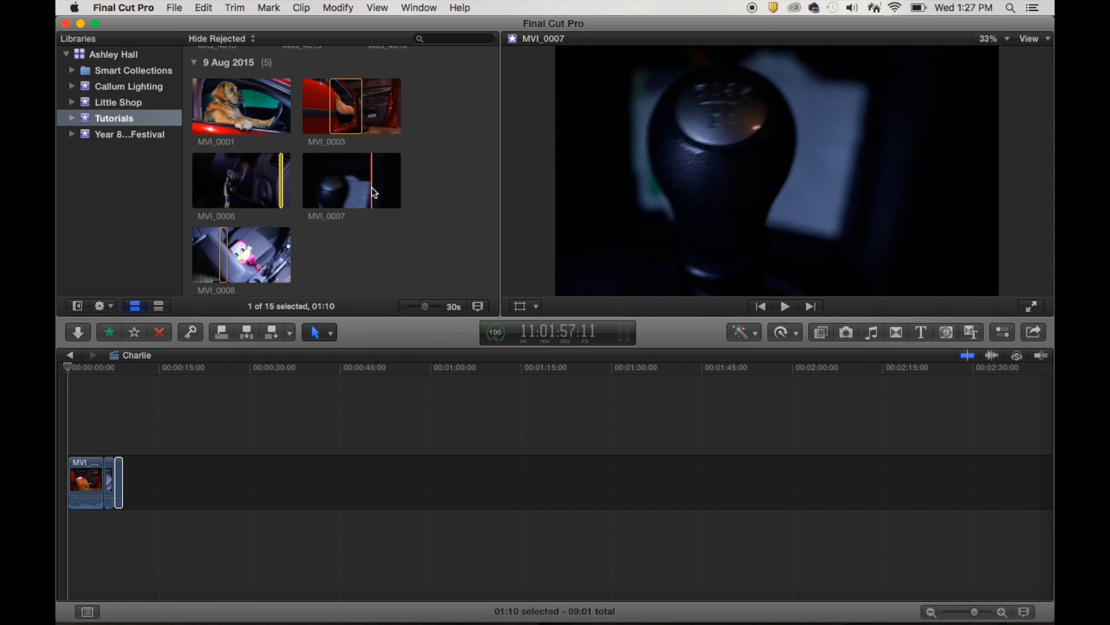
# Step: Mark and preview a range near the end of MVI_0007 and add it as the fourth timeline clip
pyautogui.click(352, 180)
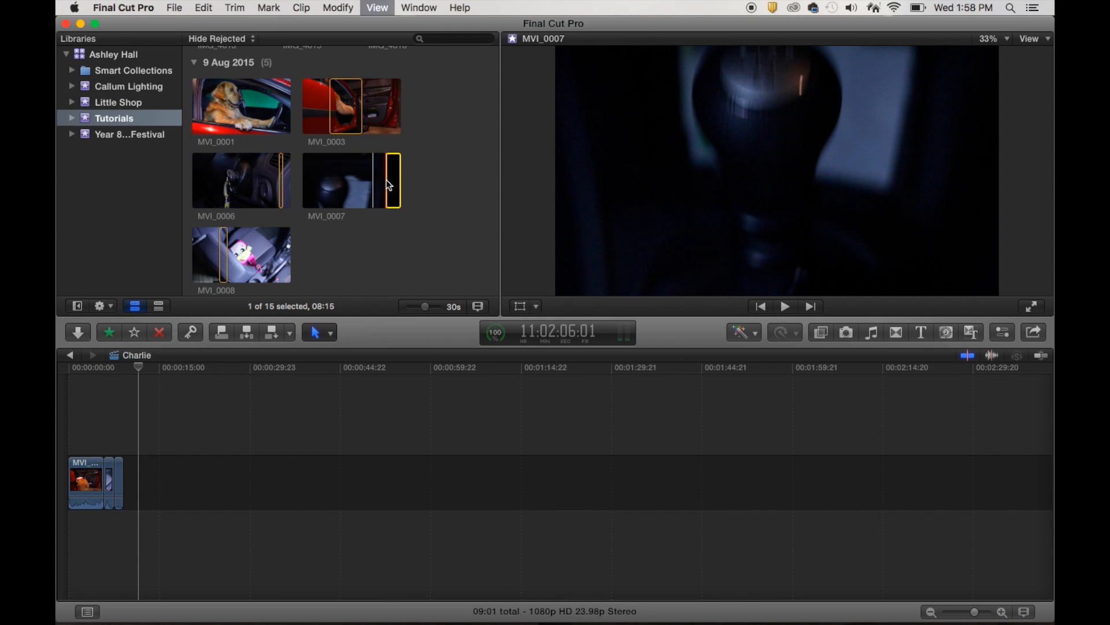
pyautogui.click(784, 305)
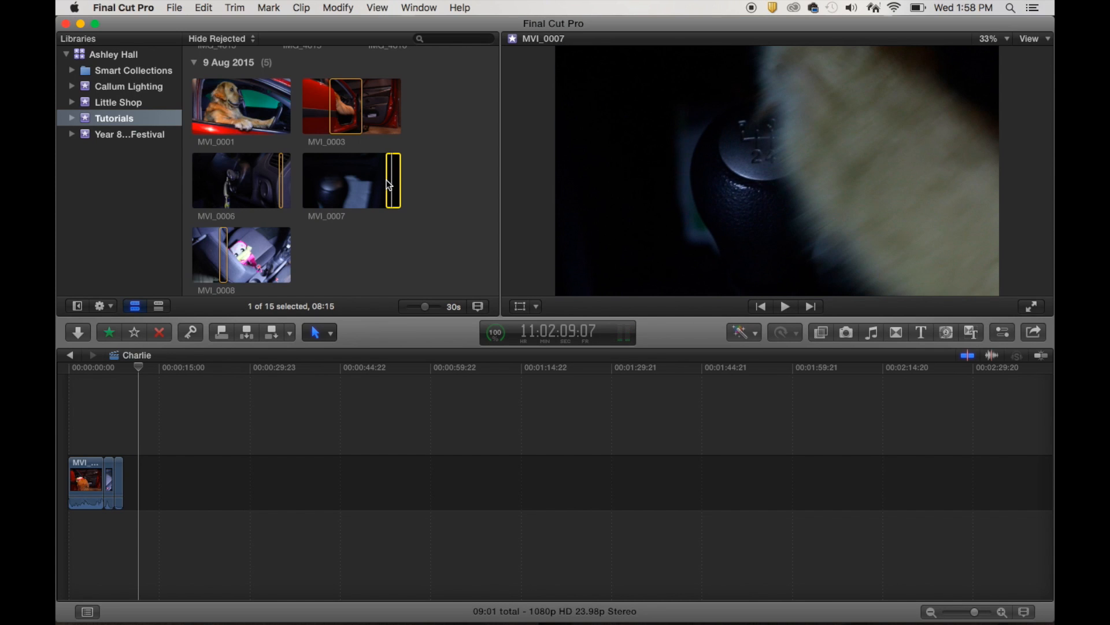
pyautogui.click(783, 306)
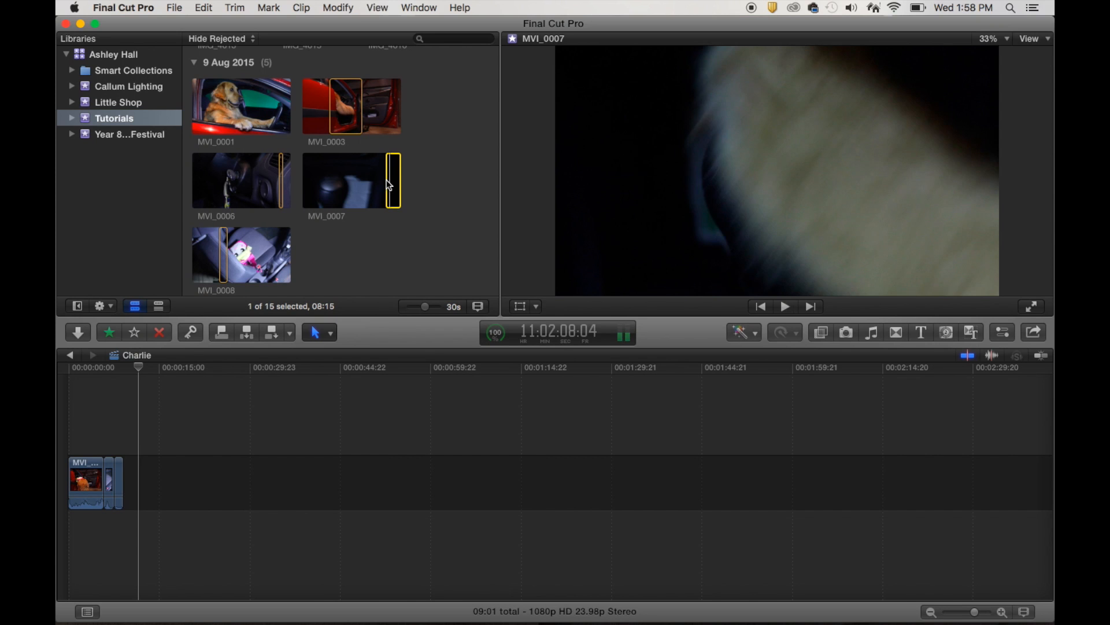
pyautogui.click(784, 306)
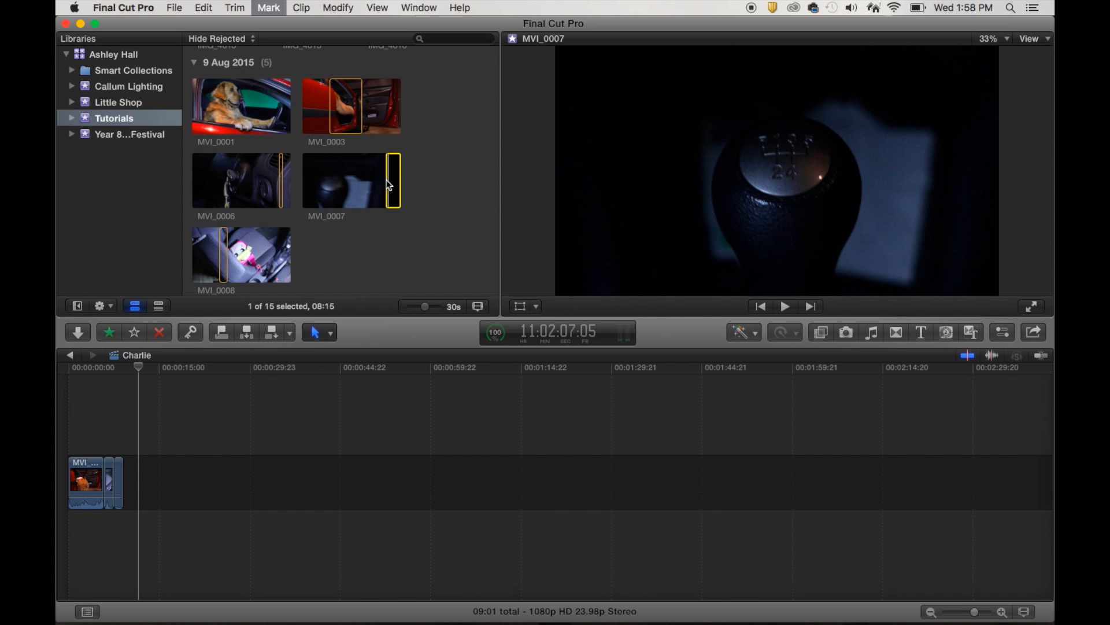
pyautogui.click(784, 305)
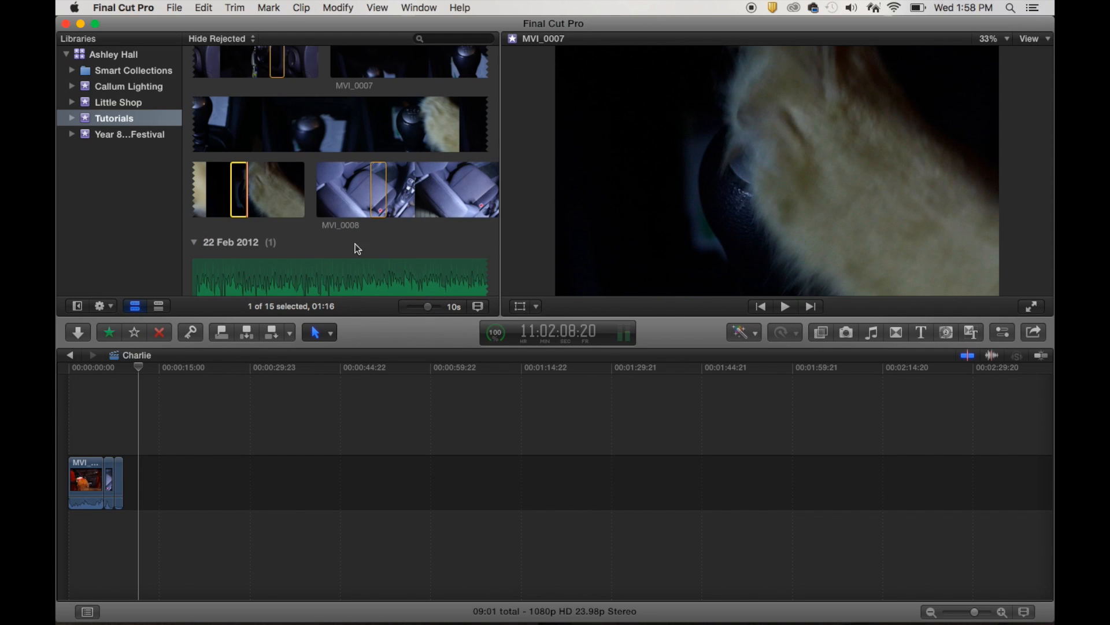
pyautogui.click(159, 474)
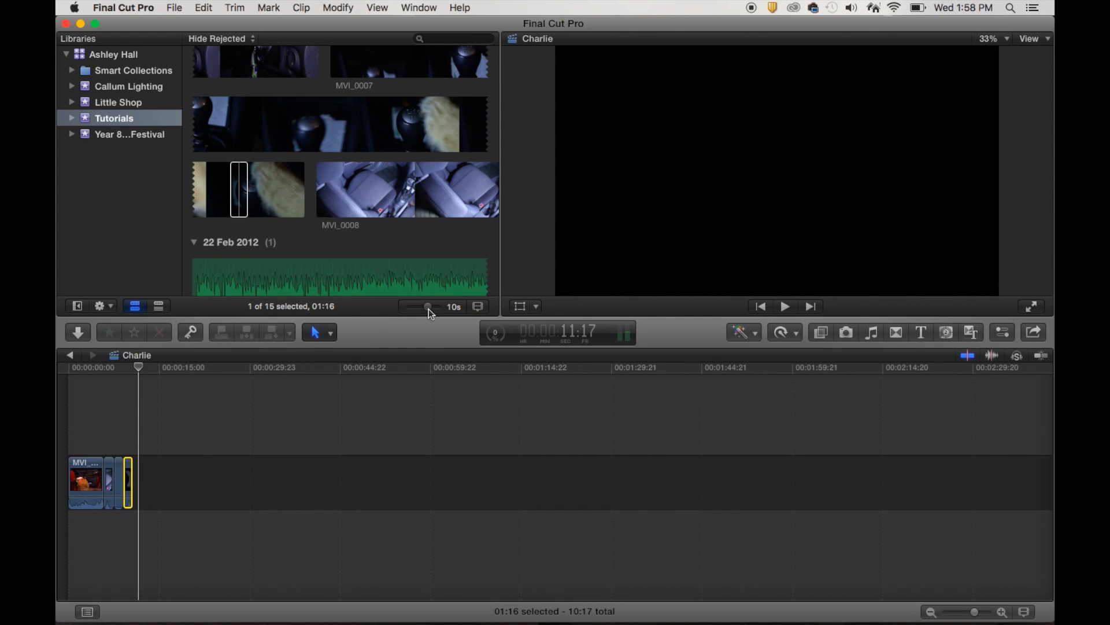
# Step: Set the browser clip appearance so each clip shows as a single thumbnail
pyautogui.moveTo(431, 307); pyautogui.dragTo(424, 307)
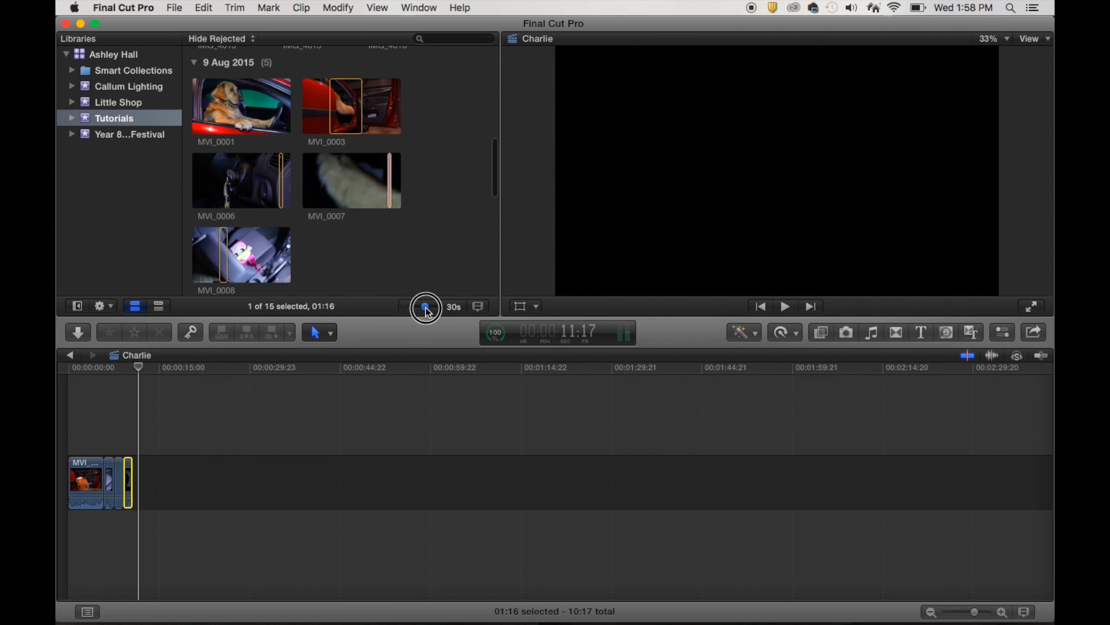
pyautogui.click(425, 305)
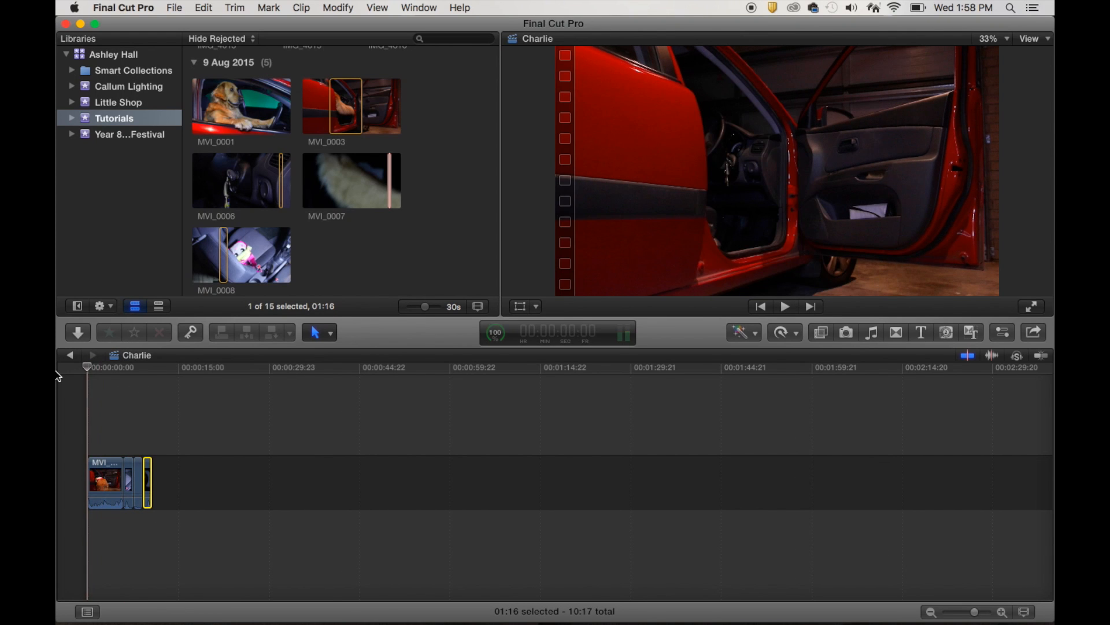
pyautogui.click(785, 306)
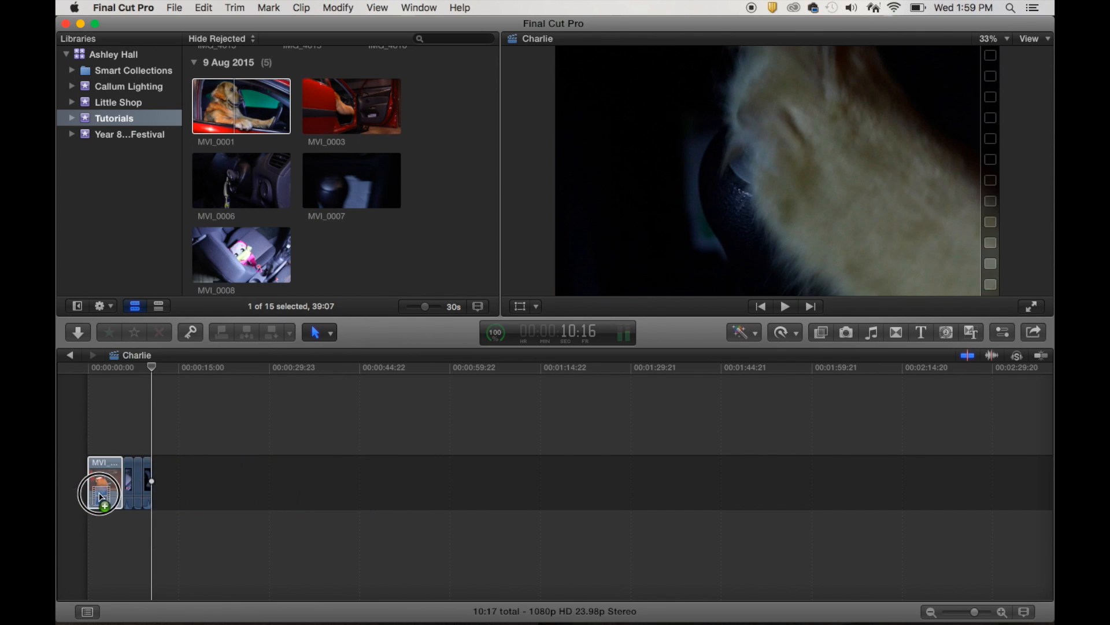
pyautogui.moveTo(103, 488); pyautogui.dragTo(206, 484)
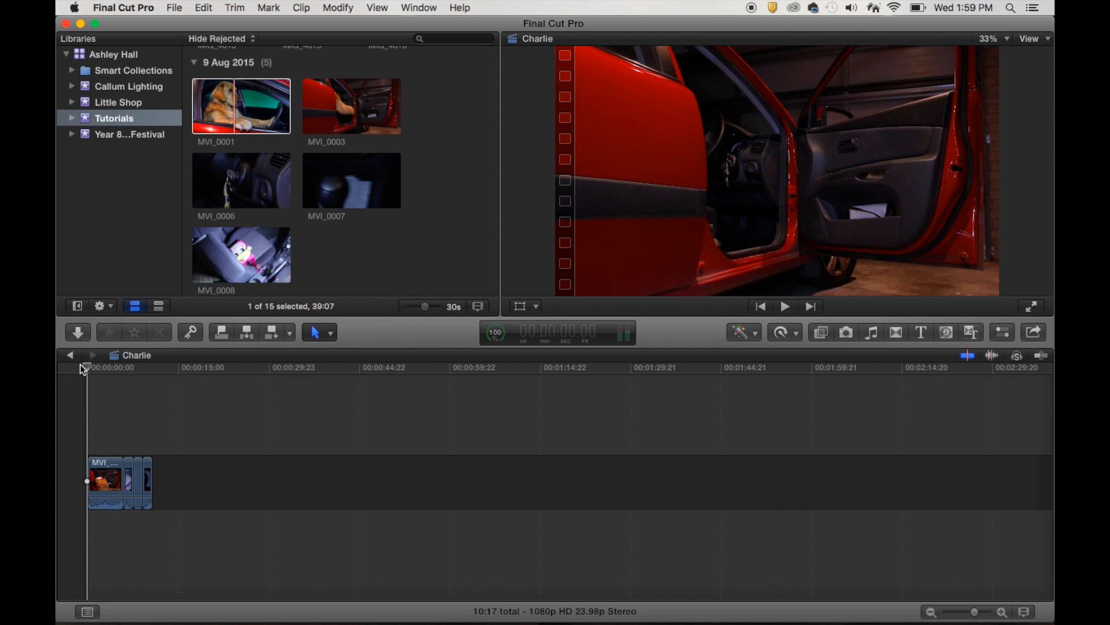
# Step: Zoom into the timeline and drag MVI_0008's volume line up to 12 dB
pyautogui.click(784, 305)
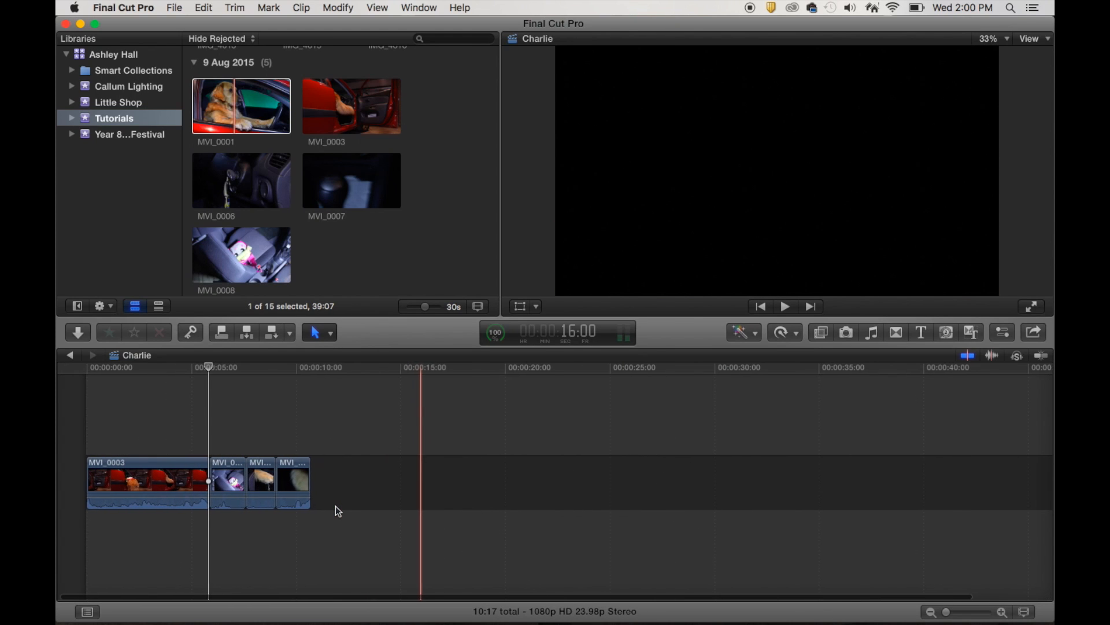
pyautogui.click(232, 488)
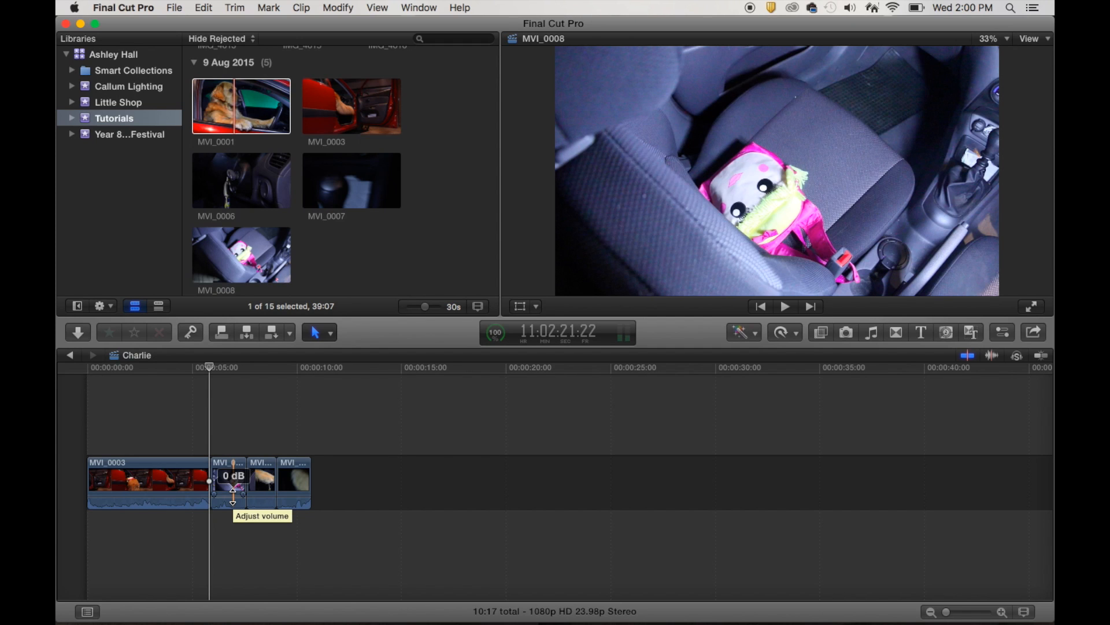
pyautogui.moveTo(234, 496); pyautogui.dragTo(233, 481)
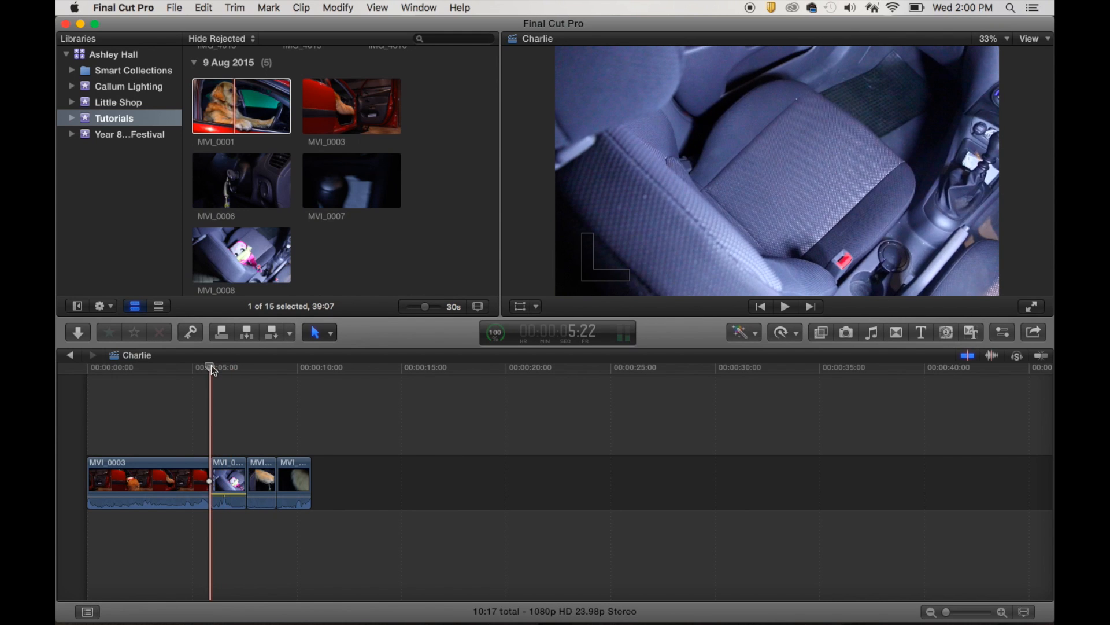
pyautogui.click(235, 367)
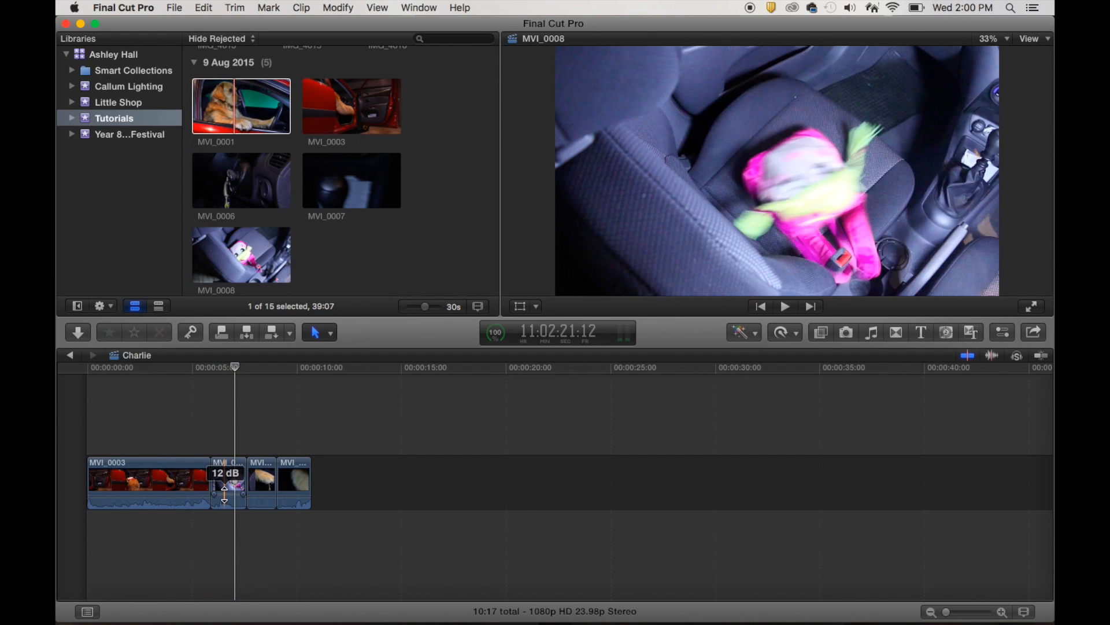
pyautogui.moveTo(225, 488); pyautogui.dragTo(226, 504)
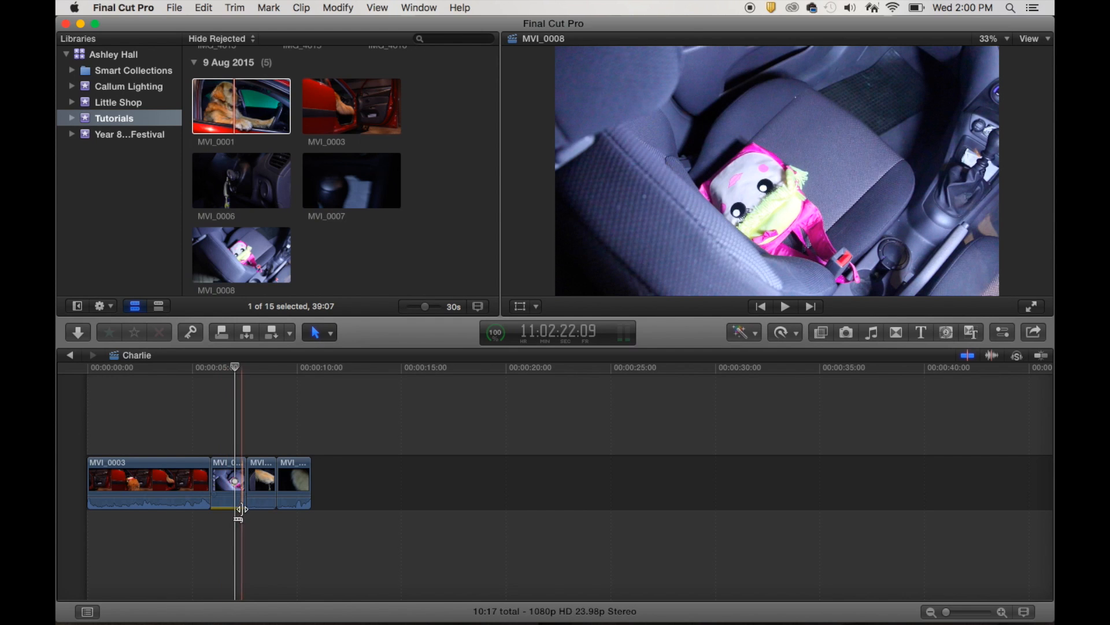
# Step: Add two volume keyframes on the MVI_0008 clip's volume line
pyautogui.click(273, 488)
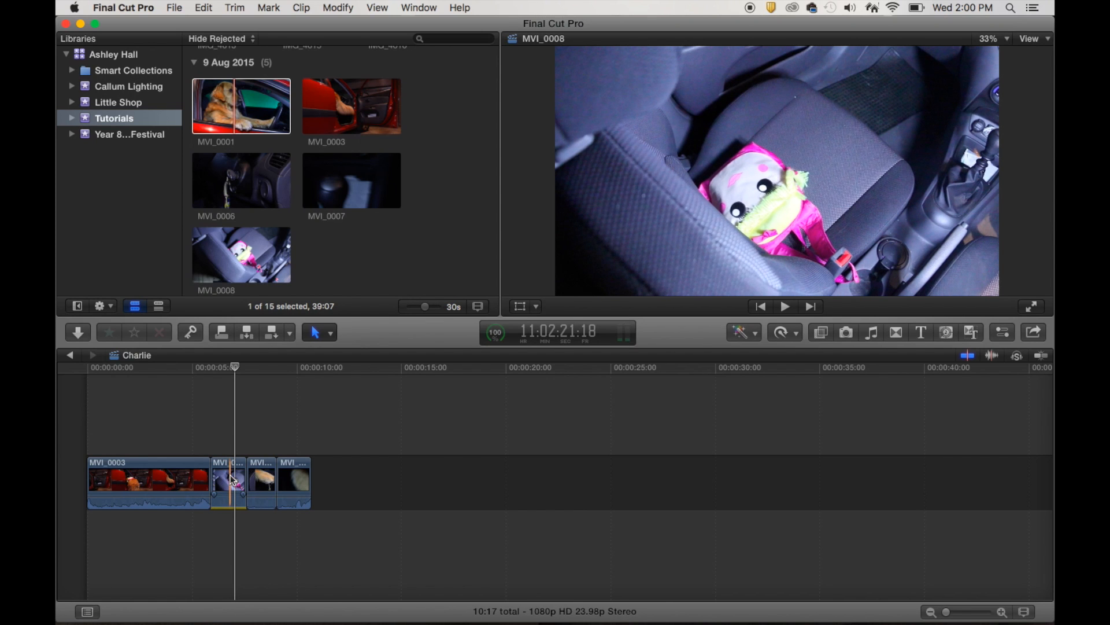
pyautogui.click(229, 483)
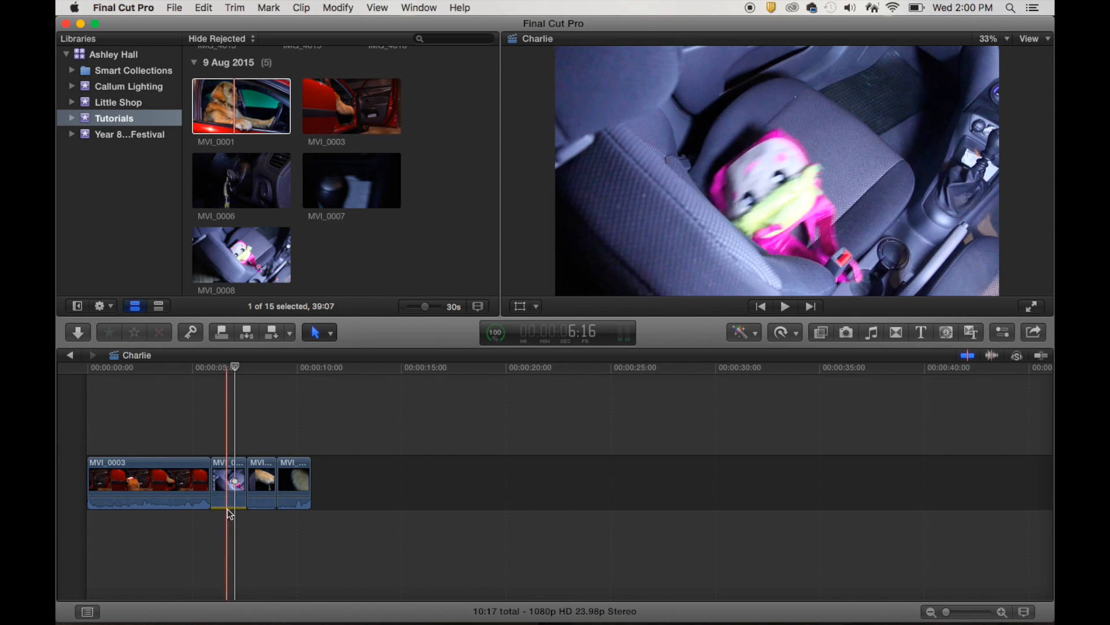
# Step: Copy the MVI_0008 clip, select the other three clips and bring up the Edit menu
pyautogui.click(228, 481)
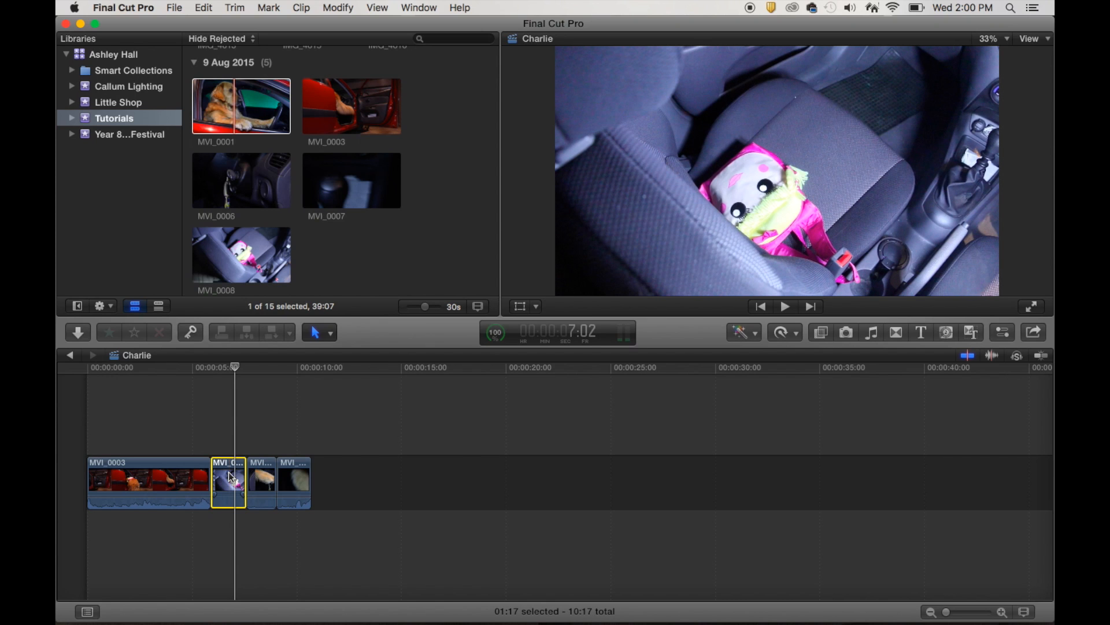
pyautogui.click(204, 8)
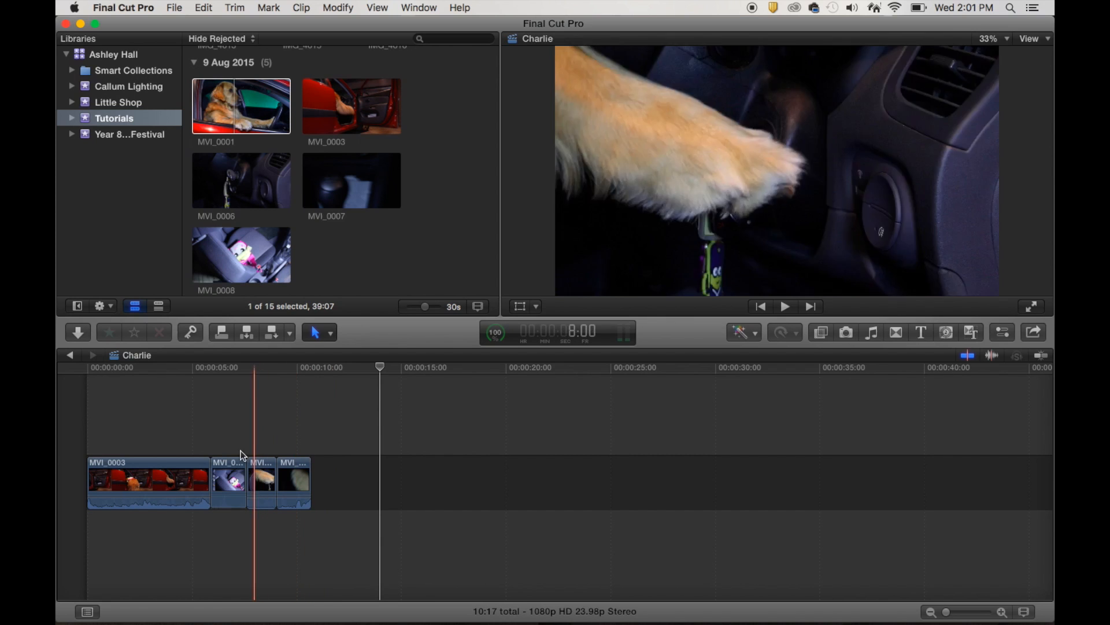
pyautogui.click(310, 366)
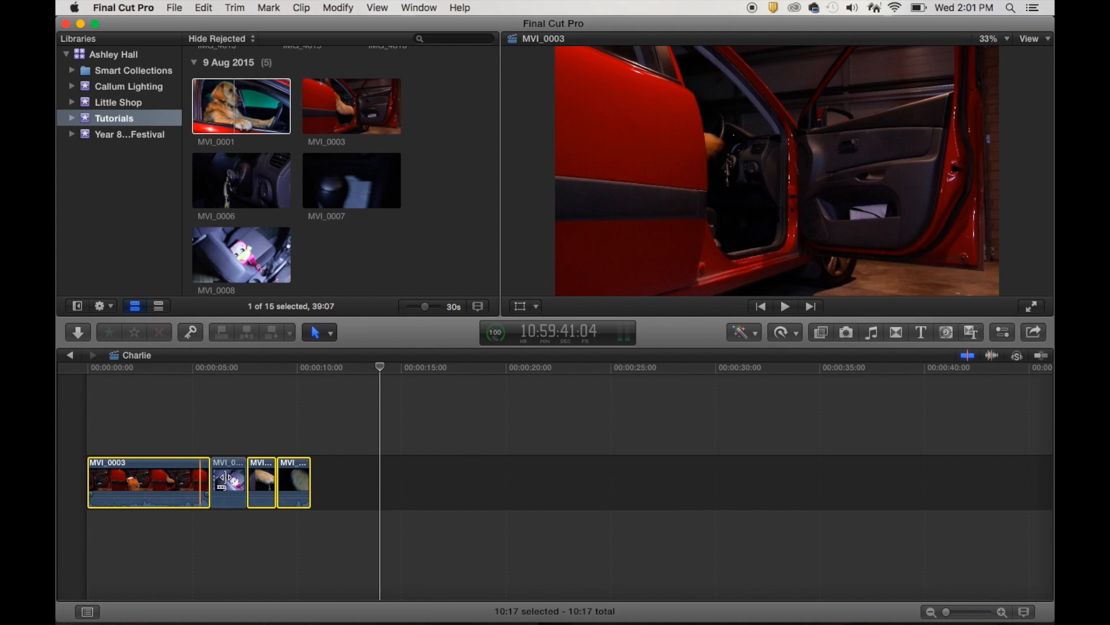
pyautogui.click(230, 481)
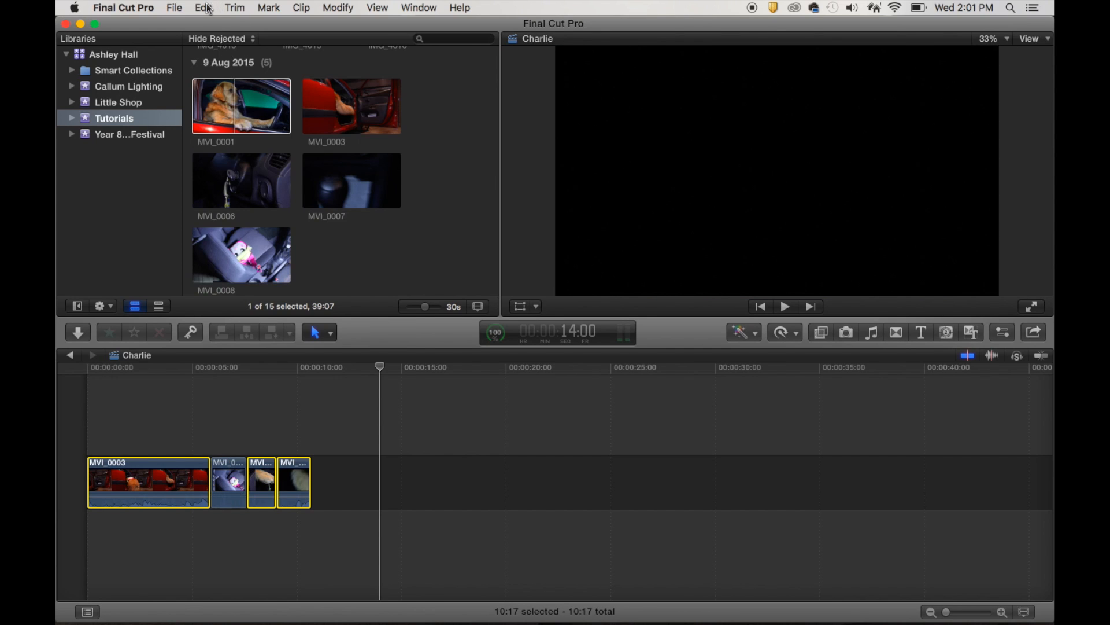
pyautogui.click(203, 8)
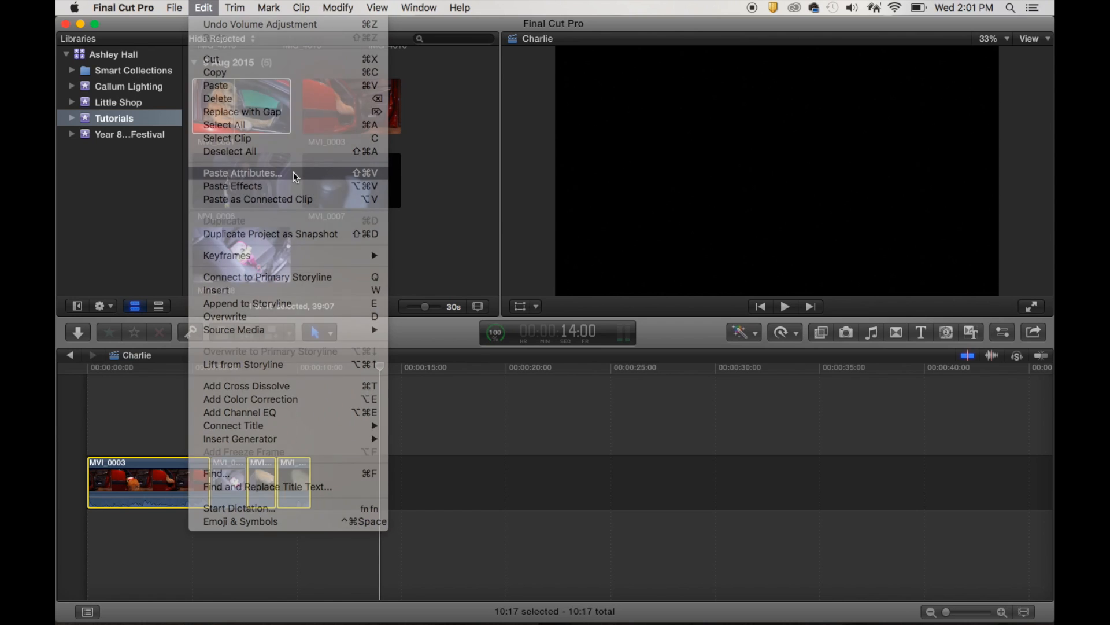
# Step: Paste Attributes with Volume ticked onto the three clips, then skim the timeline to preview
pyautogui.click(242, 173)
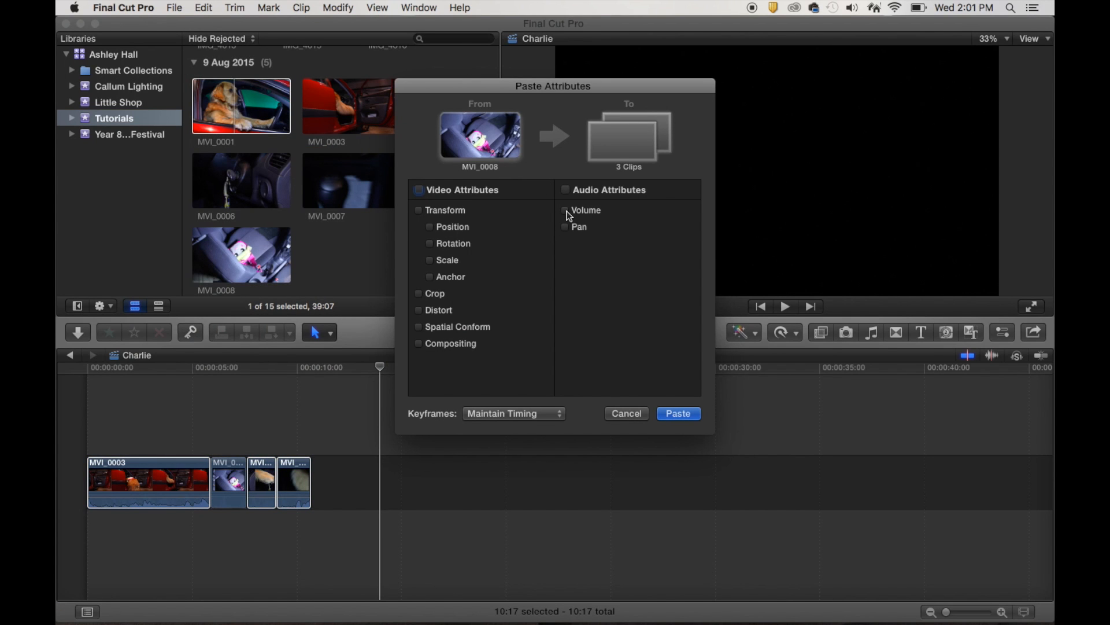
pyautogui.click(565, 209)
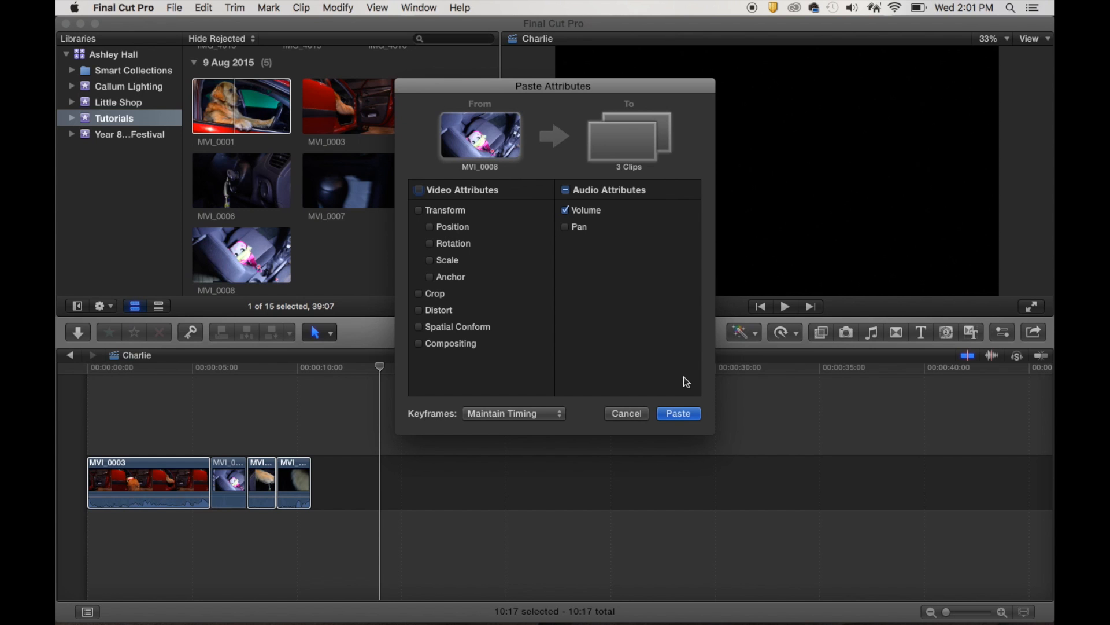
pyautogui.click(677, 413)
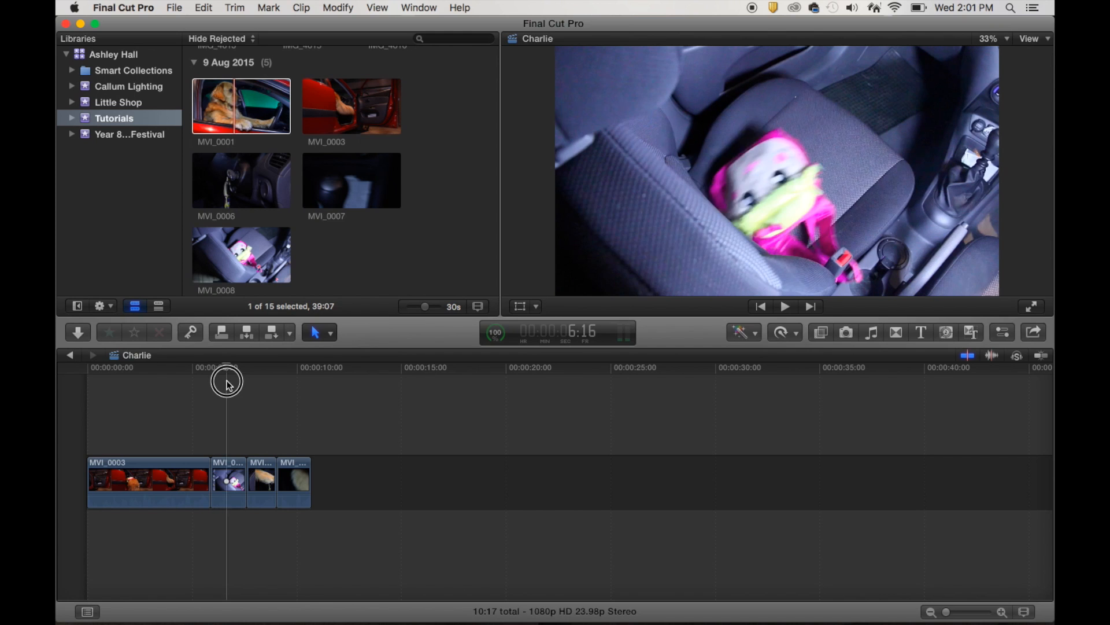
pyautogui.moveTo(226, 383); pyautogui.dragTo(245, 383)
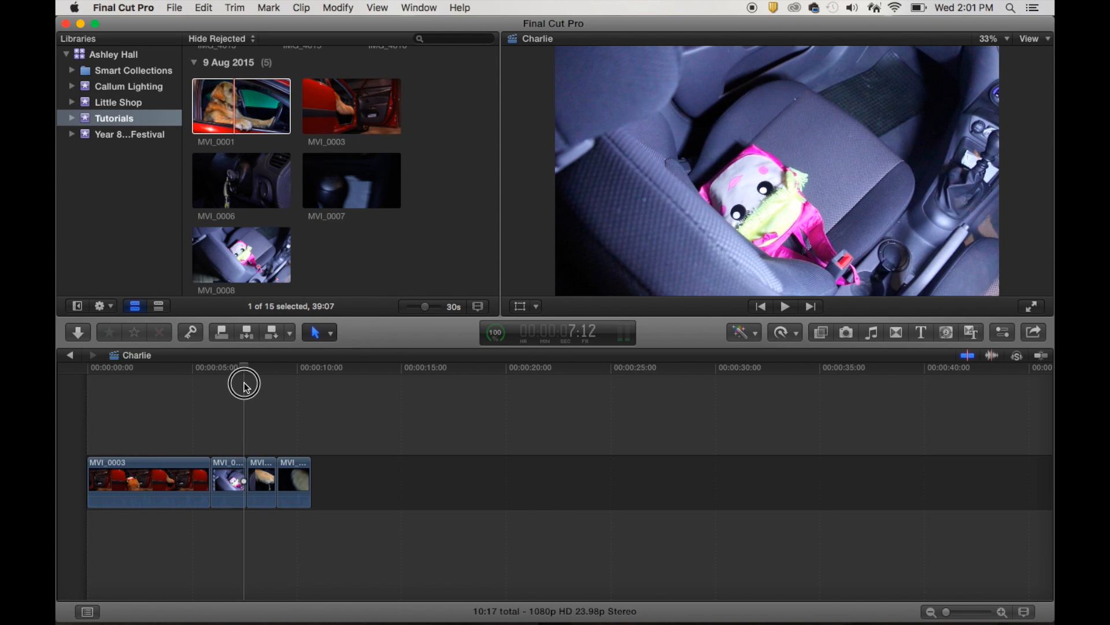
pyautogui.moveTo(244, 382); pyautogui.dragTo(290, 382)
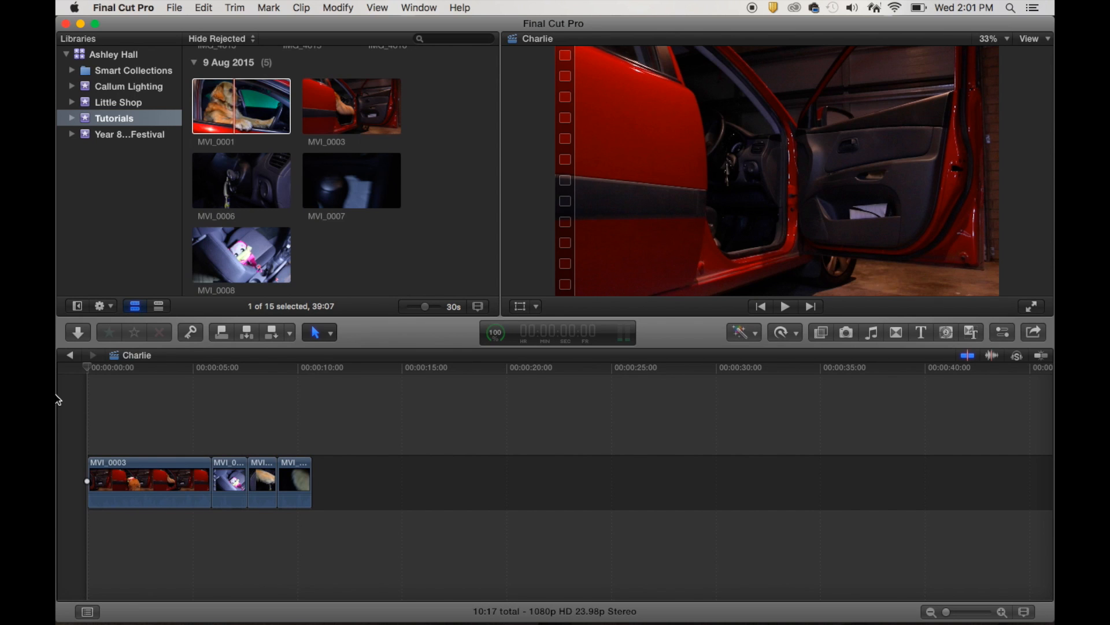
# Step: Audition Easy_Goin'_010_sec, then select All_Pumped_Up_stinger to connect beneath the Charlie clips
pyautogui.click(784, 306)
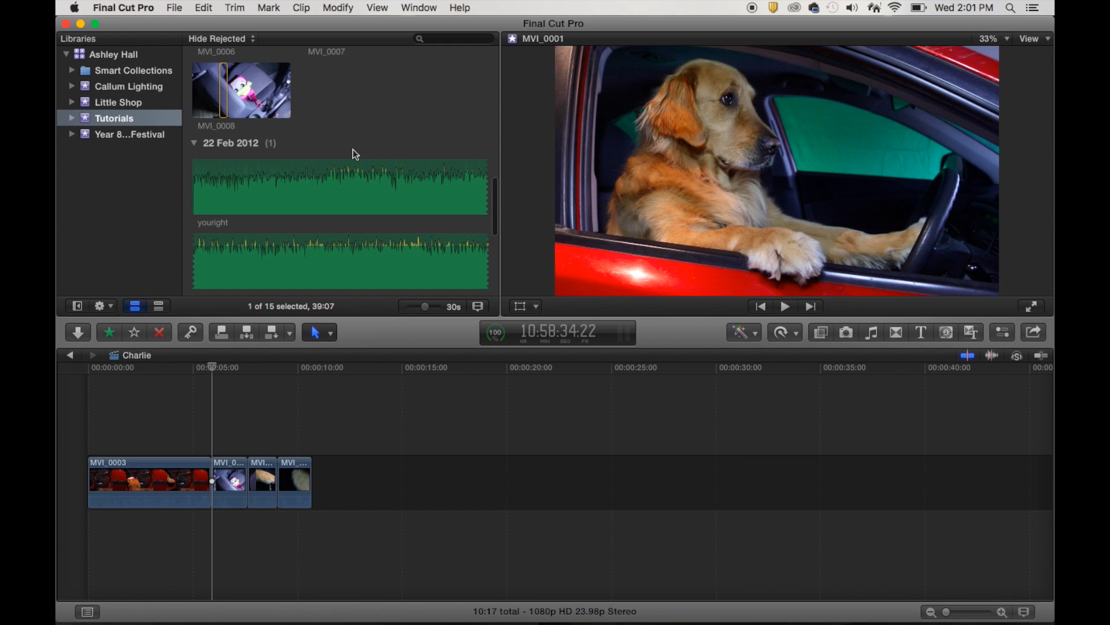
pyautogui.scroll(-3)
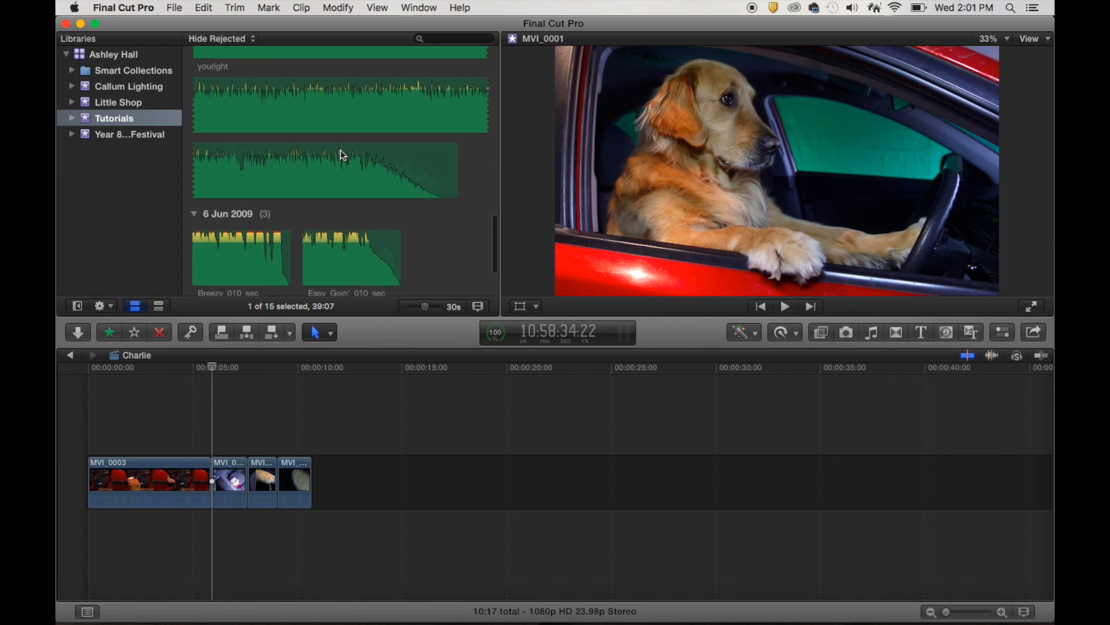
pyautogui.scroll(-3)
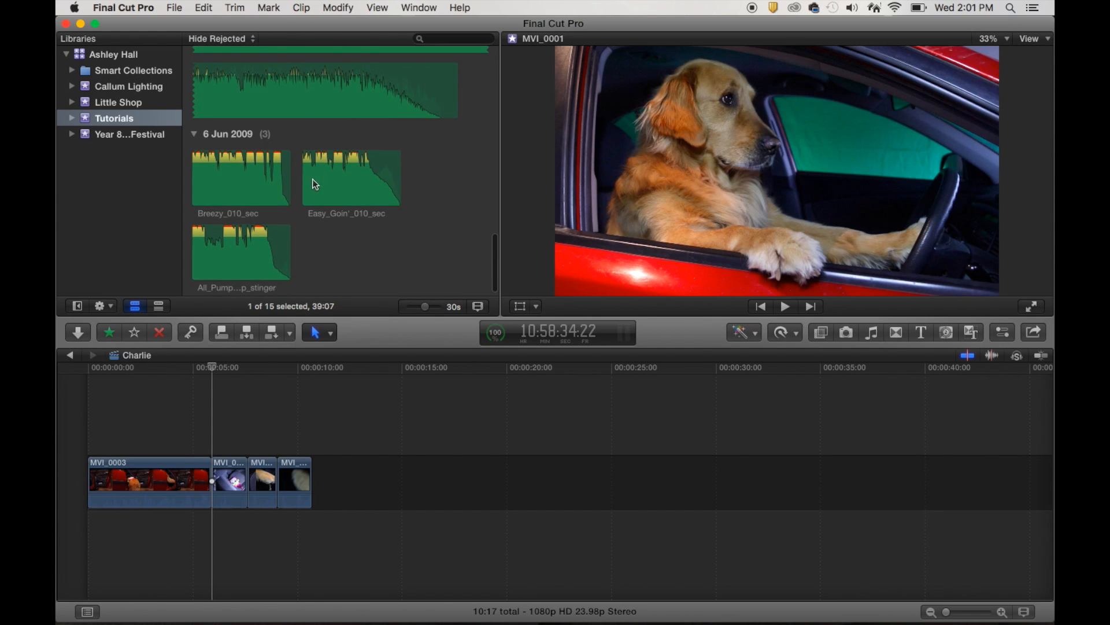
pyautogui.click(240, 177)
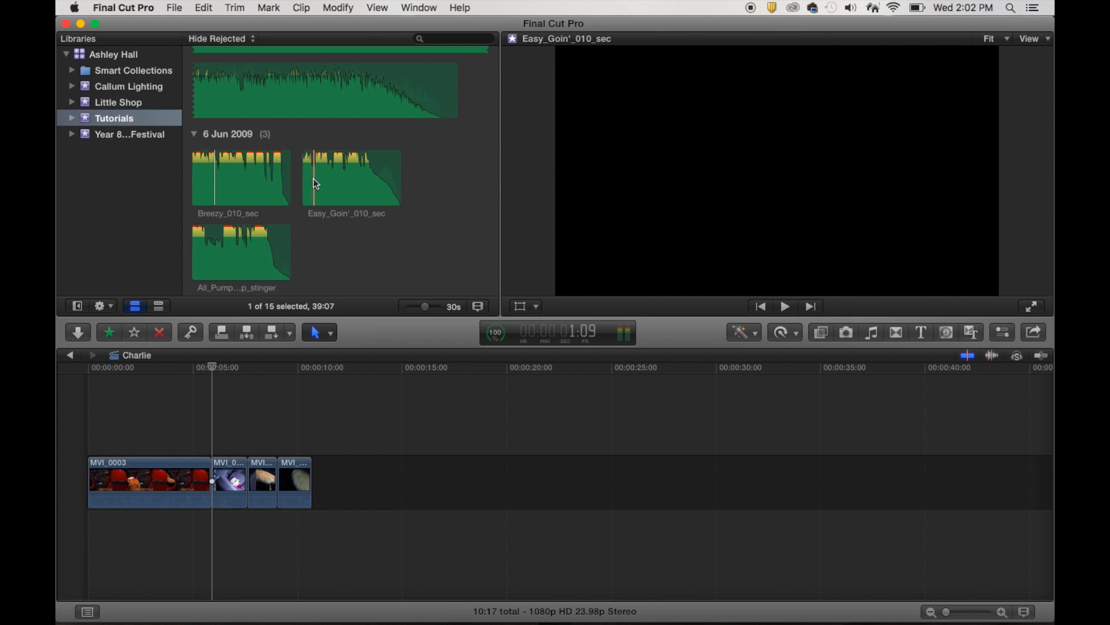
pyautogui.click(351, 177)
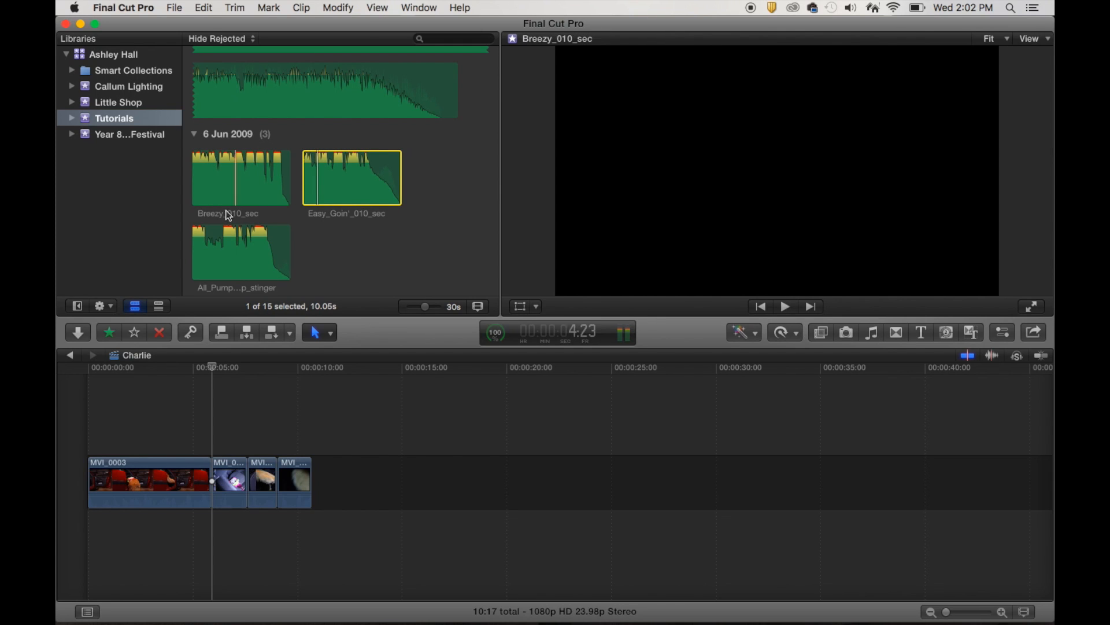
pyautogui.click(240, 252)
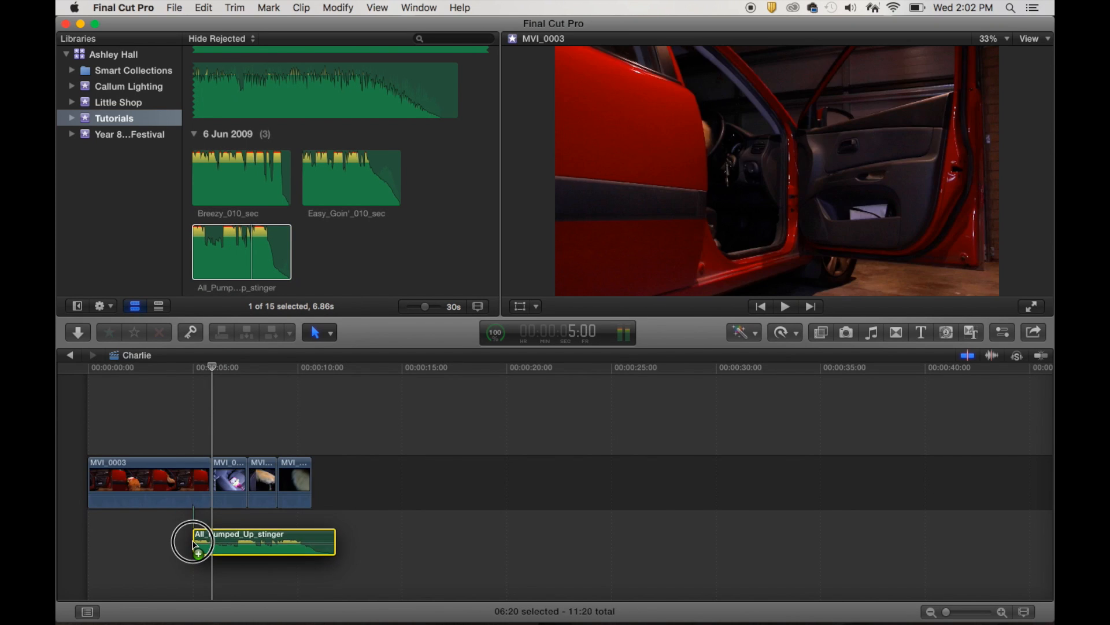
# Step: Align the stinger music to the project start and play the edit back with it
pyautogui.moveTo(194, 541); pyautogui.dragTo(138, 542)
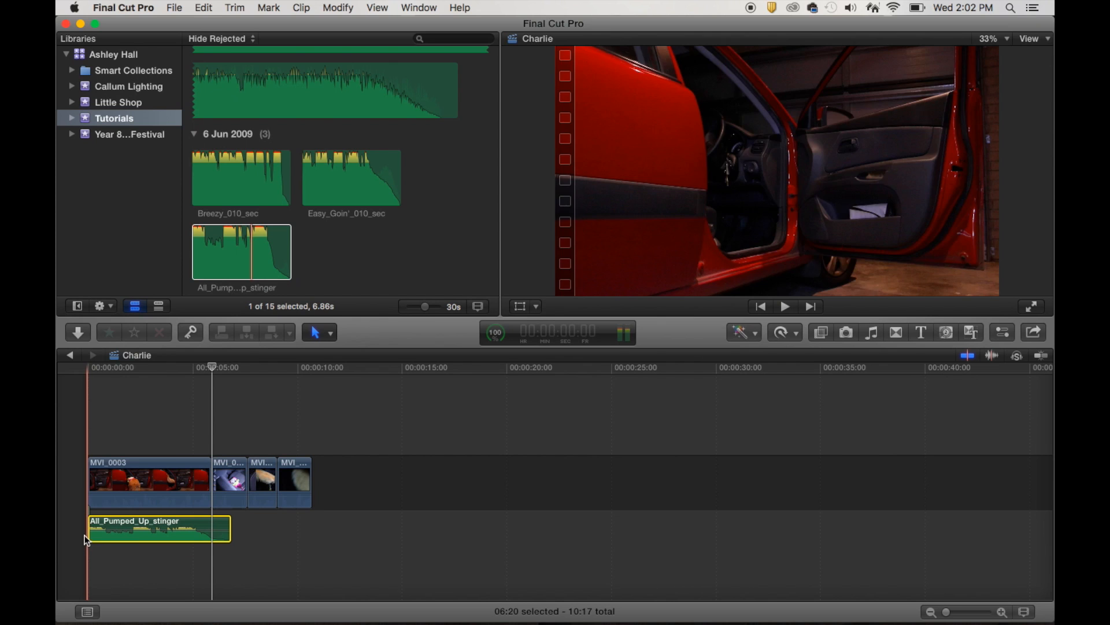
pyautogui.click(149, 371)
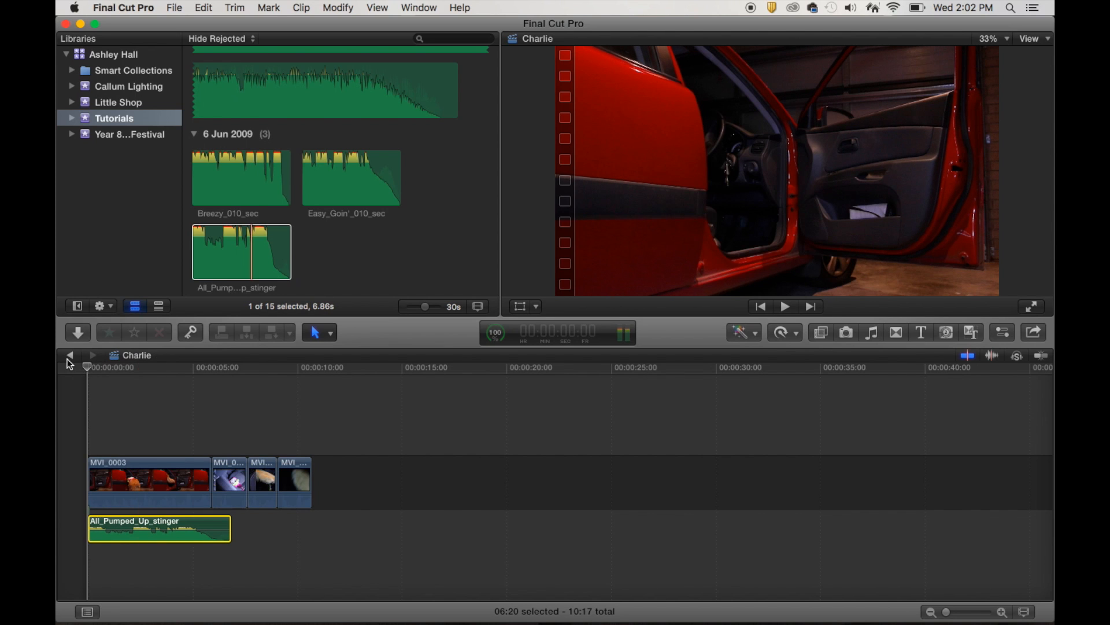
pyautogui.click(784, 305)
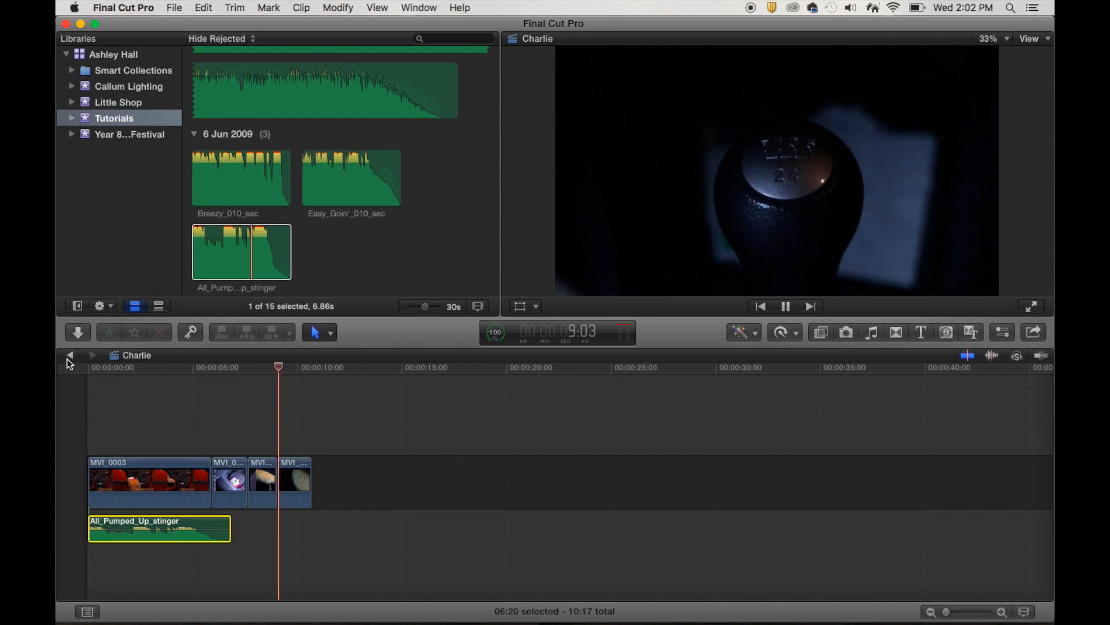
pyautogui.click(785, 305)
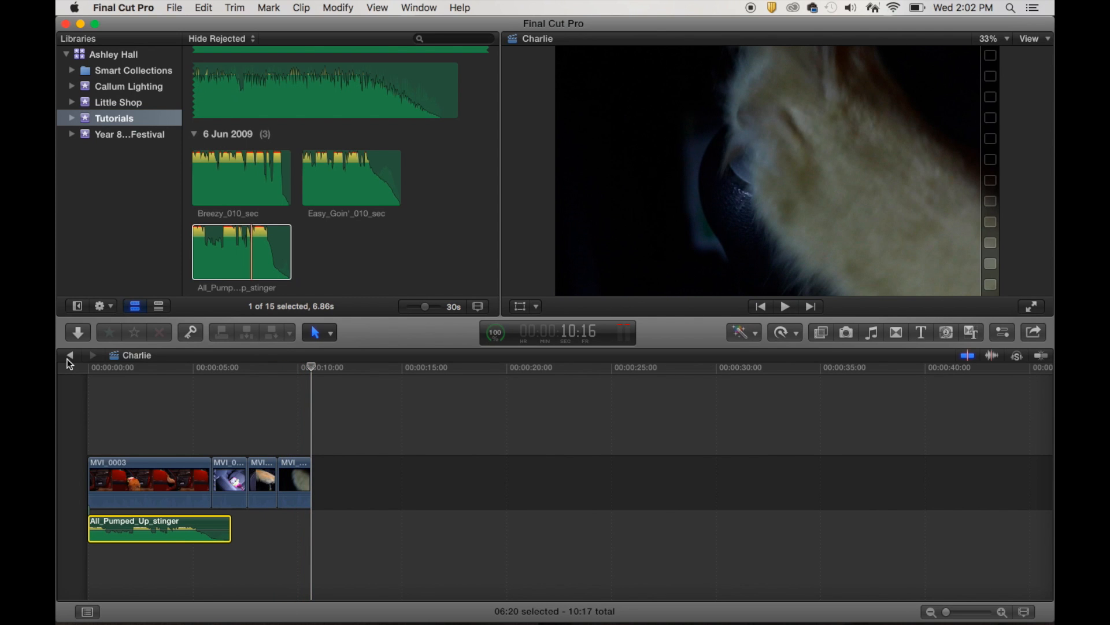
pyautogui.moveTo(98, 364)
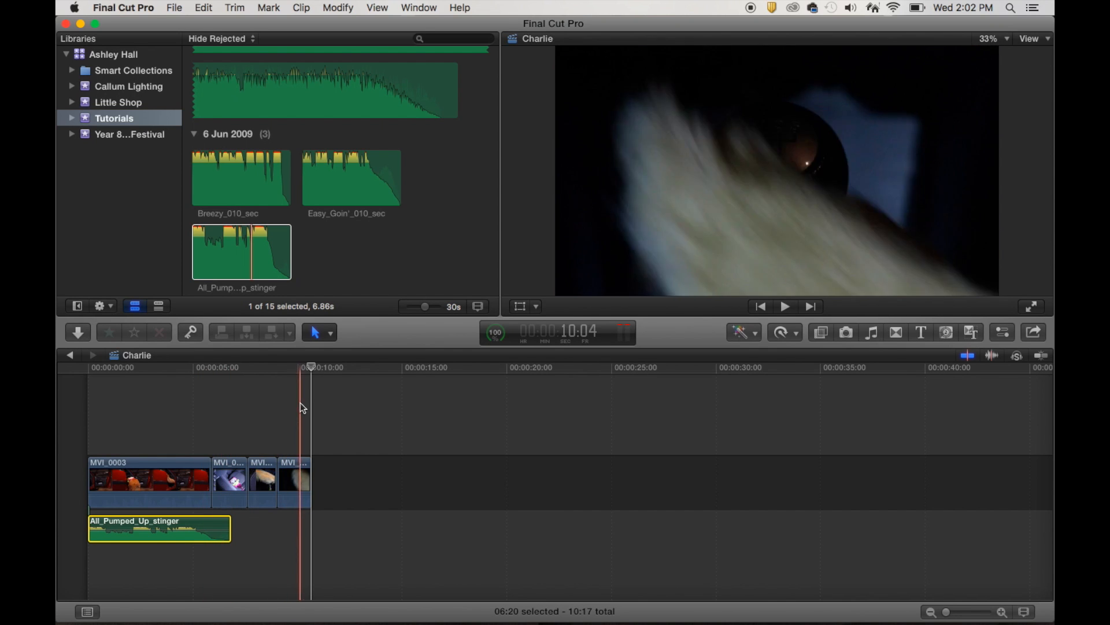
# Step: Zoom in on the timeline so the four clips and stinger are easier to see
pyautogui.click(209, 421)
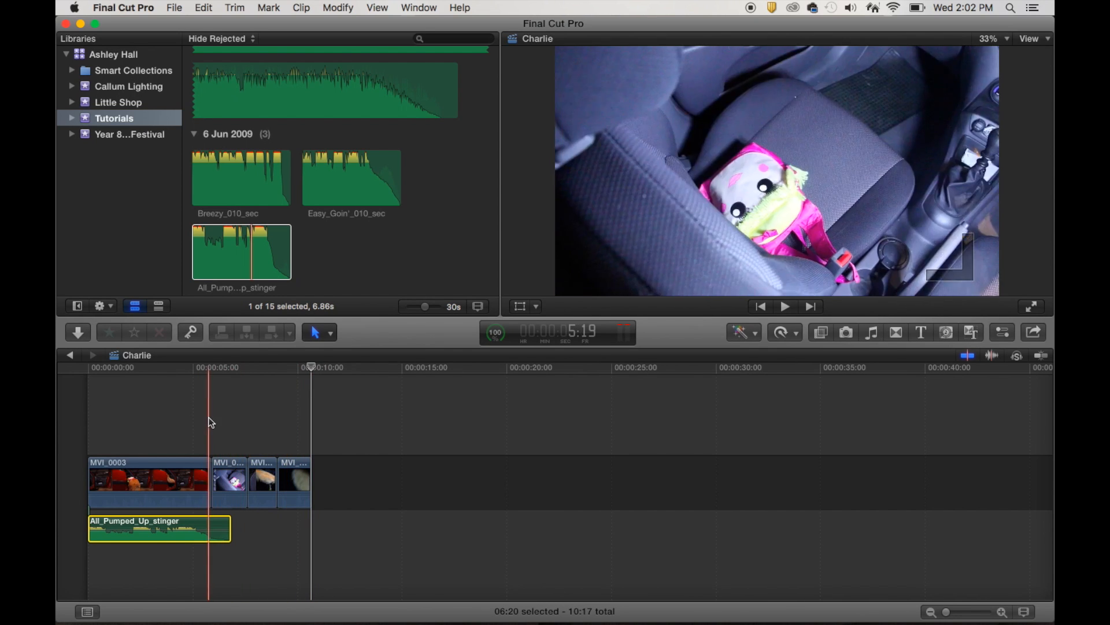
pyautogui.moveTo(210, 422); pyautogui.dragTo(236, 422)
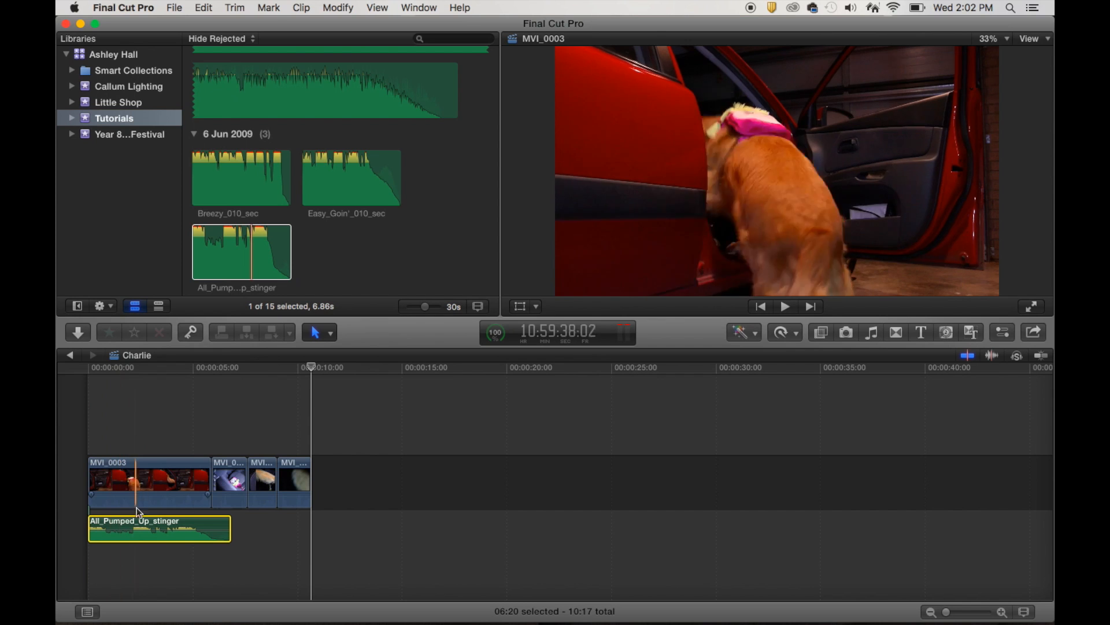
pyautogui.click(310, 371)
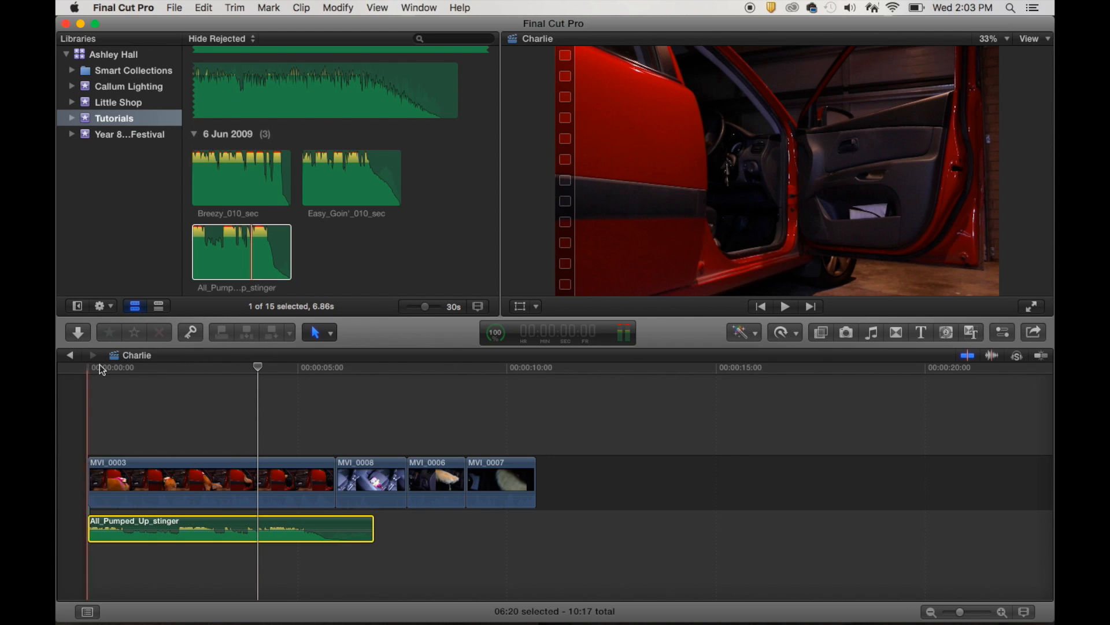
# Step: Replay from the start to about two seconds and select the stinger clip for blading
pyautogui.click(87, 368)
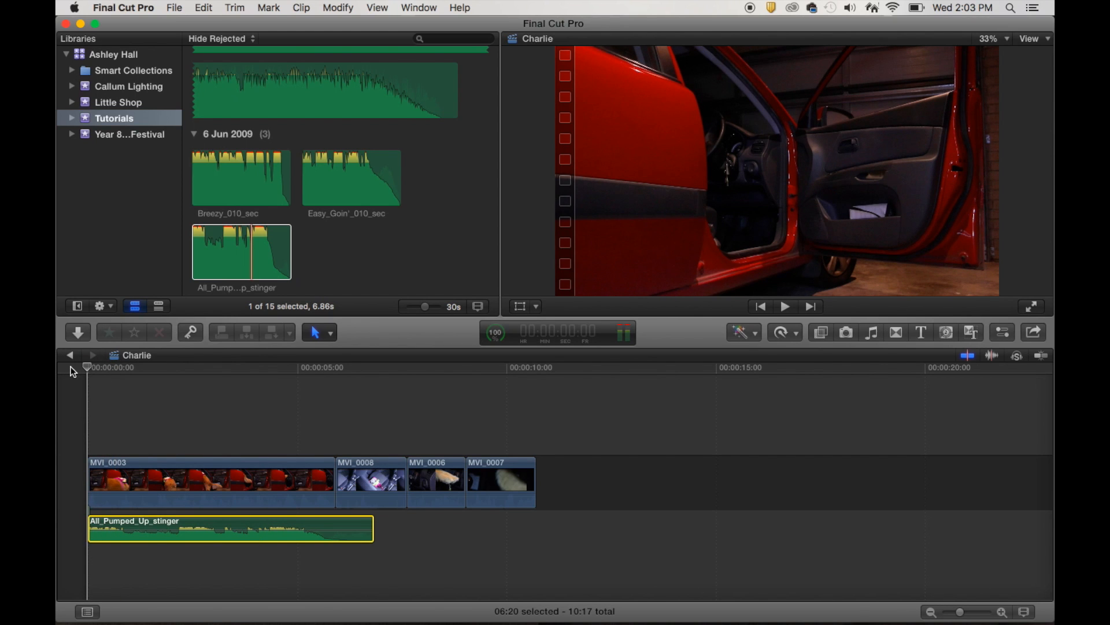
pyautogui.click(784, 306)
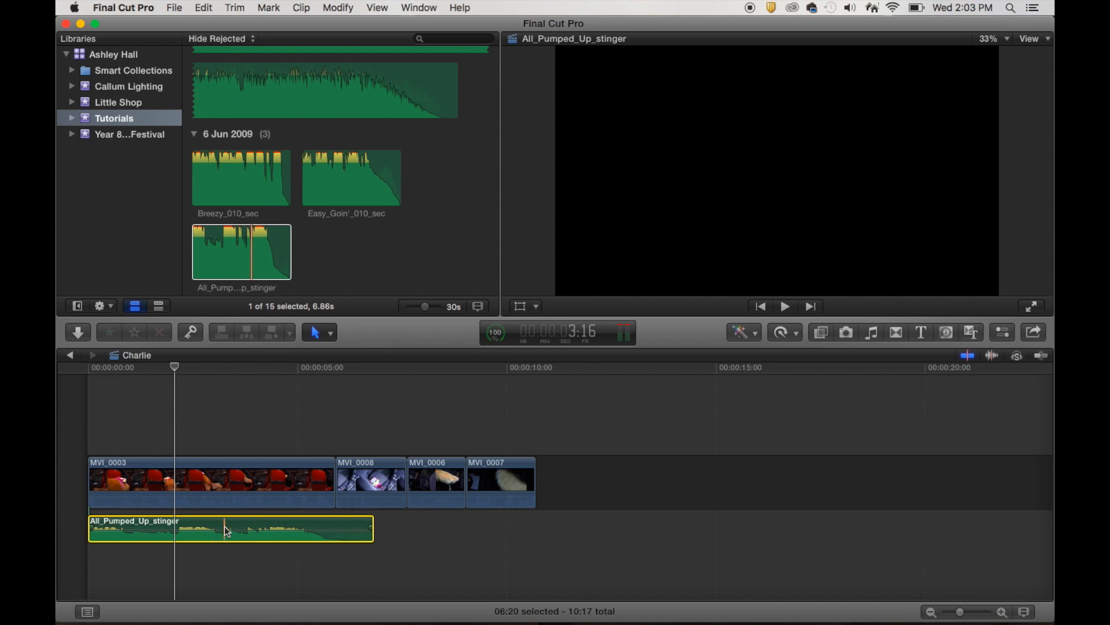
pyautogui.click(488, 481)
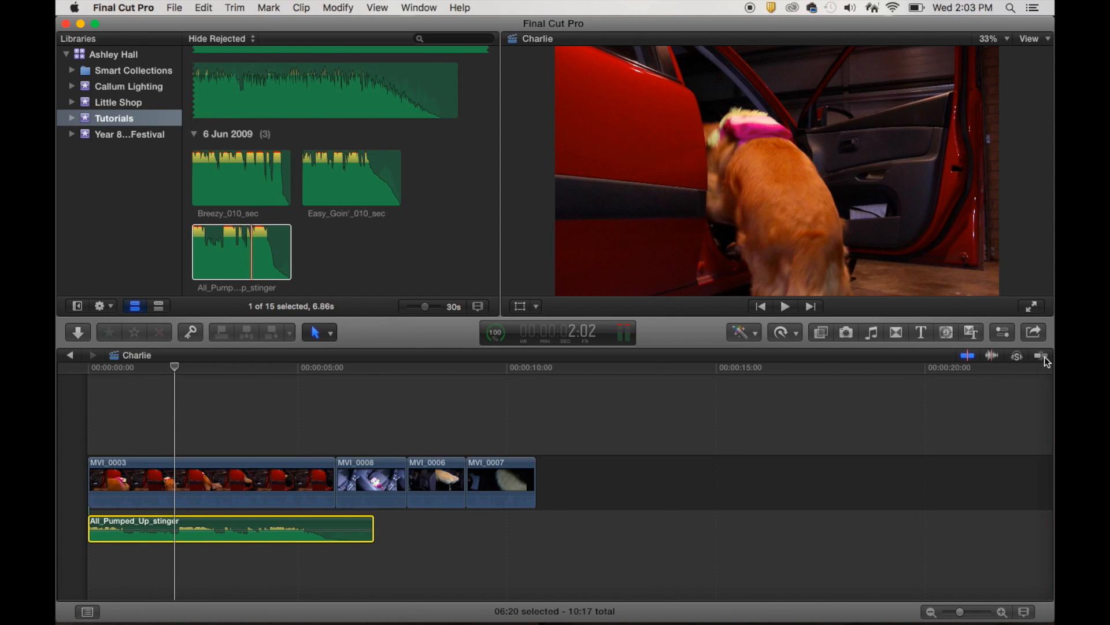
pyautogui.moveTo(1042, 355)
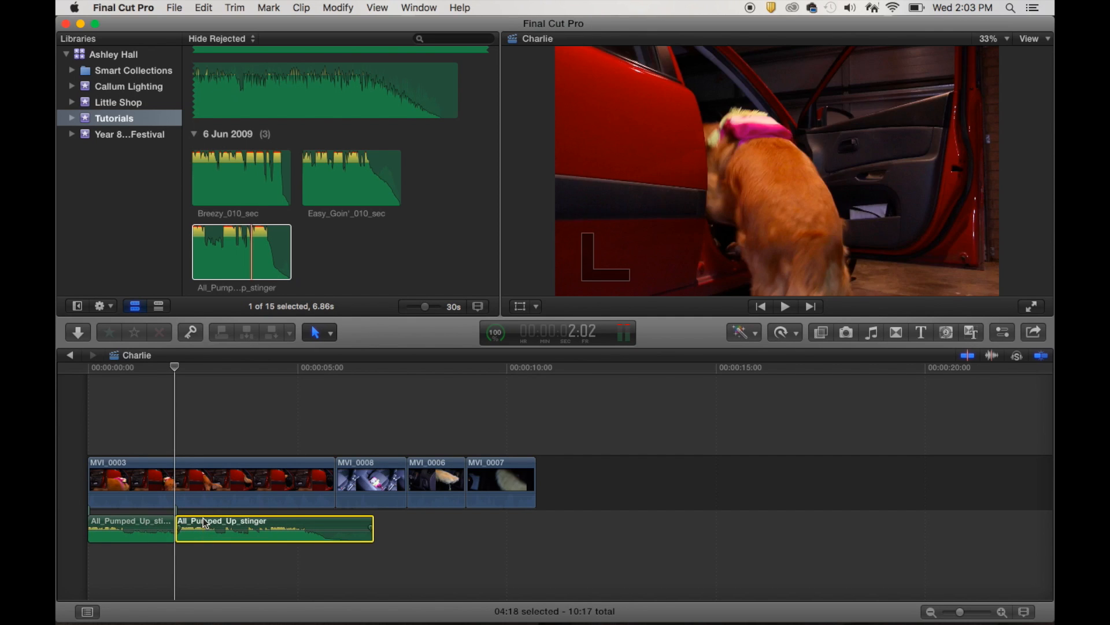
# Step: Copy the first split stinger piece and place it right after the original
pyautogui.click(131, 529)
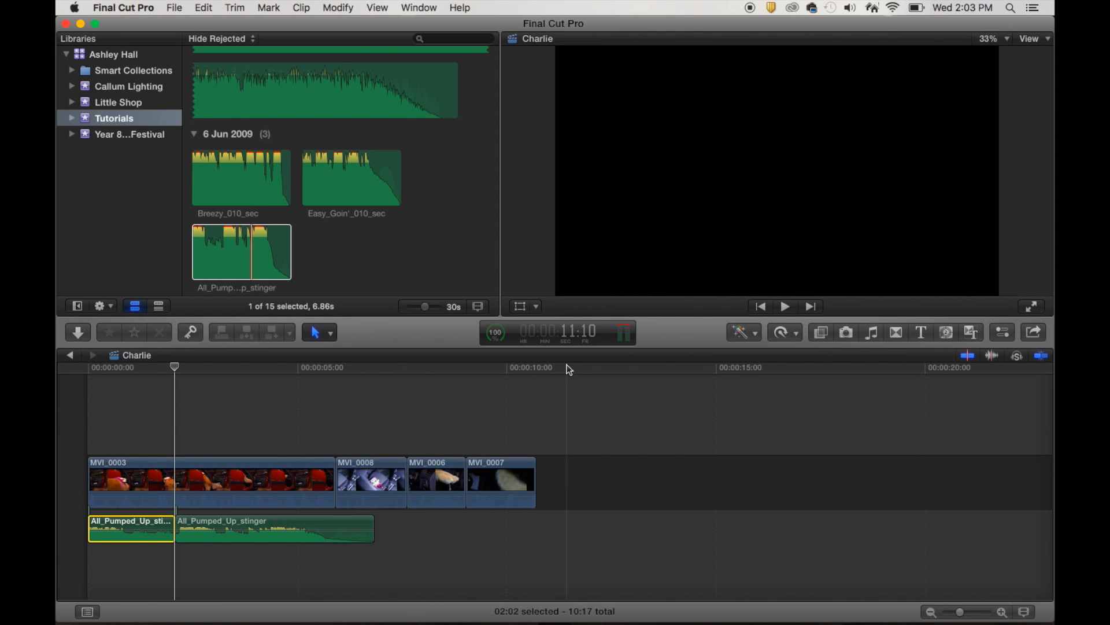
pyautogui.click(605, 368)
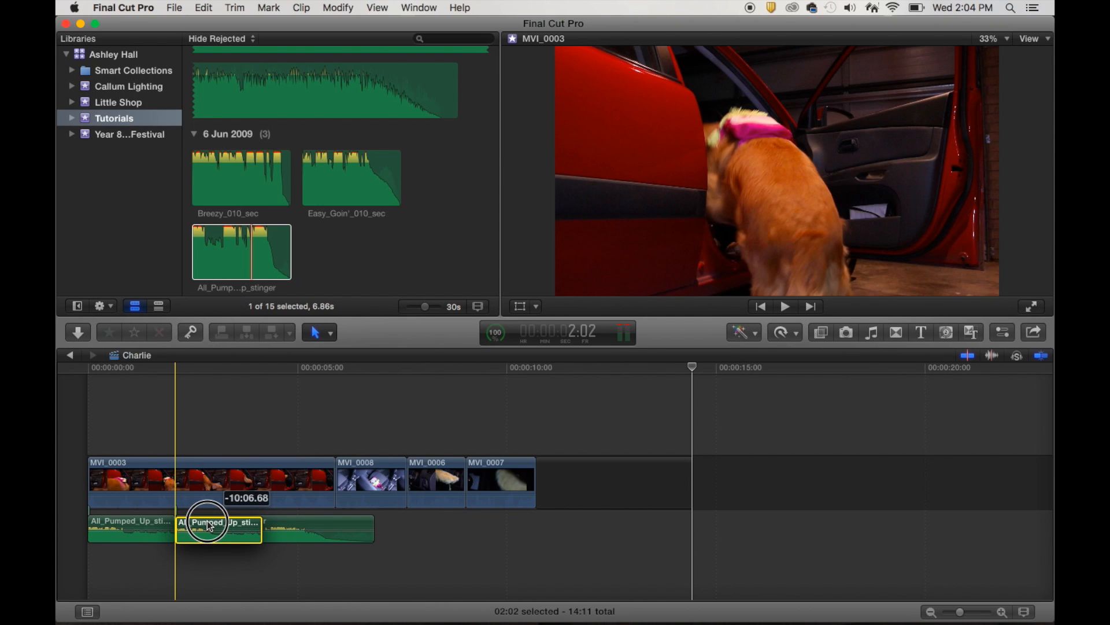
pyautogui.moveTo(207, 524); pyautogui.dragTo(208, 554)
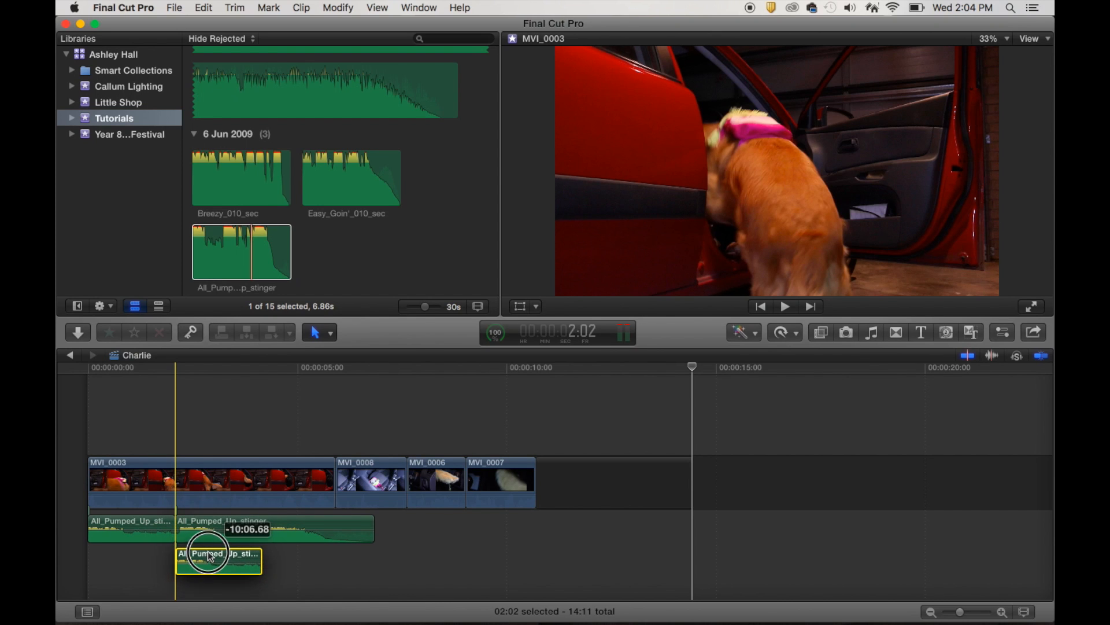
pyautogui.moveTo(206, 553); pyautogui.dragTo(270, 517)
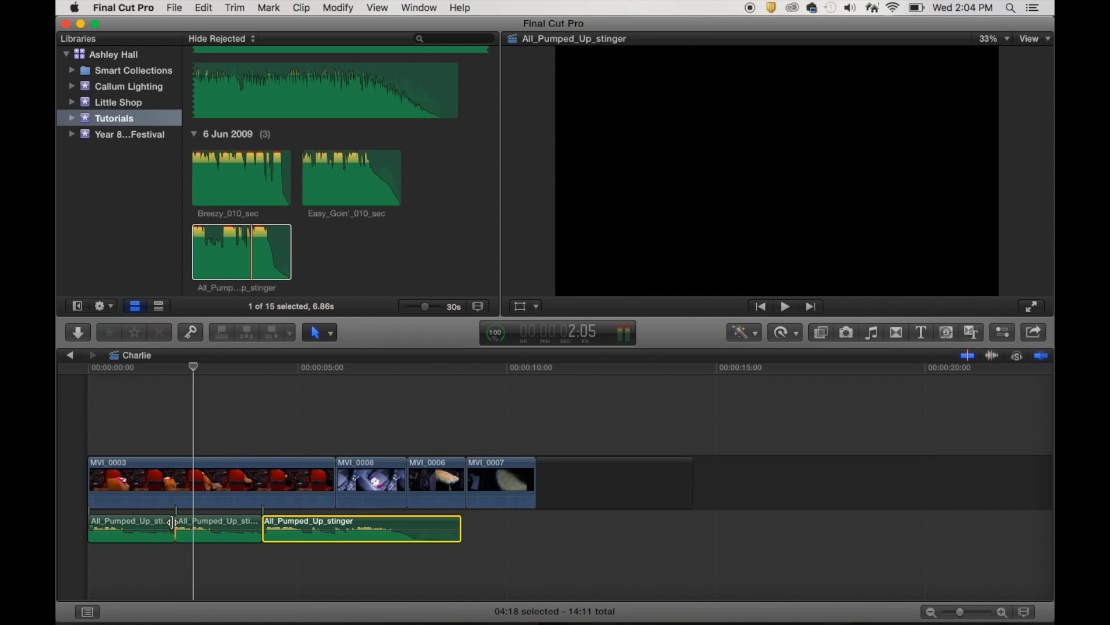
pyautogui.click(130, 528)
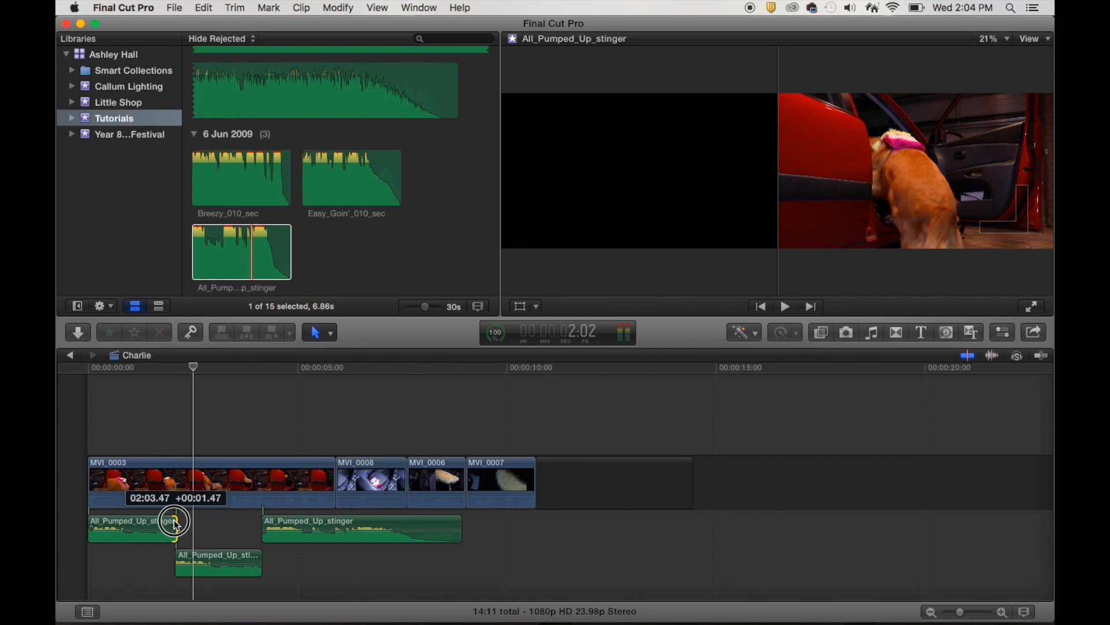
pyautogui.moveTo(174, 521); pyautogui.dragTo(170, 522)
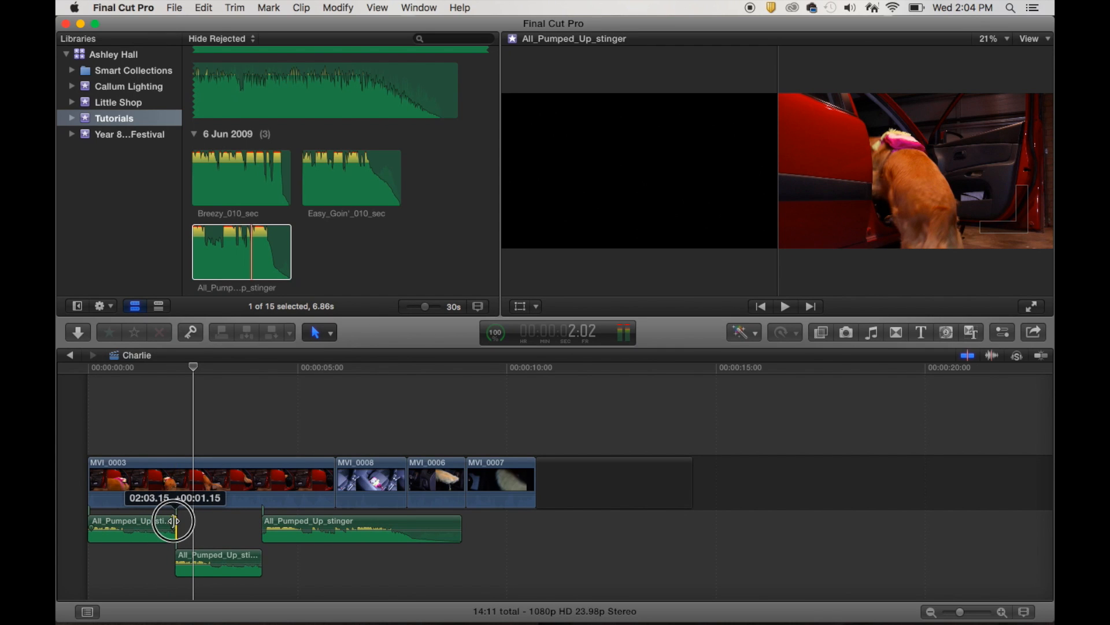
pyautogui.moveTo(175, 520); pyautogui.dragTo(170, 523)
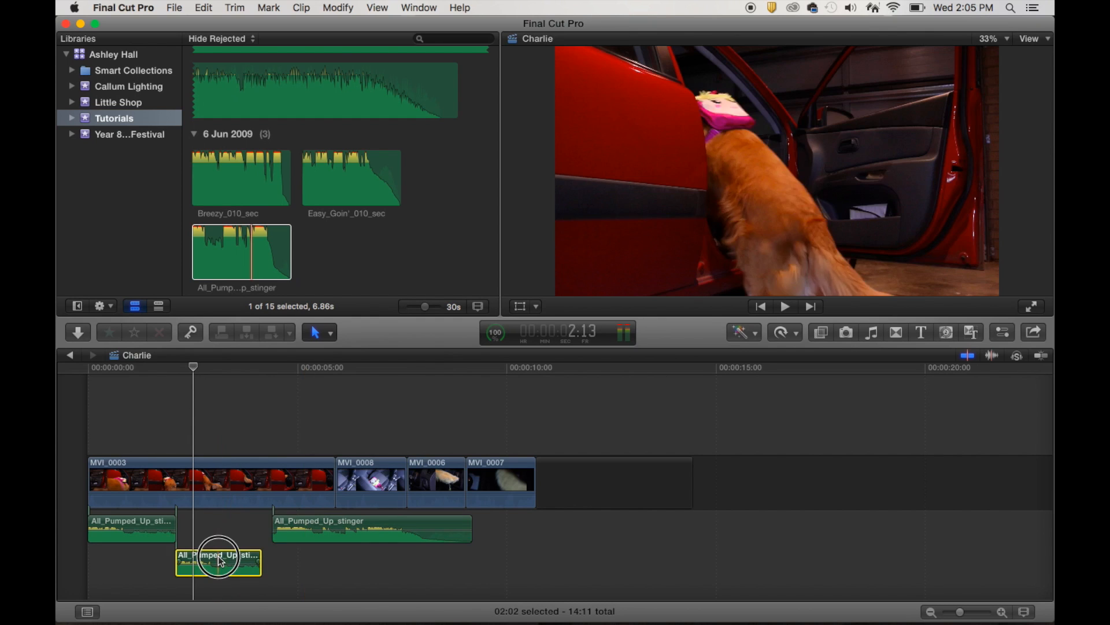
pyautogui.moveTo(218, 559); pyautogui.dragTo(225, 527)
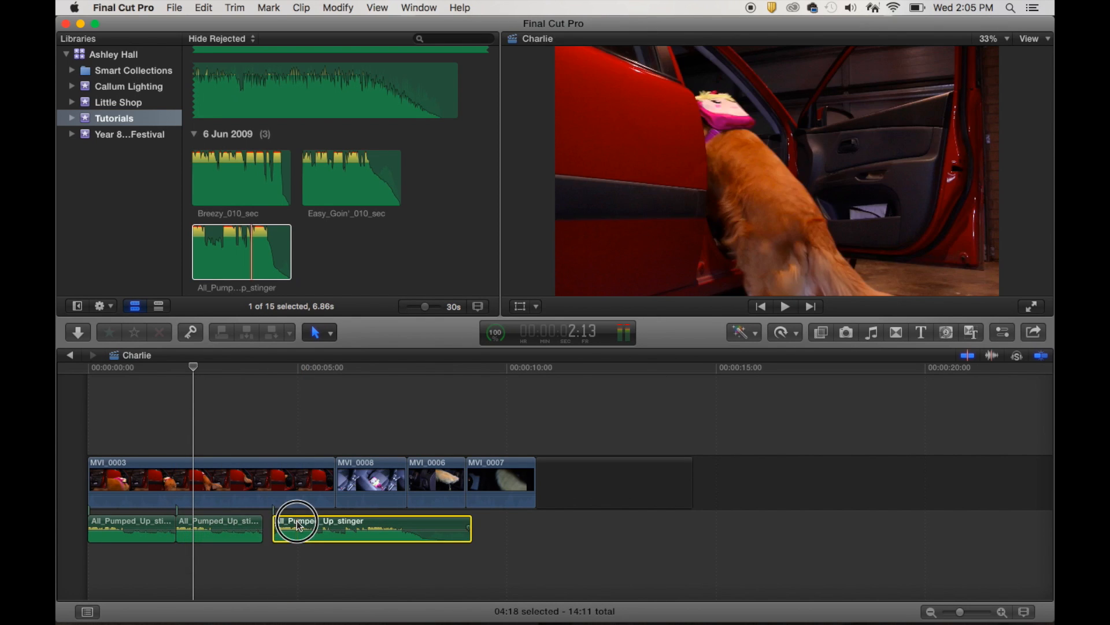
pyautogui.click(140, 366)
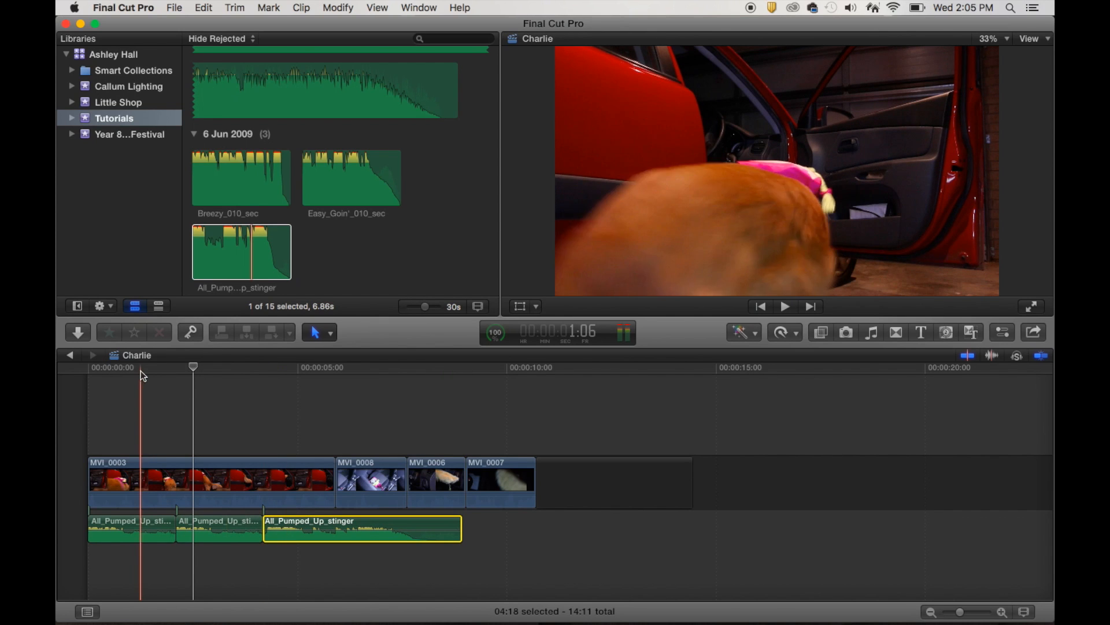
pyautogui.click(784, 306)
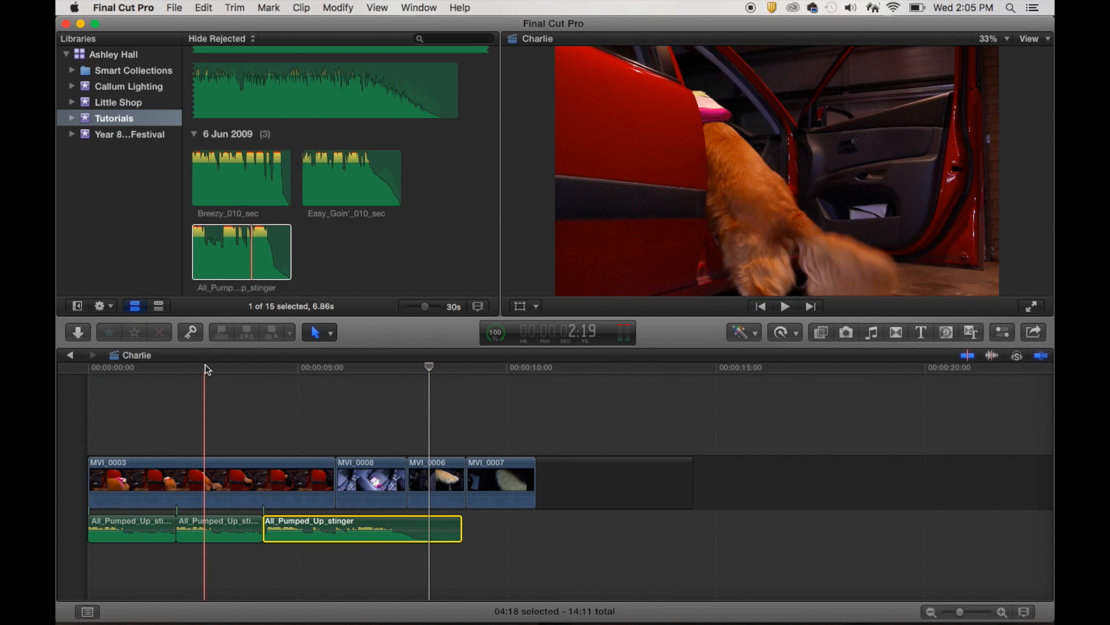
pyautogui.click(785, 306)
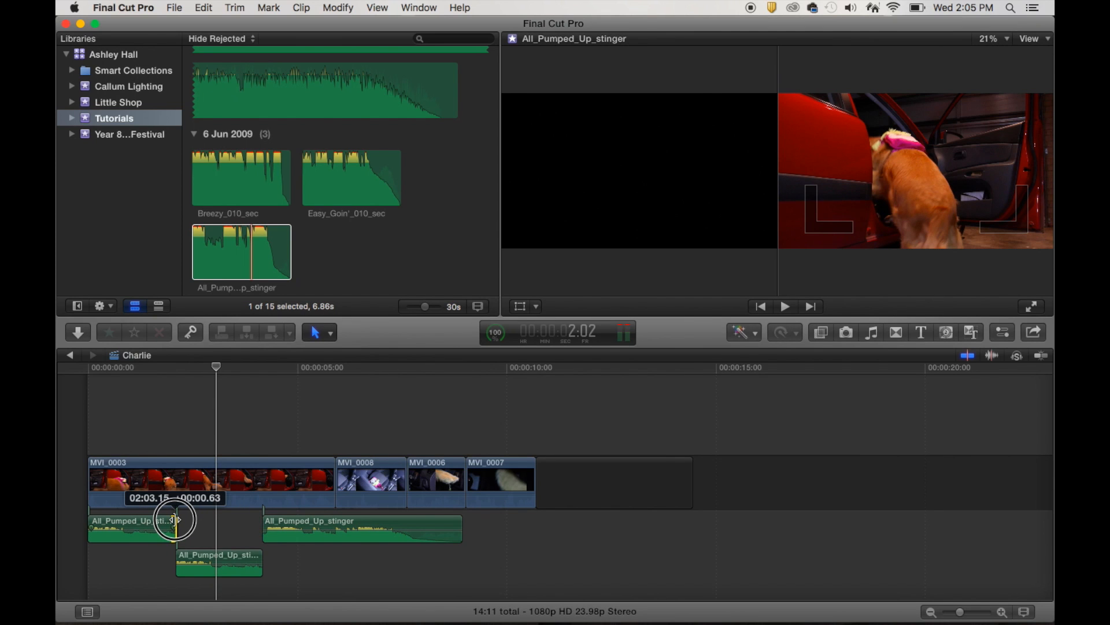
pyautogui.moveTo(177, 519); pyautogui.dragTo(173, 519)
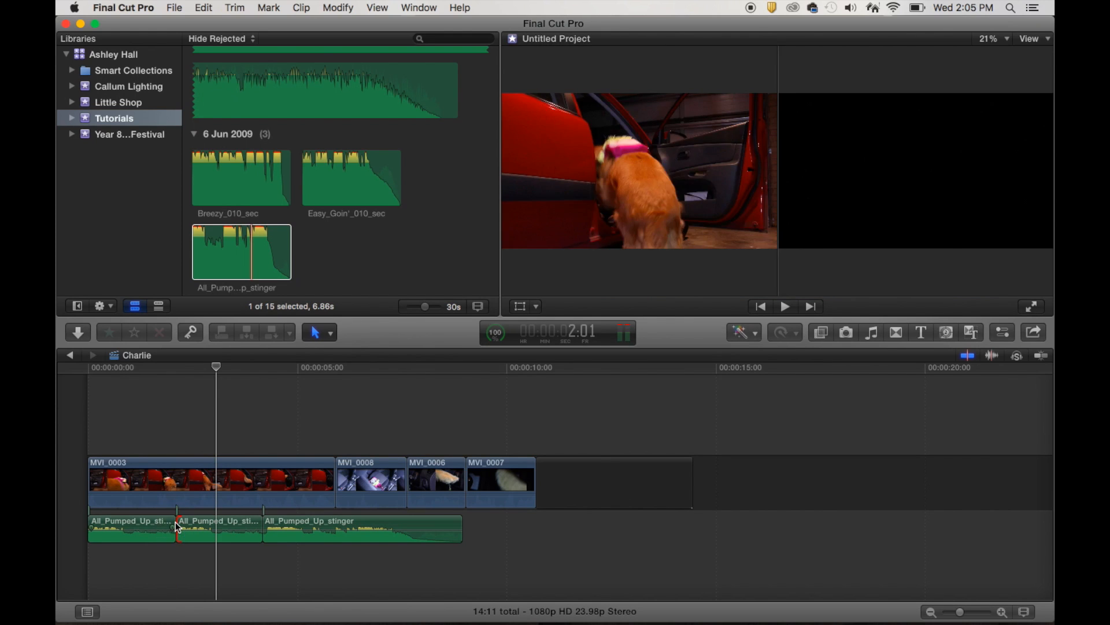
pyautogui.click(131, 527)
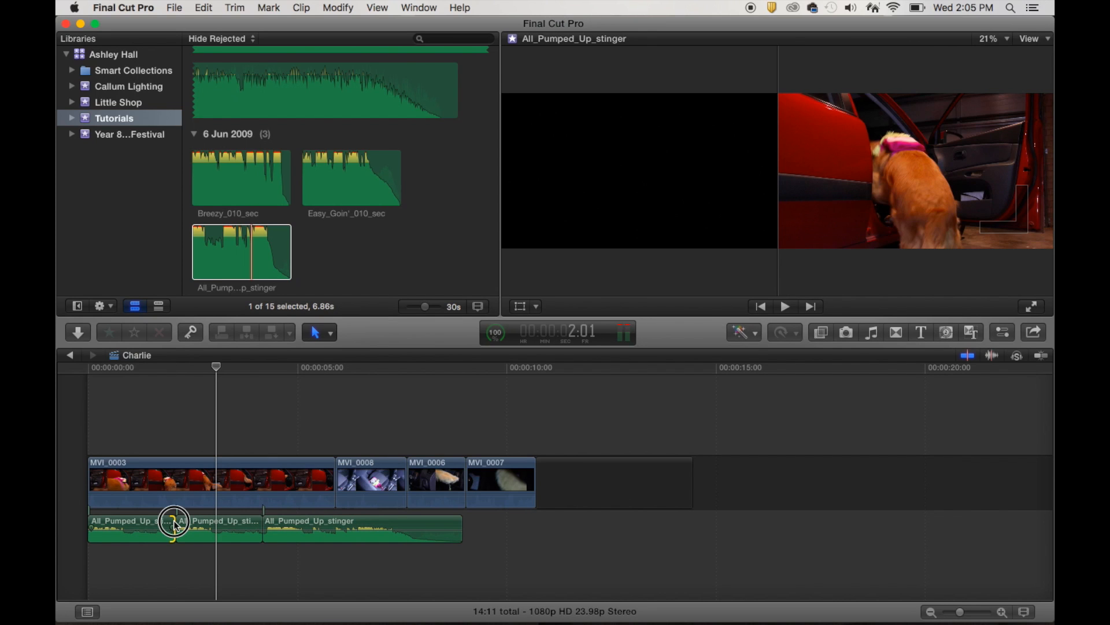
pyautogui.moveTo(174, 520); pyautogui.dragTo(218, 562)
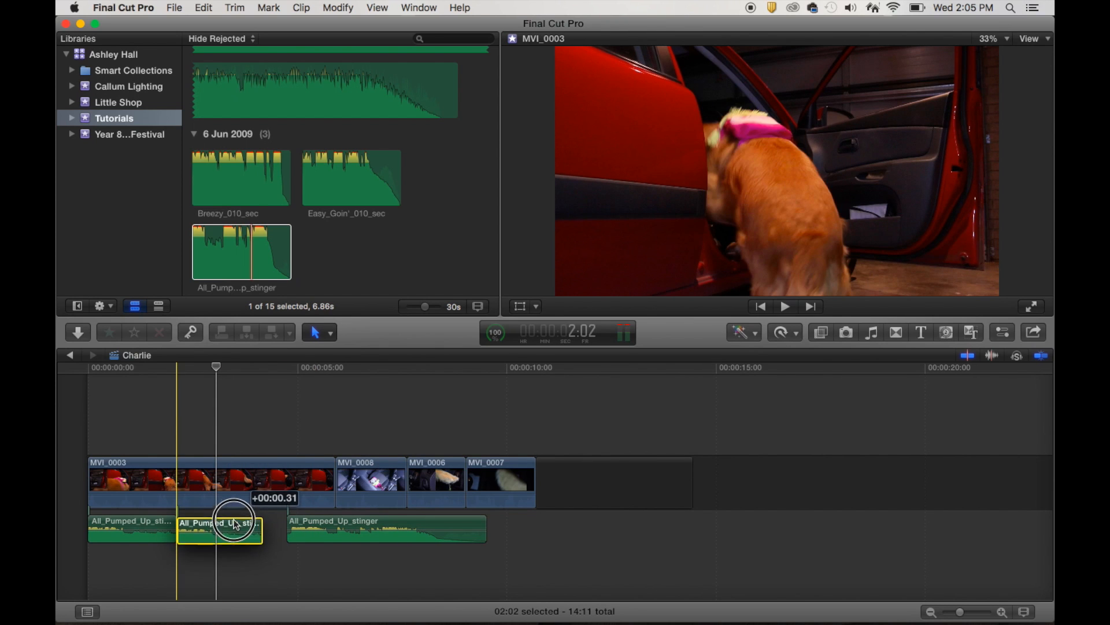
pyautogui.moveTo(233, 524); pyautogui.dragTo(291, 524)
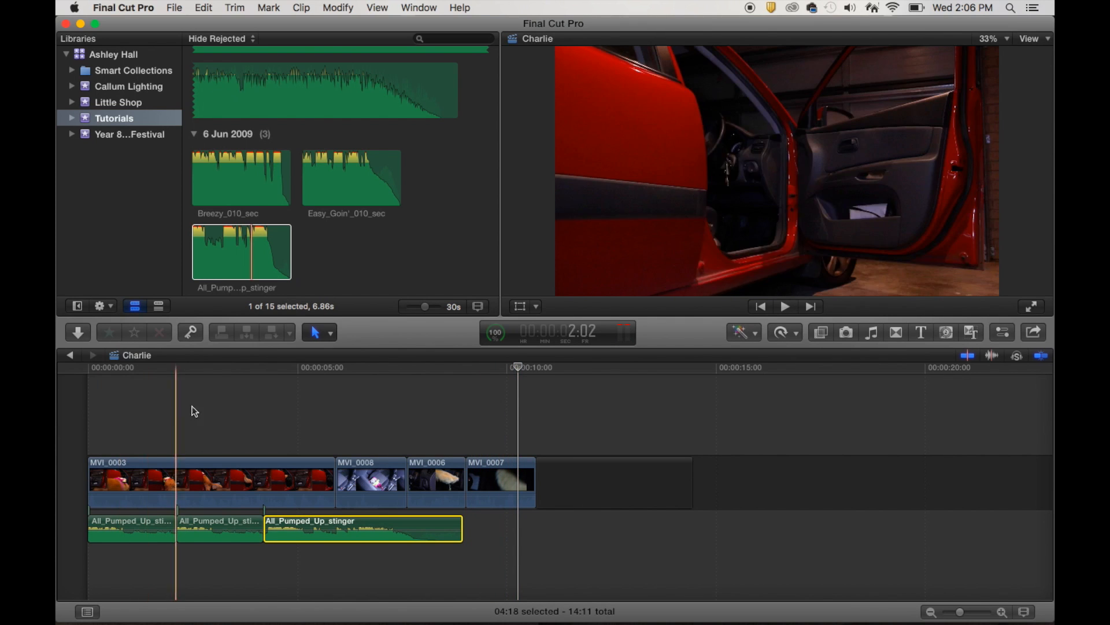
pyautogui.click(110, 366)
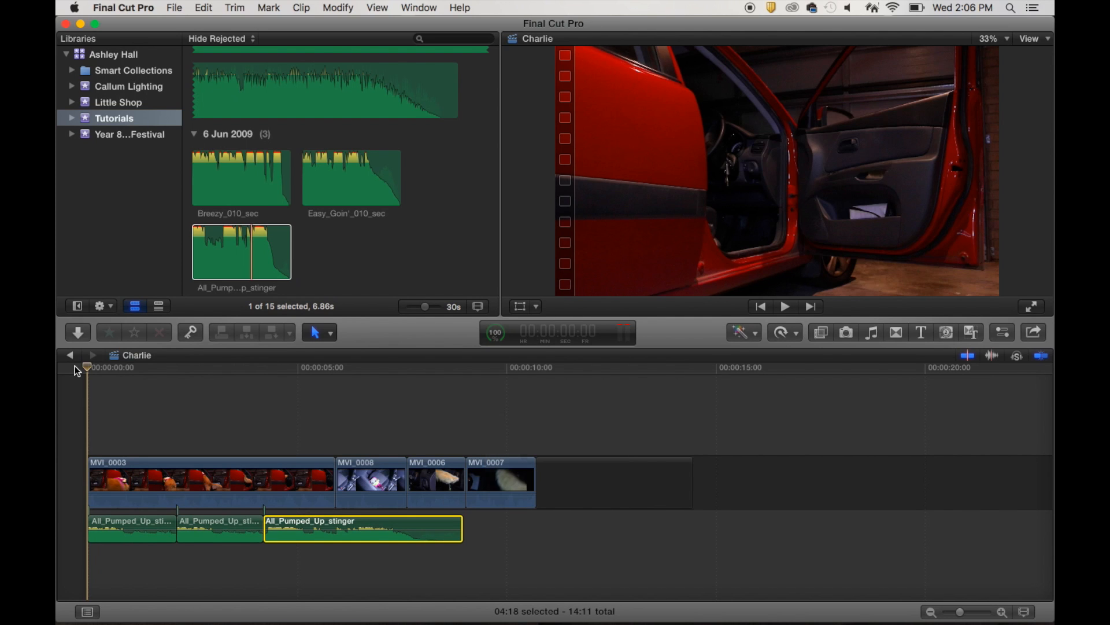
pyautogui.click(785, 305)
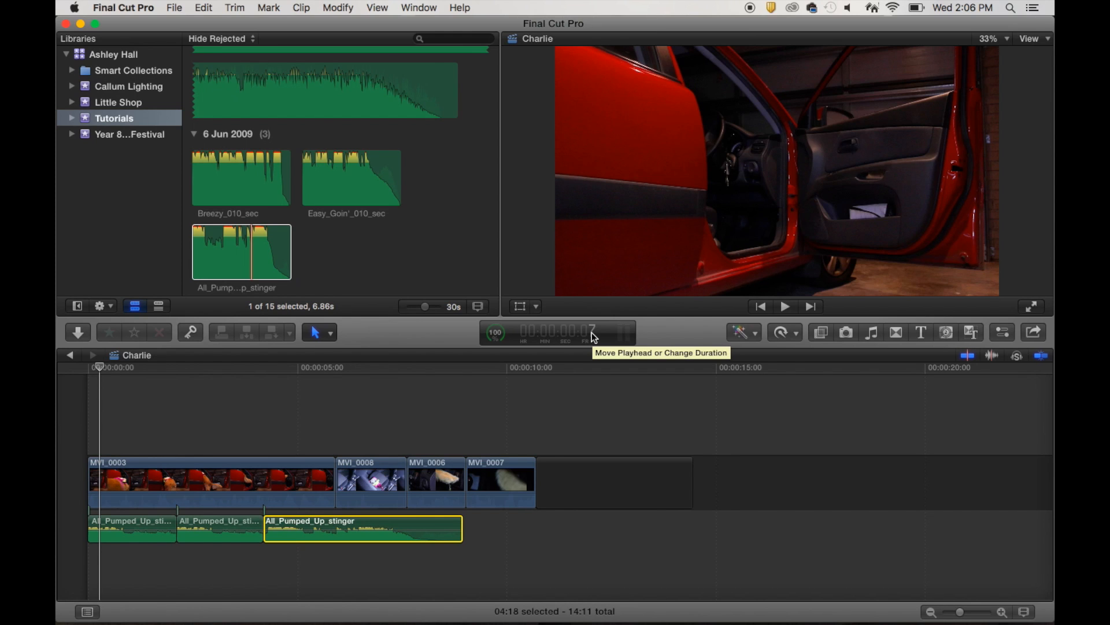
pyautogui.moveTo(516, 349)
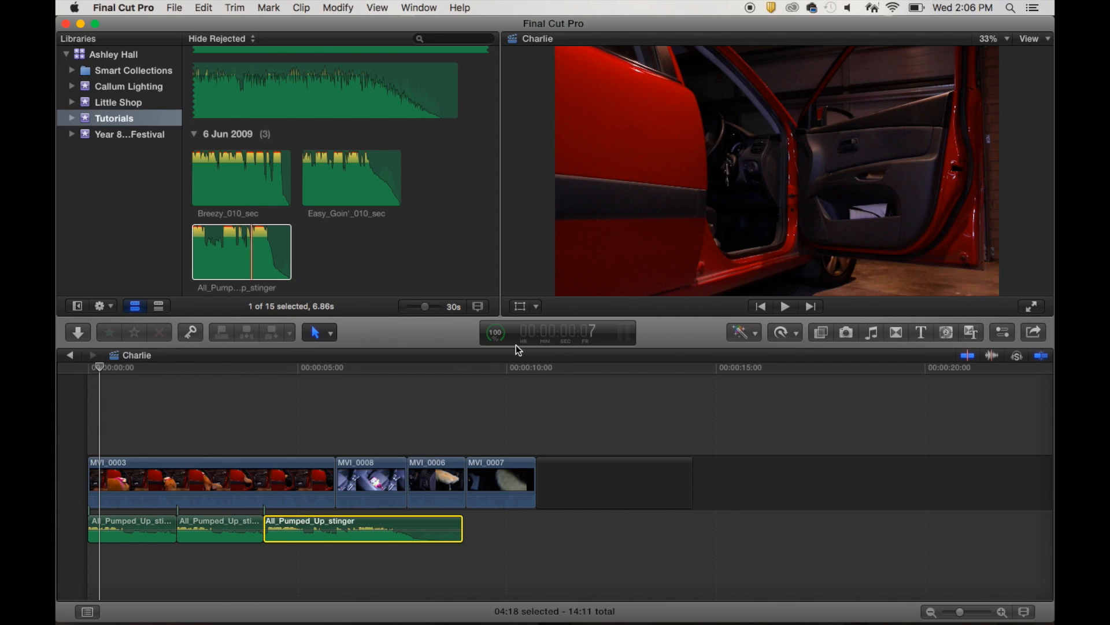
pyautogui.moveTo(587, 349)
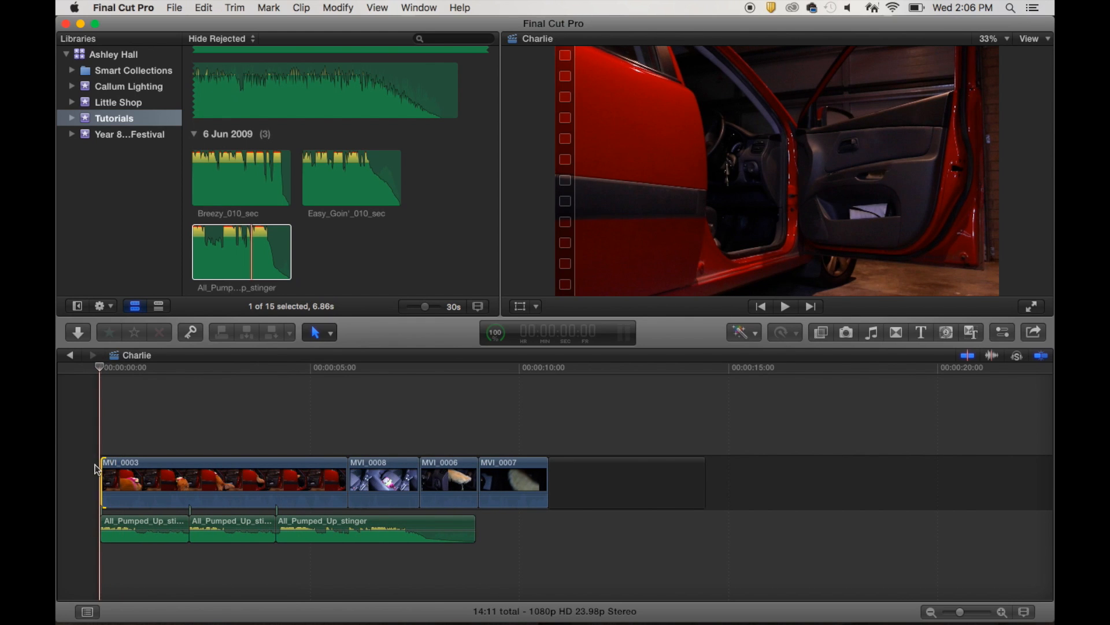
pyautogui.click(784, 306)
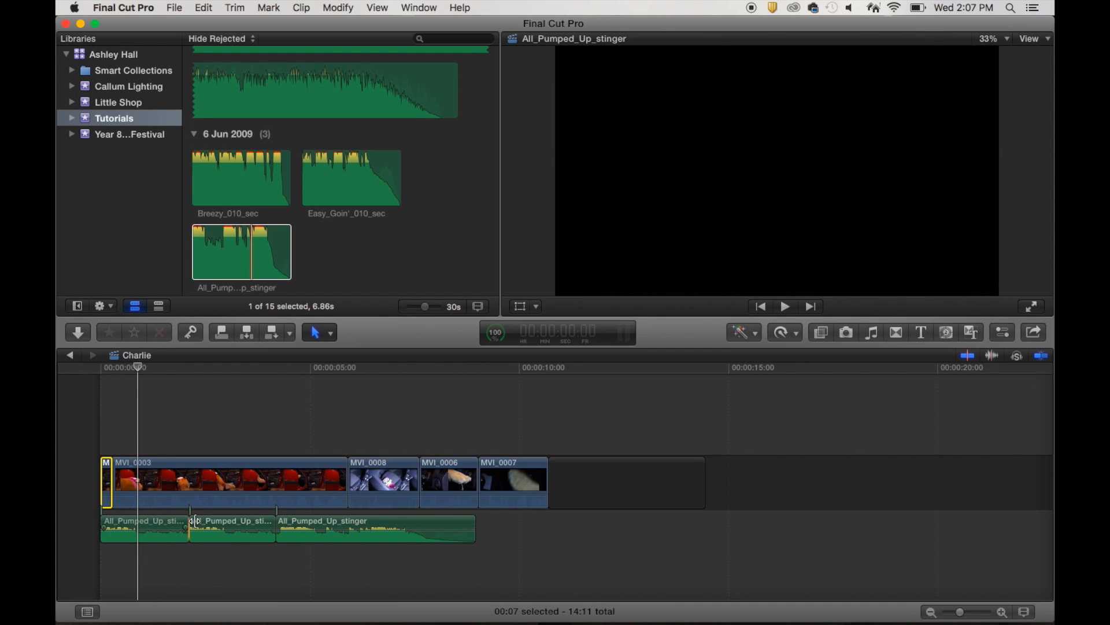
pyautogui.click(123, 485)
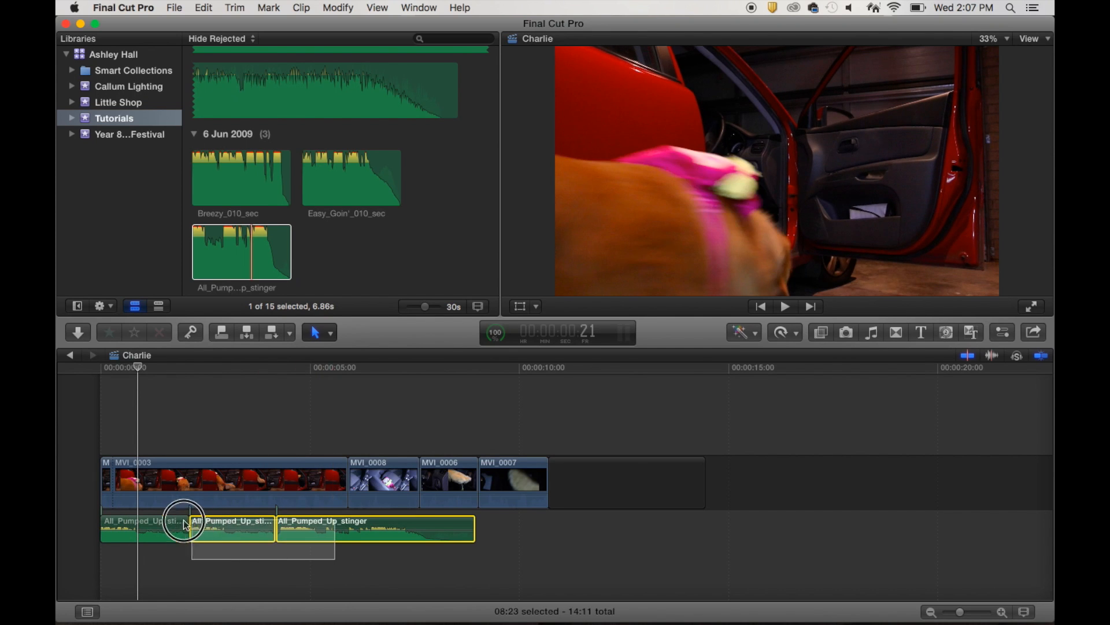
pyautogui.moveTo(184, 522); pyautogui.dragTo(201, 524)
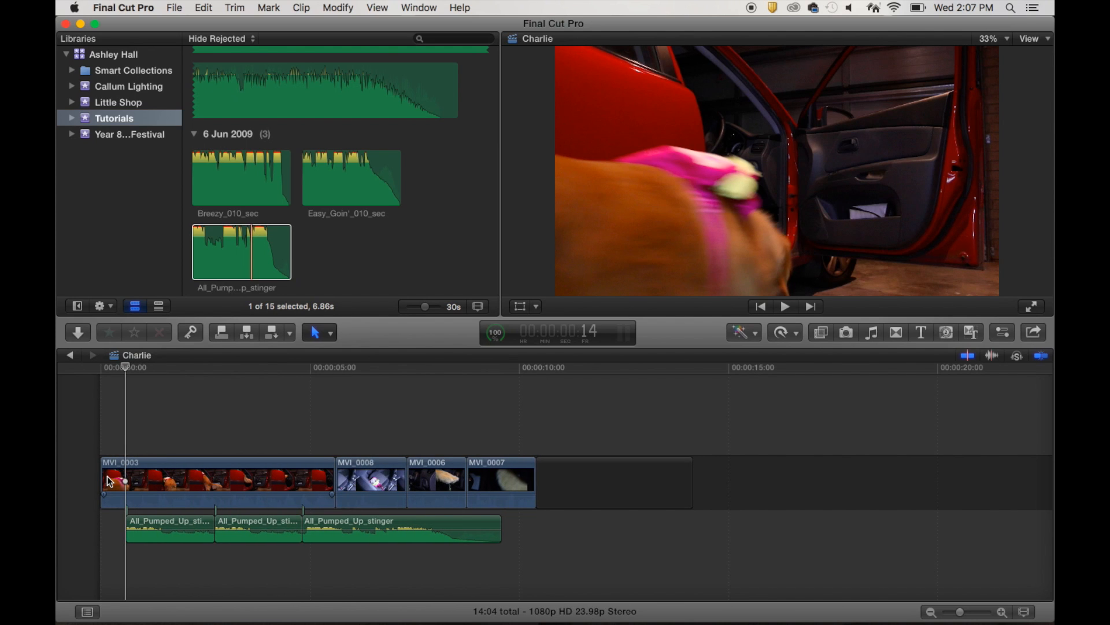
pyautogui.click(127, 481)
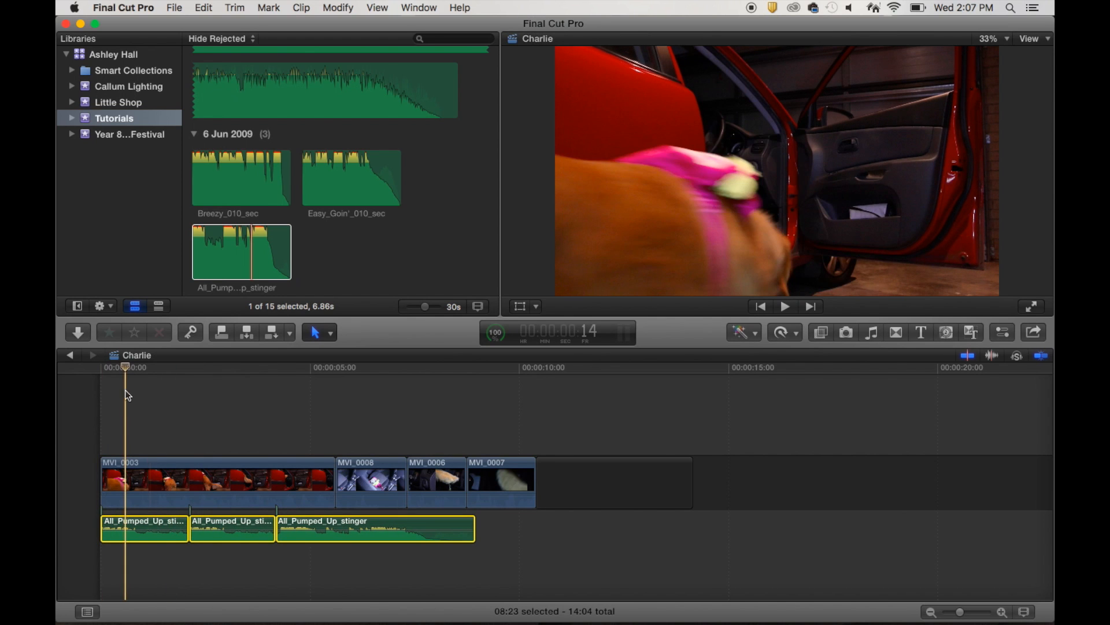
pyautogui.click(784, 306)
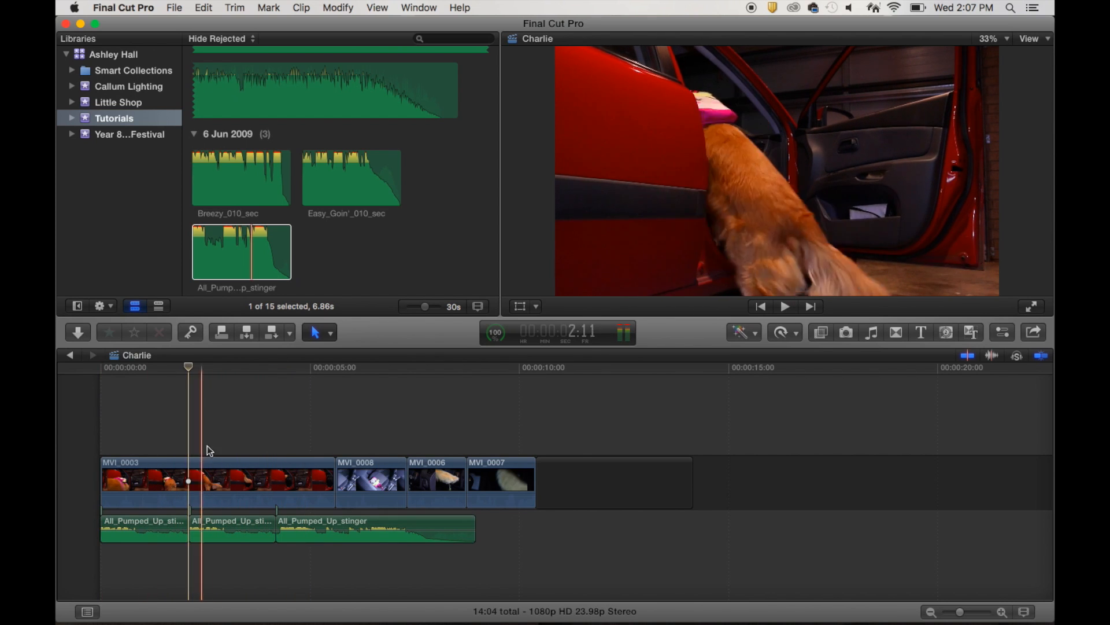
pyautogui.click(213, 482)
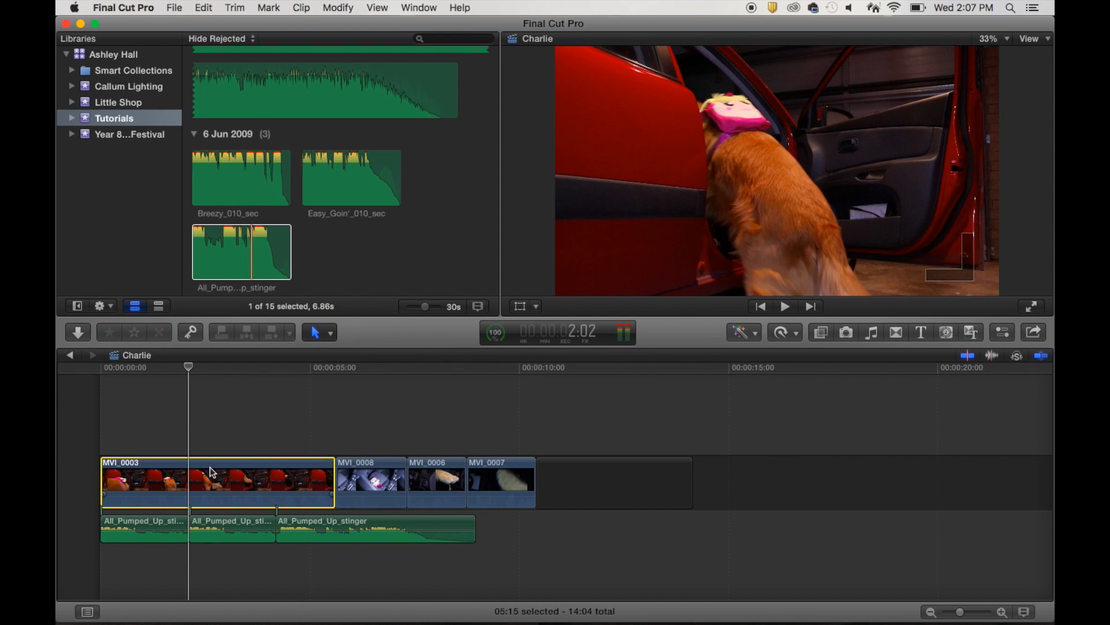
pyautogui.click(197, 481)
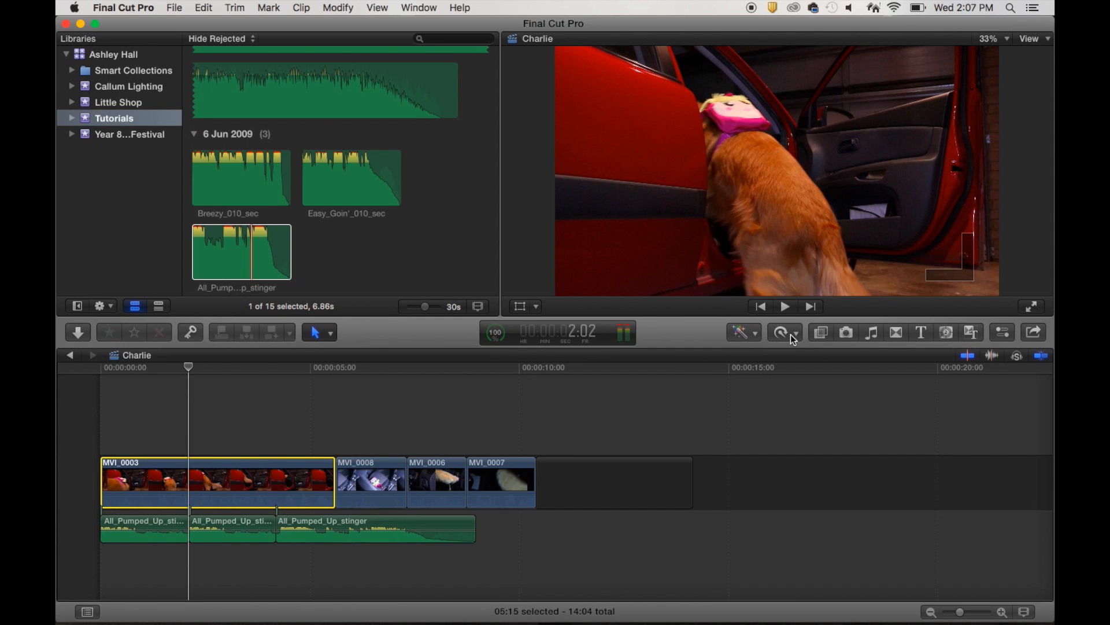
pyautogui.moveTo(778, 332)
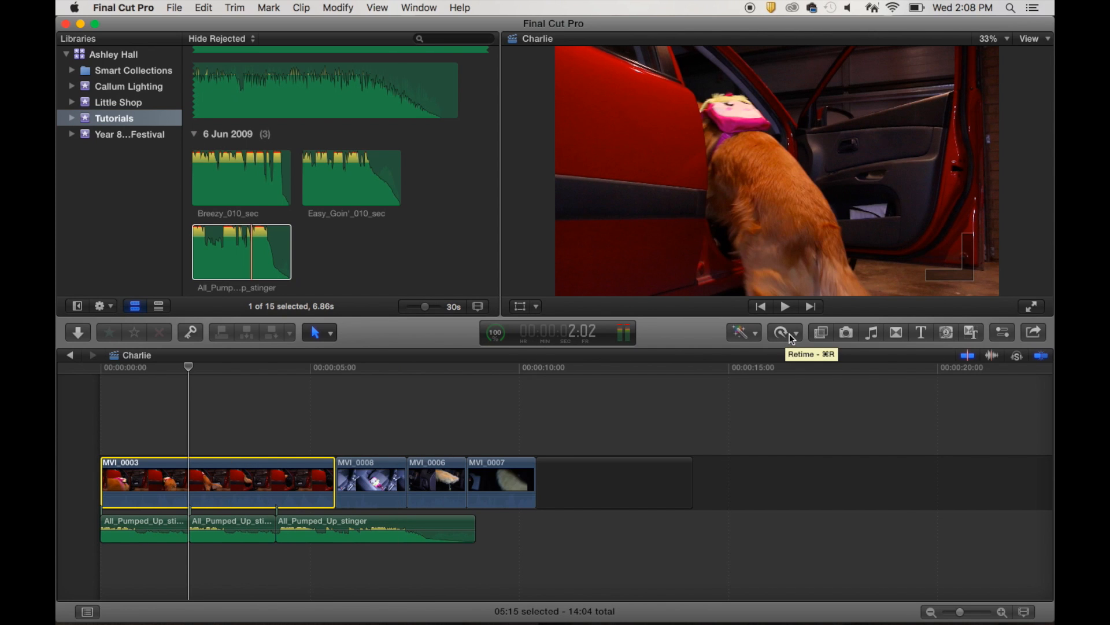
# Step: Retime the first clip to Fast 2x, then back to Normal 100%
pyautogui.click(779, 332)
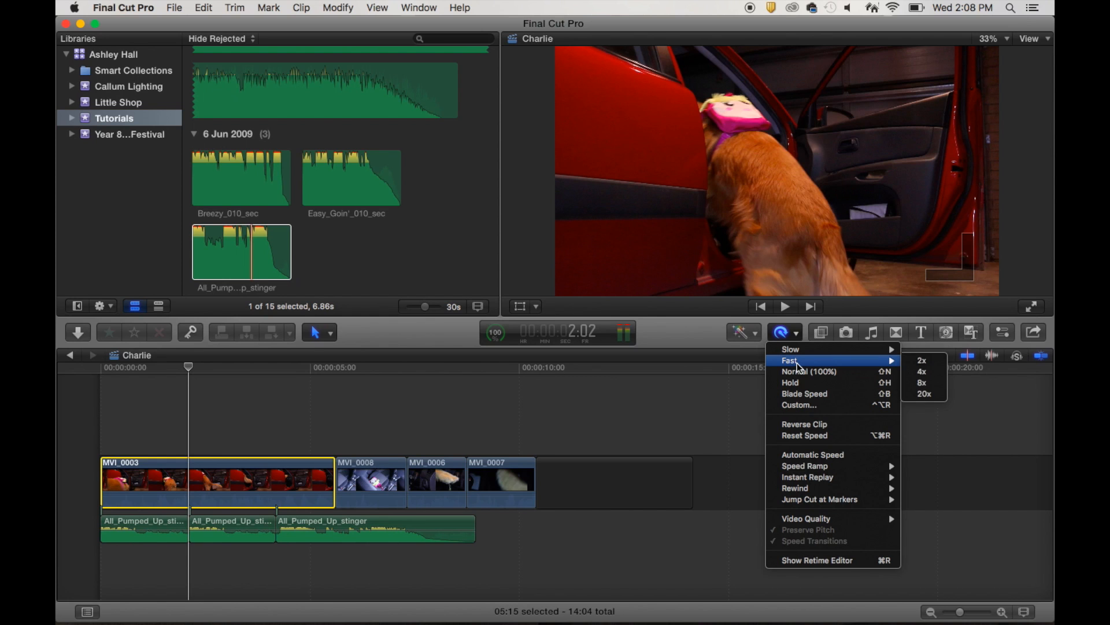
pyautogui.moveTo(923, 361)
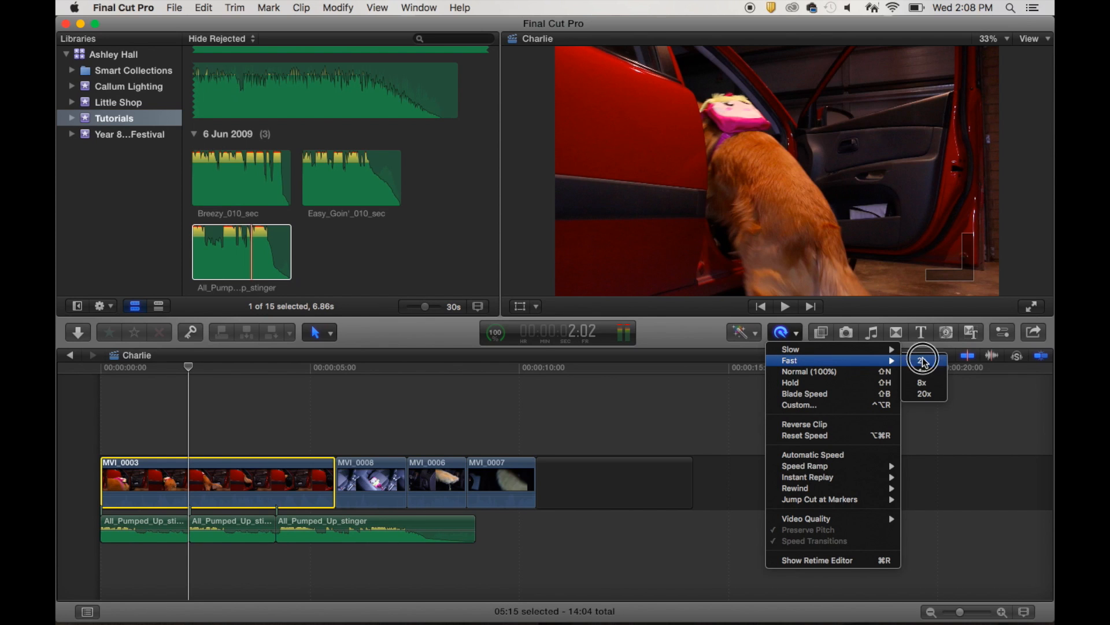
pyautogui.click(920, 360)
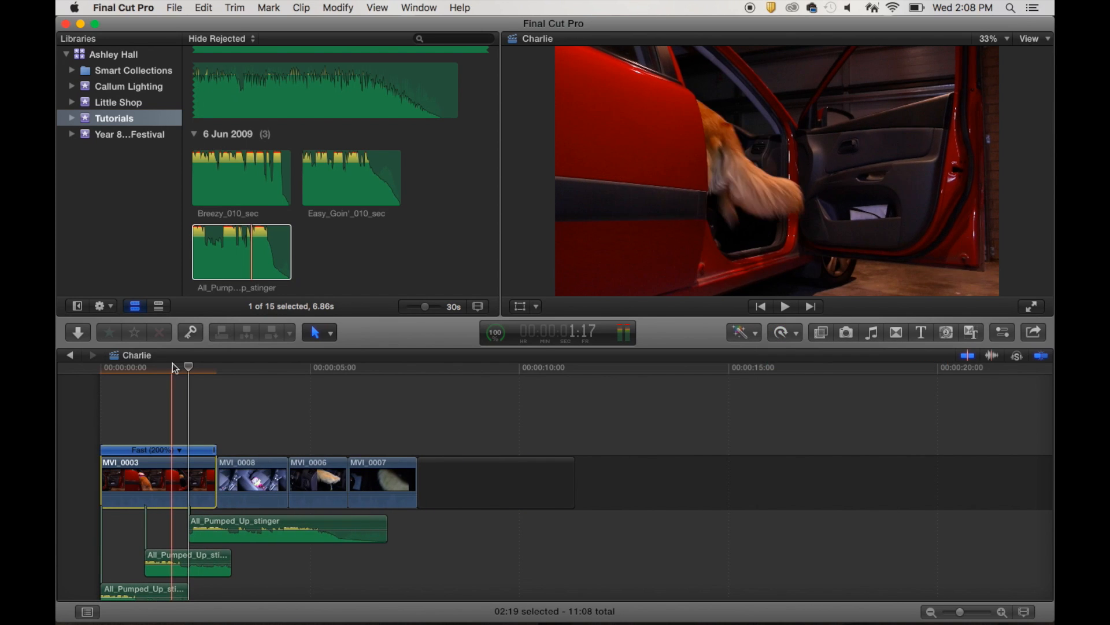
pyautogui.click(784, 305)
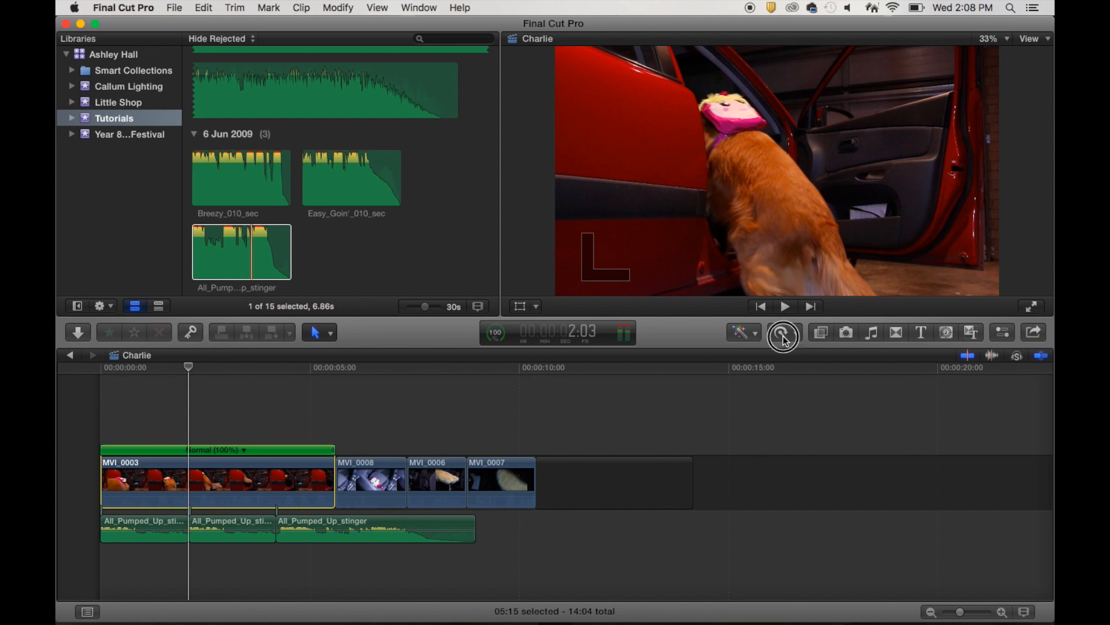
# Step: Set MVI_0003 to a custom retime rate of 120%
pyautogui.click(783, 332)
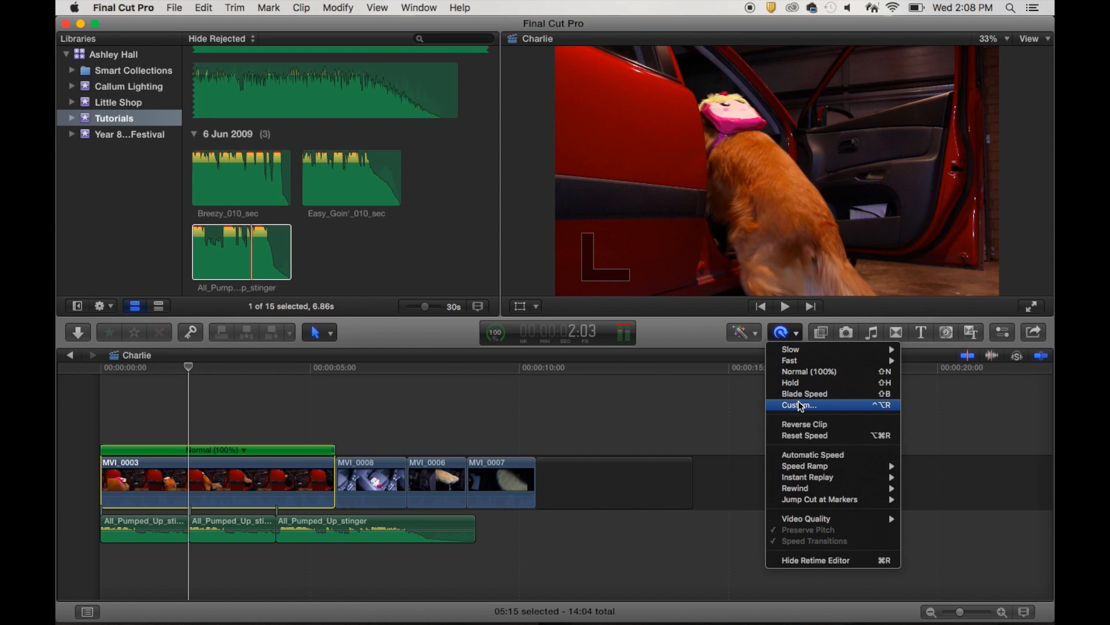
pyautogui.click(798, 405)
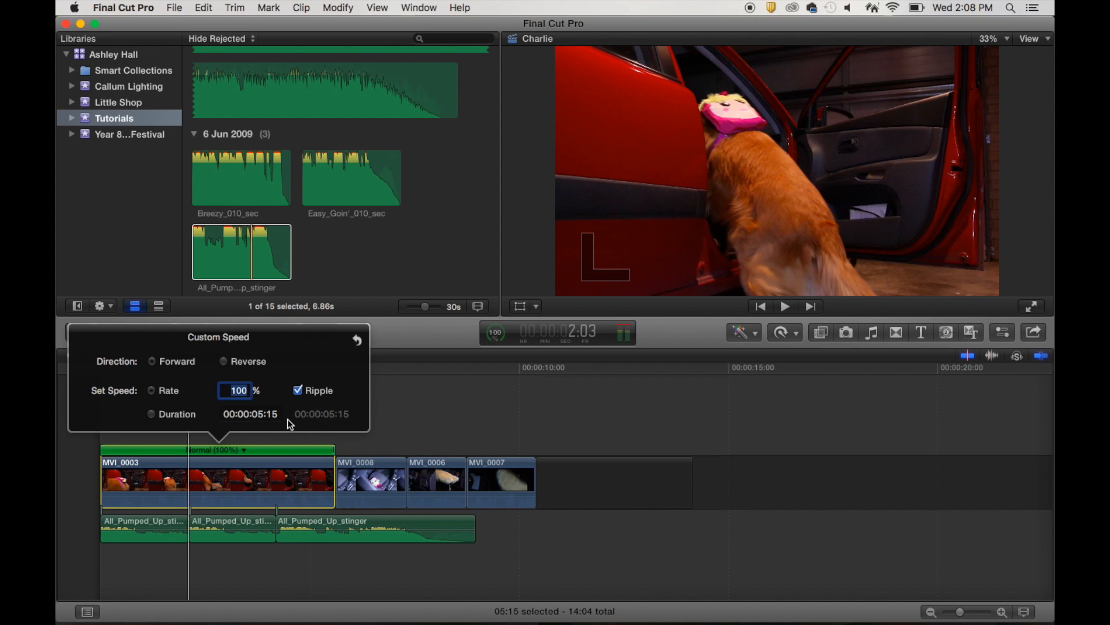
pyautogui.write('120')
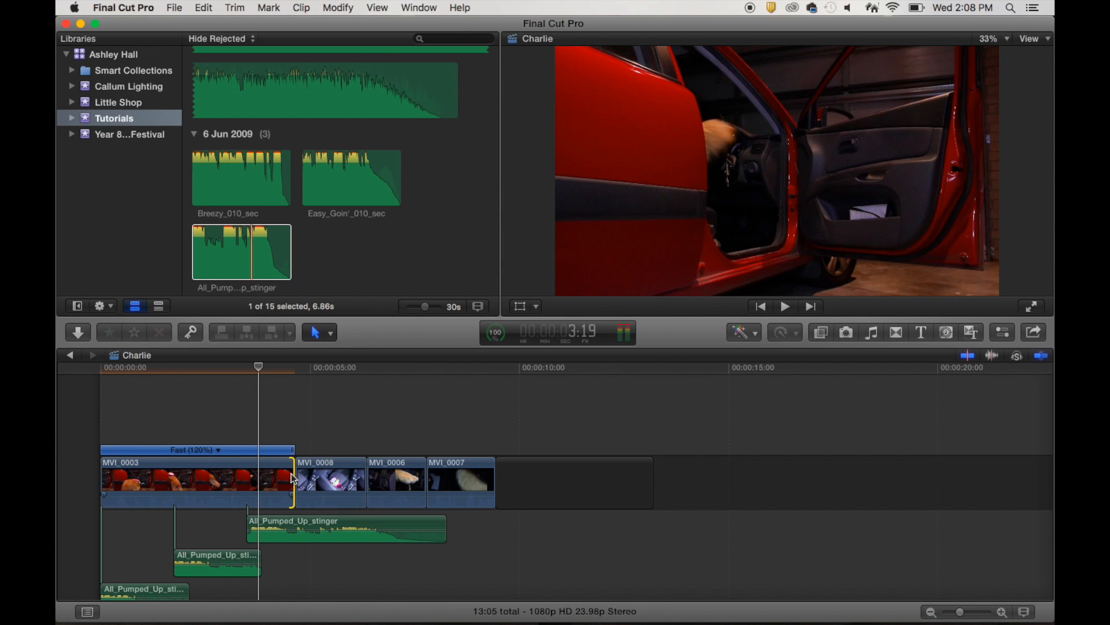
# Step: Trim the end of MVI_0003 shorter and five frames off MVI_0008, then review
pyautogui.moveTo(290, 478); pyautogui.dragTo(258, 474)
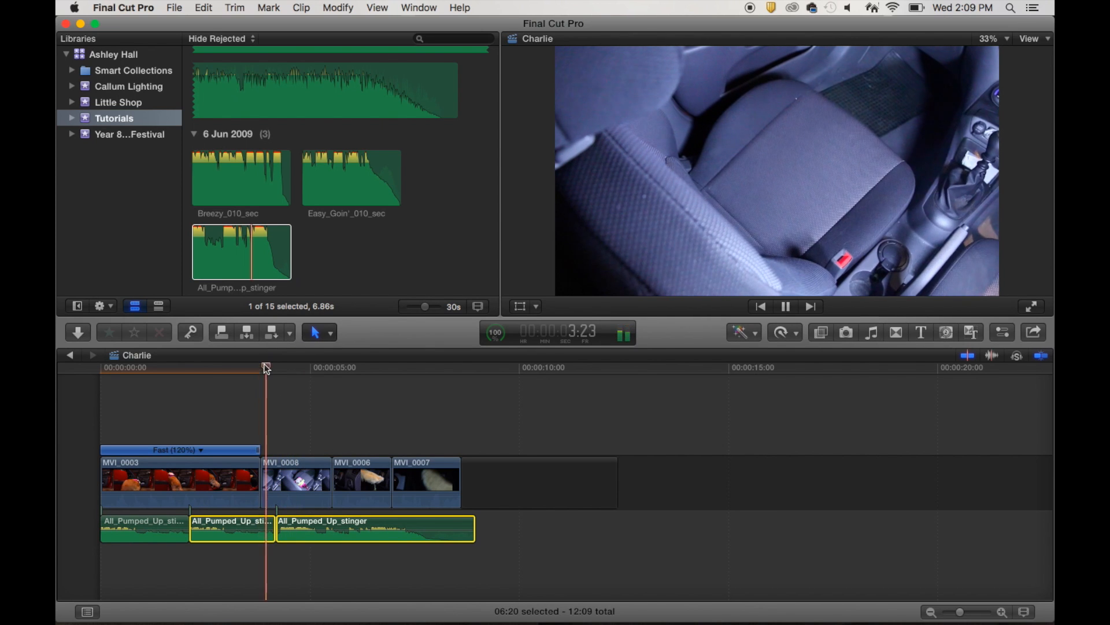
pyautogui.click(784, 306)
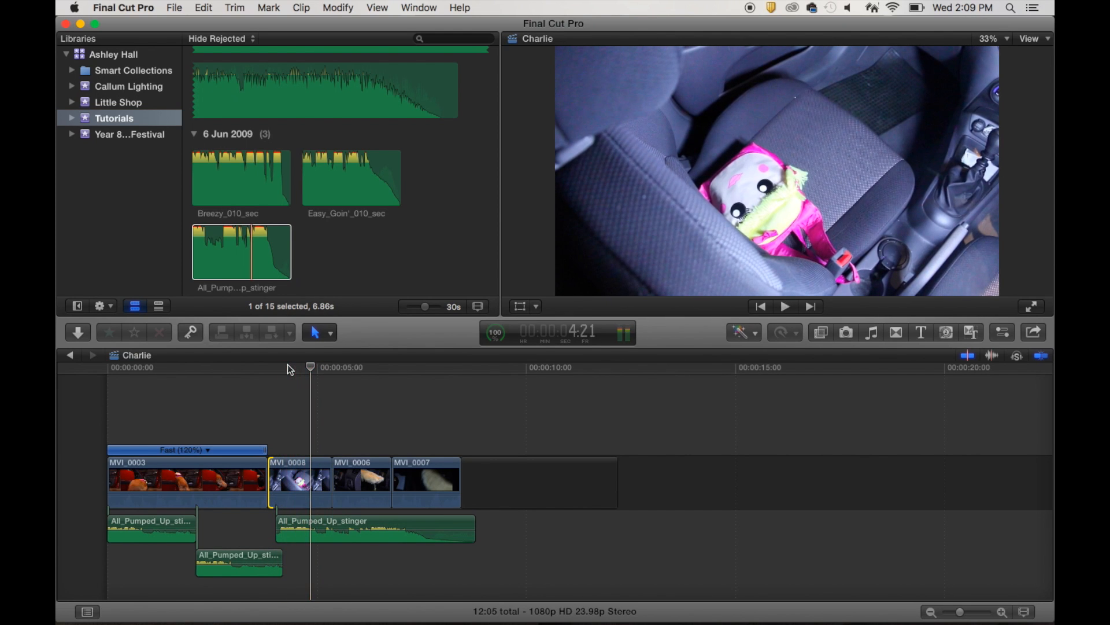
pyautogui.click(333, 473)
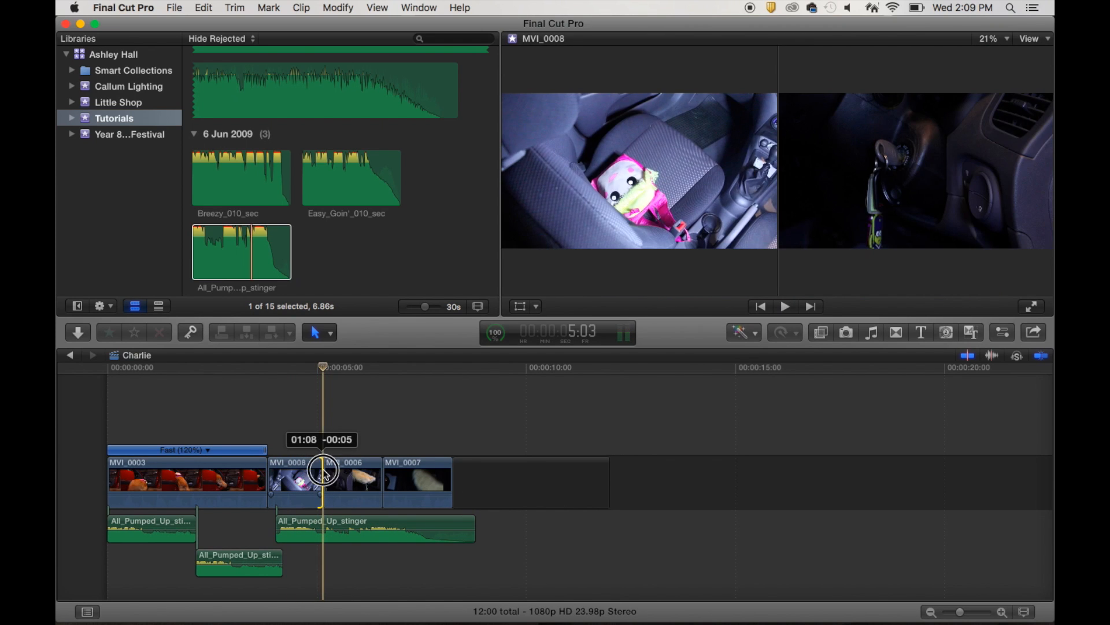
pyautogui.click(785, 305)
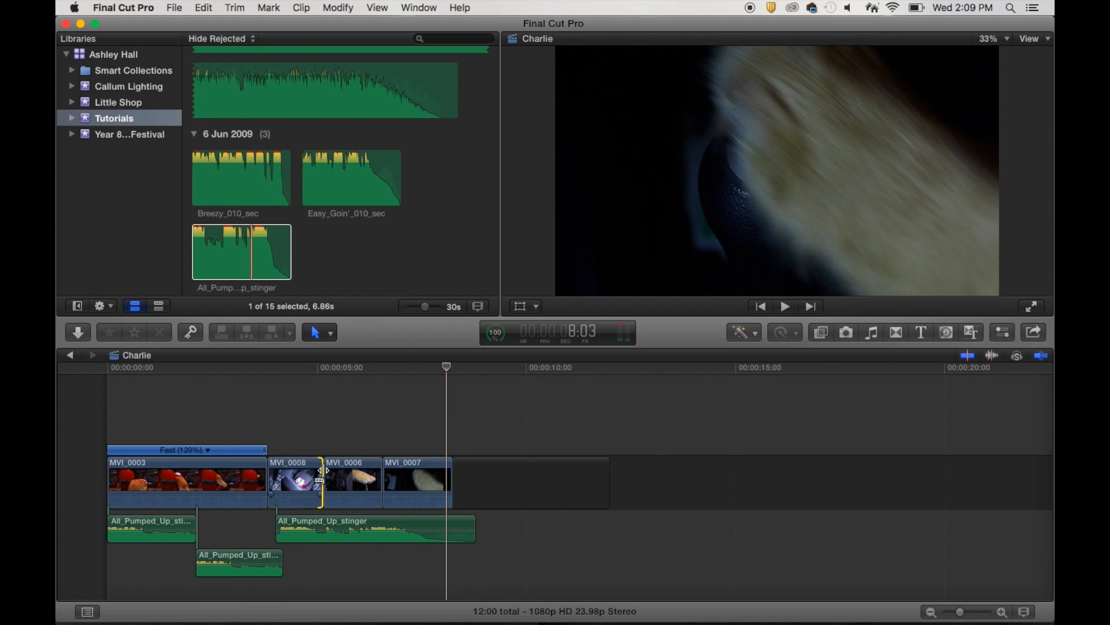
pyautogui.click(375, 527)
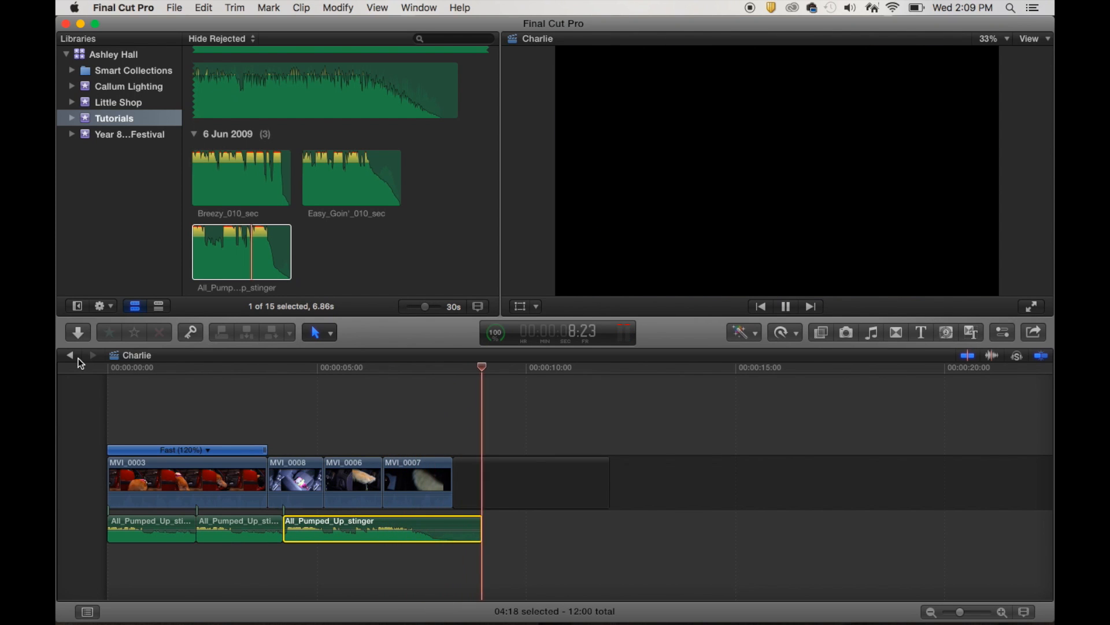
# Step: Select the stinger music clip ready for volume keyframing
pyautogui.click(785, 305)
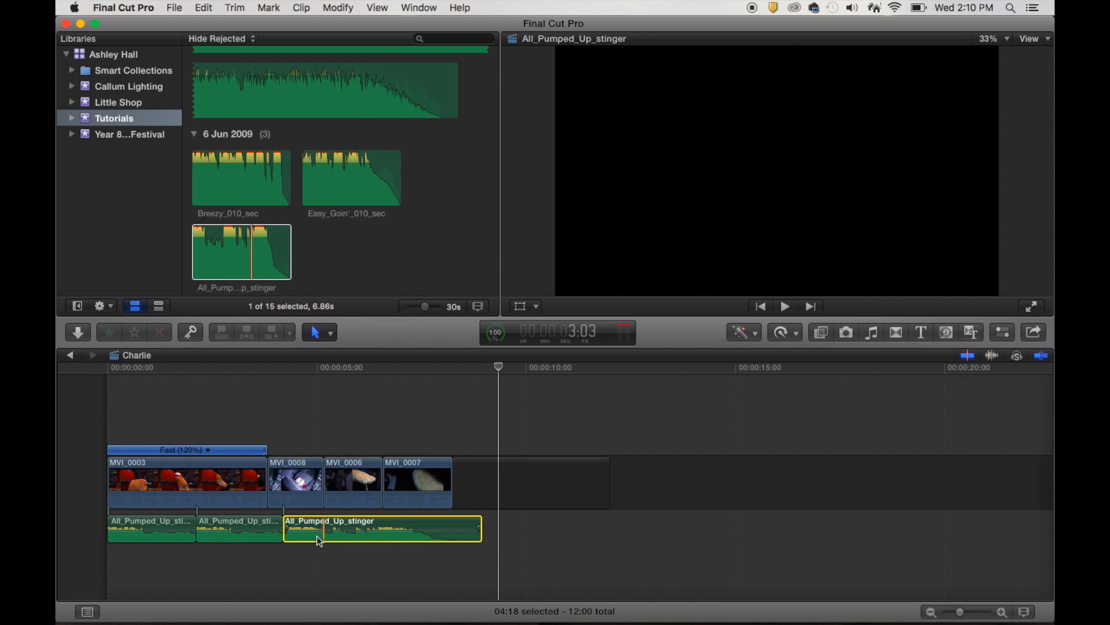
pyautogui.moveTo(324, 538)
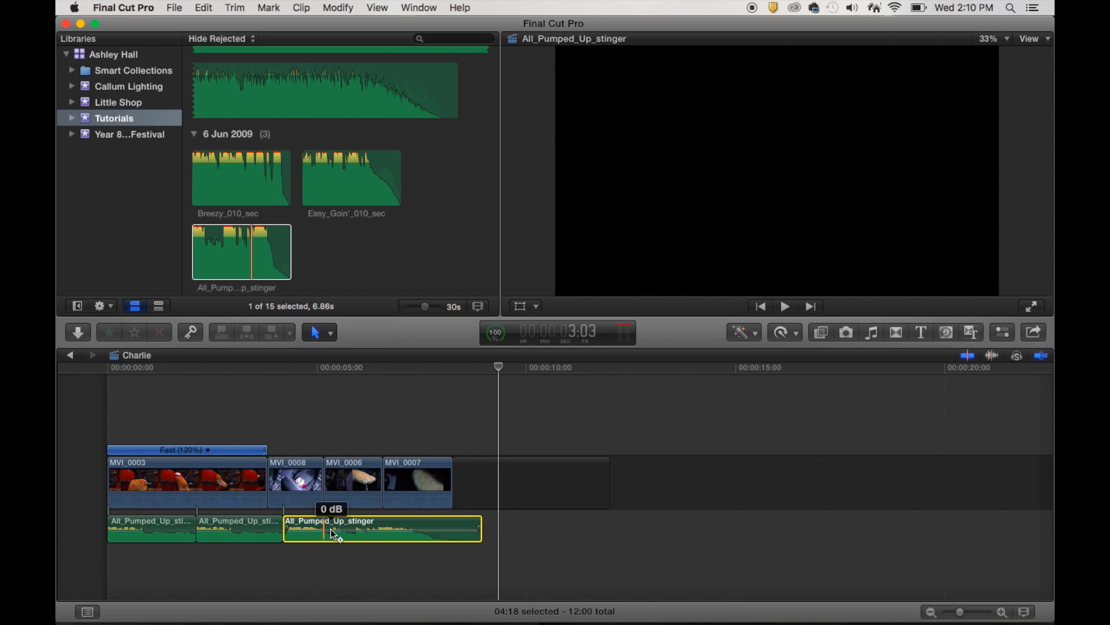
pyautogui.moveTo(334, 532)
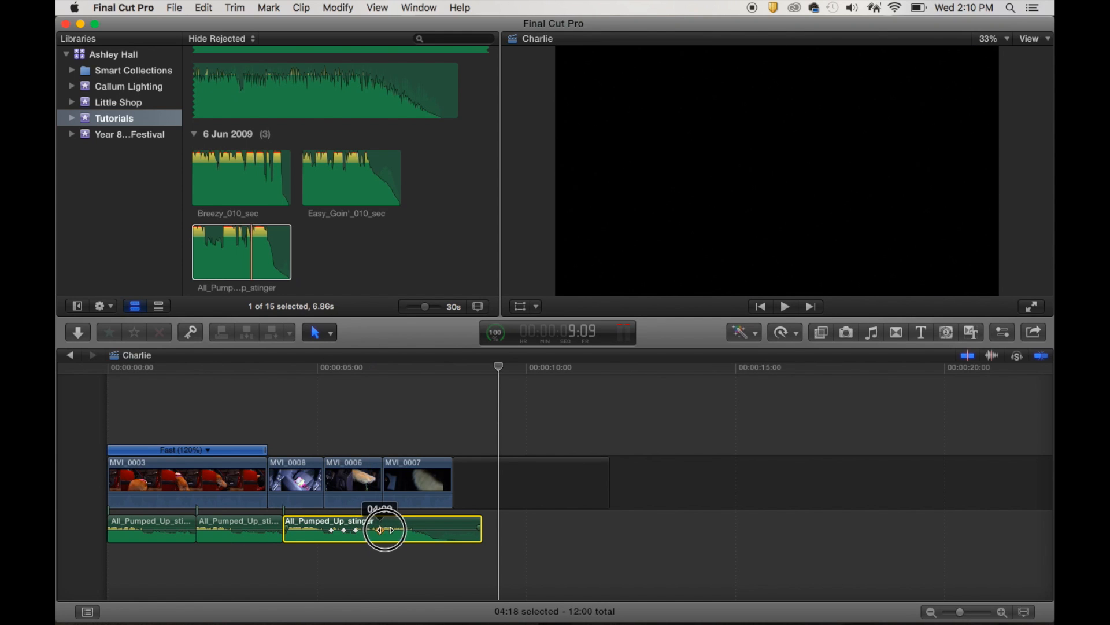
# Step: Position keyframes and dip the stinger volume to -18 dB, then -22 dB
pyautogui.moveTo(386, 529); pyautogui.dragTo(307, 530)
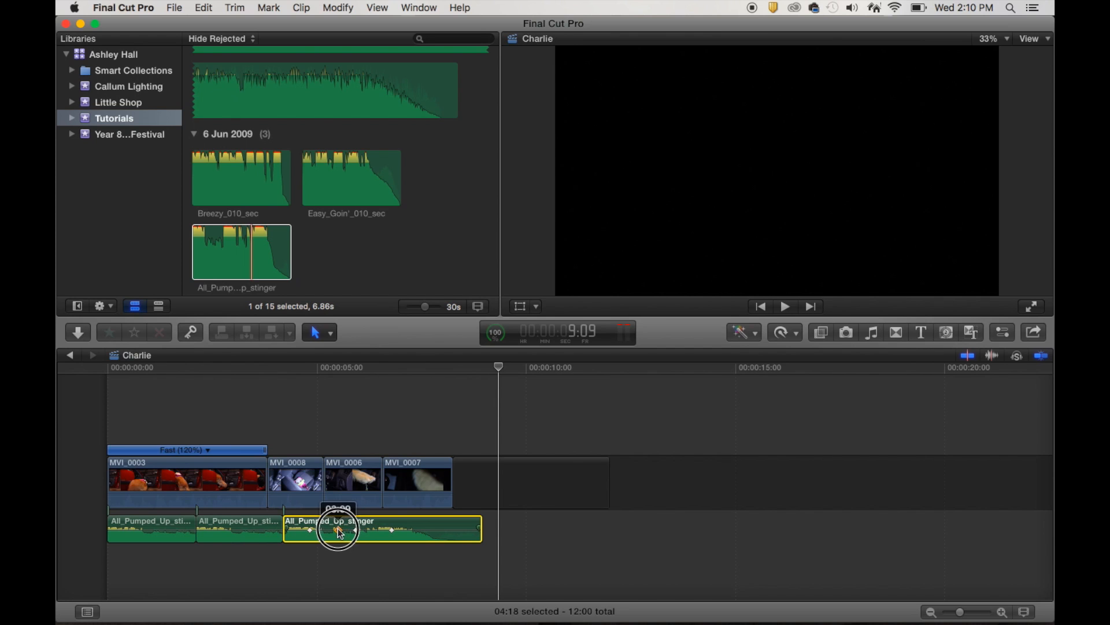
pyautogui.moveTo(340, 533); pyautogui.dragTo(359, 532)
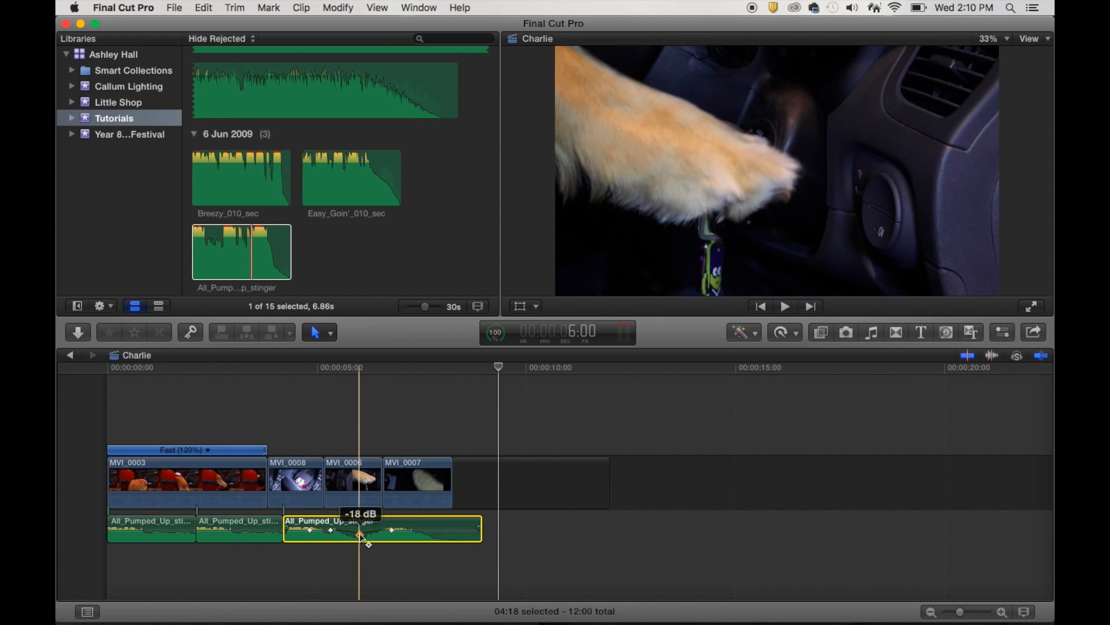
pyautogui.moveTo(360, 536); pyautogui.dragTo(331, 534)
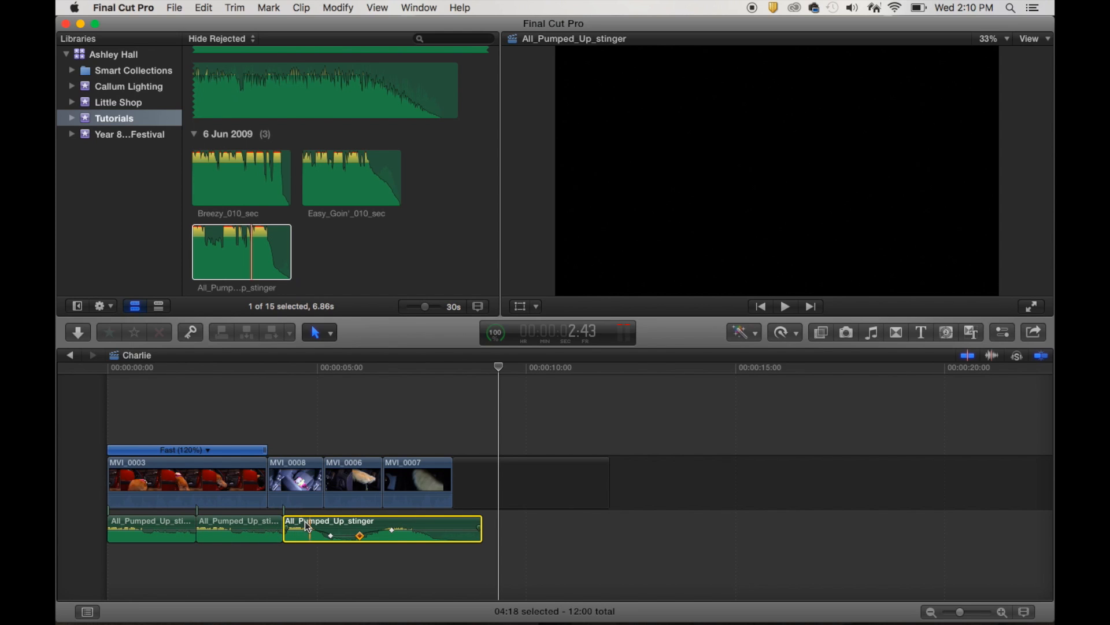
pyautogui.moveTo(310, 529); pyautogui.dragTo(330, 536)
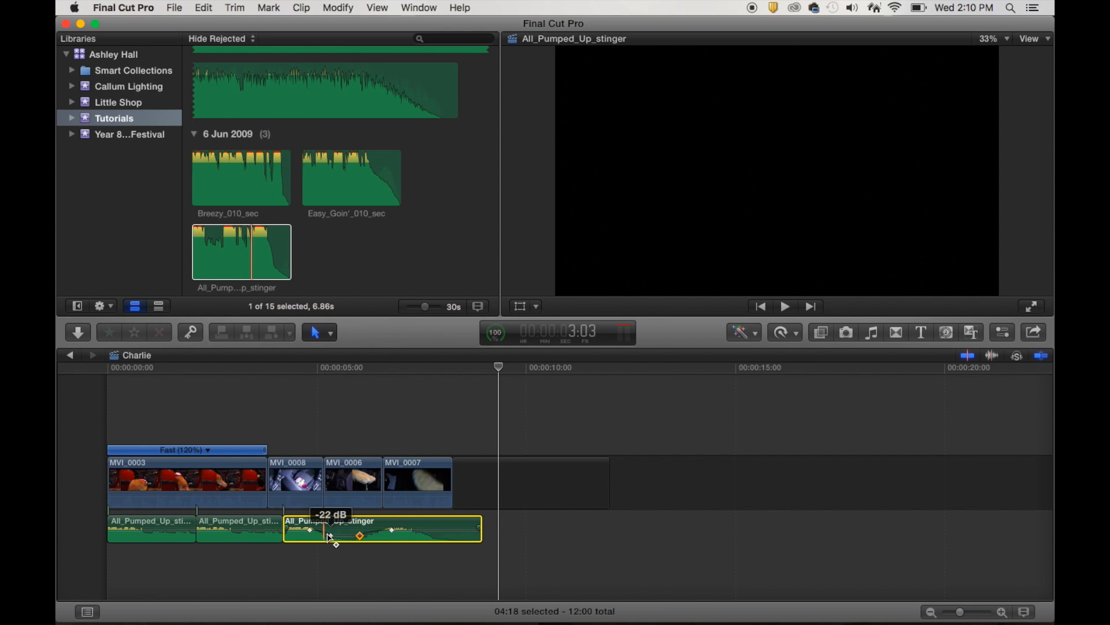
# Step: Raise the later keyframes so the stinger volume returns to 0 dB
pyautogui.moveTo(335, 536); pyautogui.dragTo(366, 538)
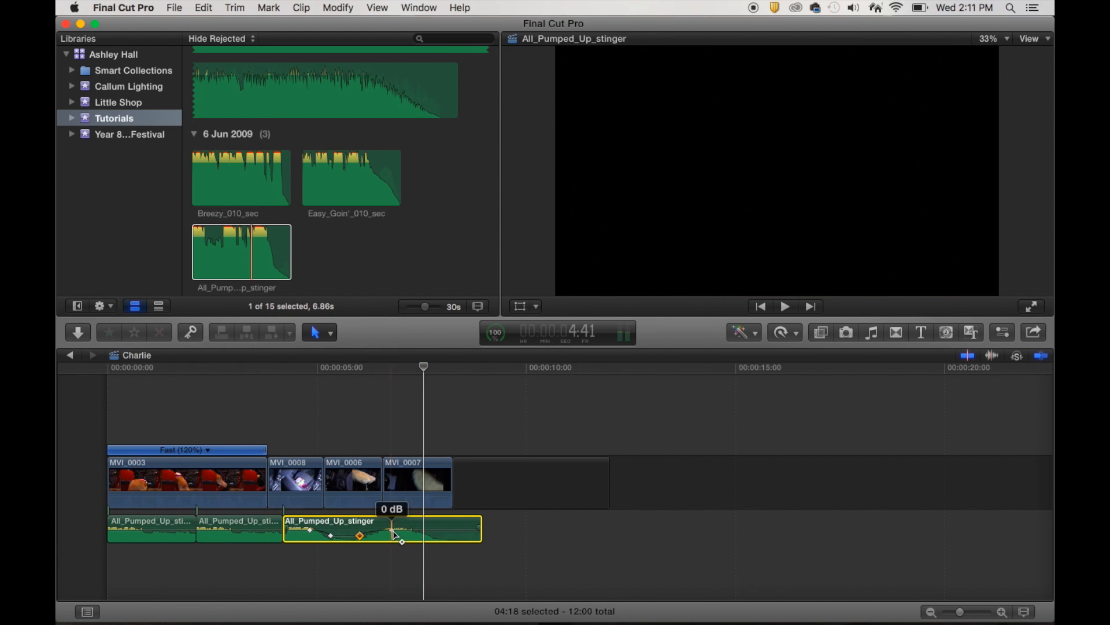
pyautogui.moveTo(359, 535); pyautogui.dragTo(407, 530)
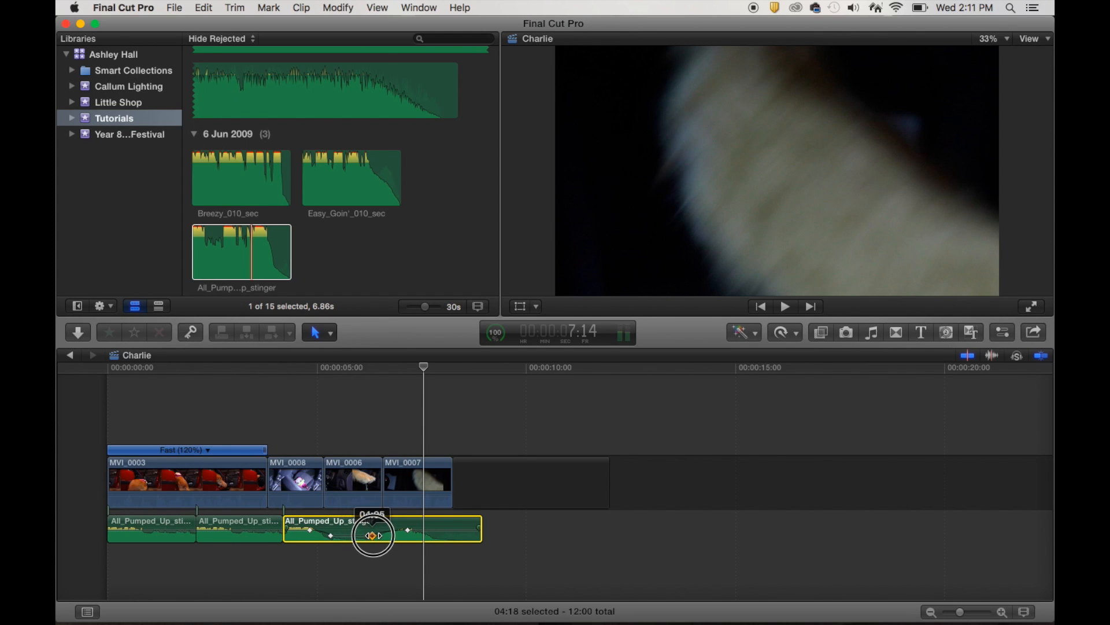
pyautogui.moveTo(374, 534); pyautogui.dragTo(333, 536)
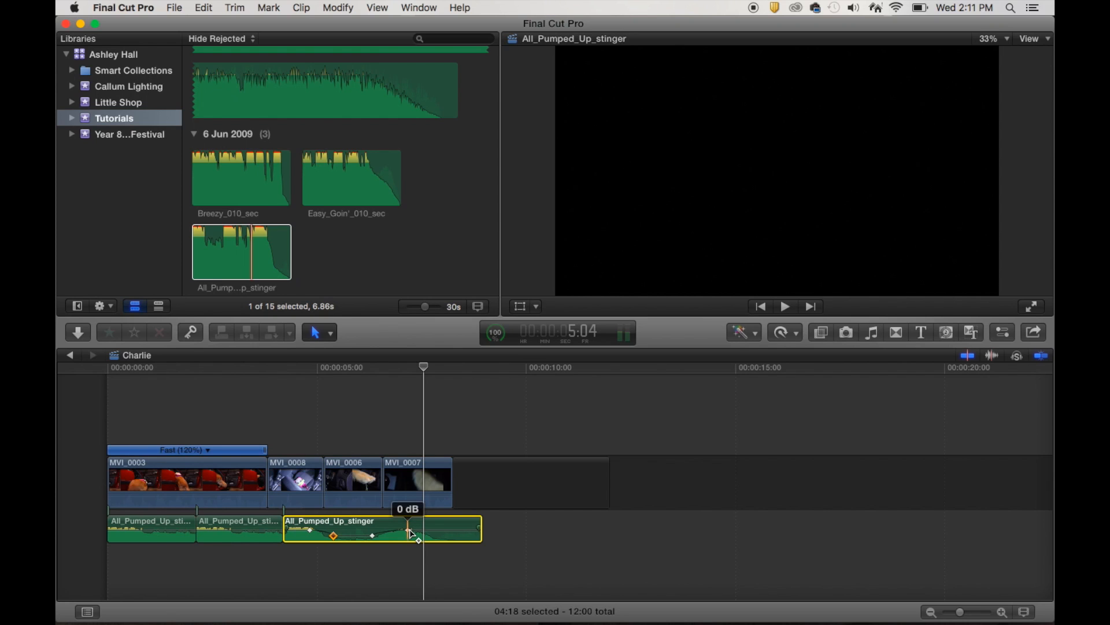
# Step: Delete the volume keyframes from the stinger music clip
pyautogui.rightClick(407, 532)
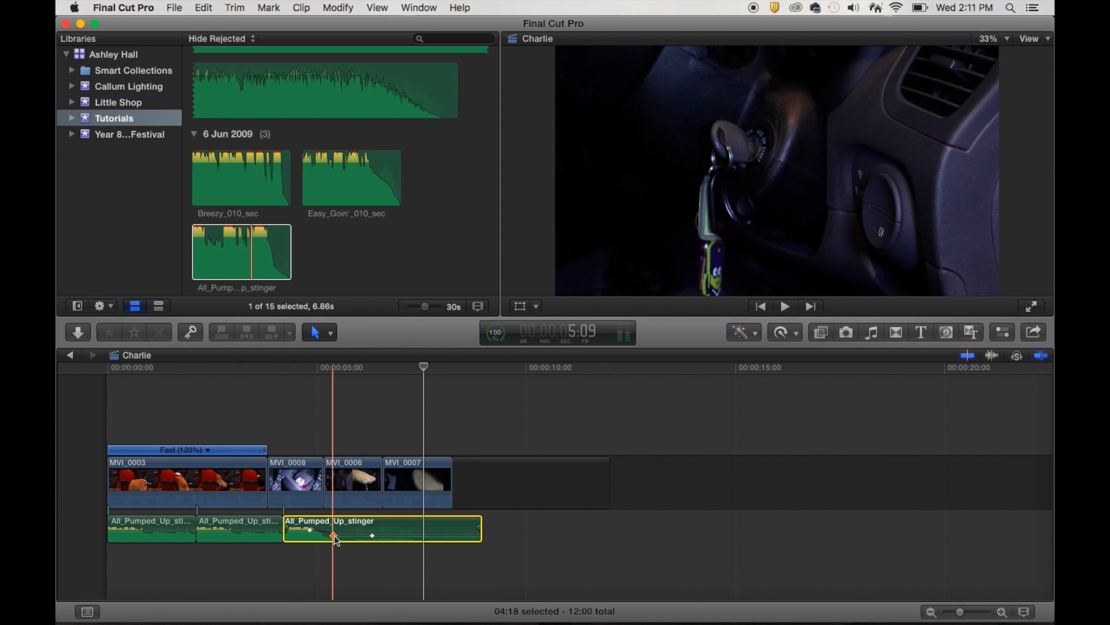
pyautogui.moveTo(333, 534); pyautogui.dragTo(308, 534)
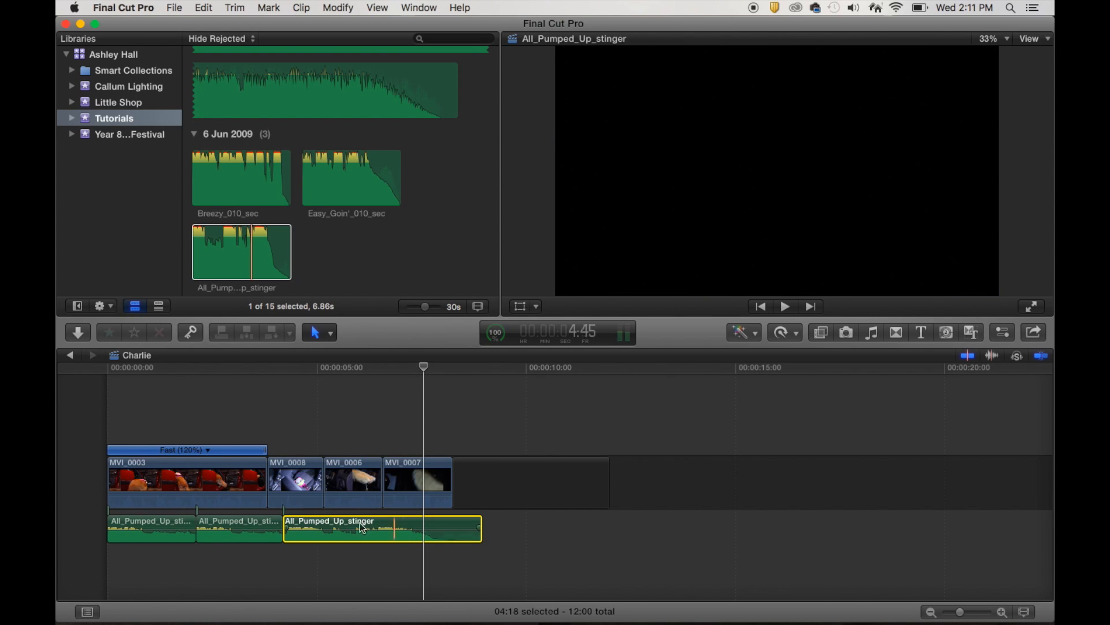
pyautogui.click(347, 447)
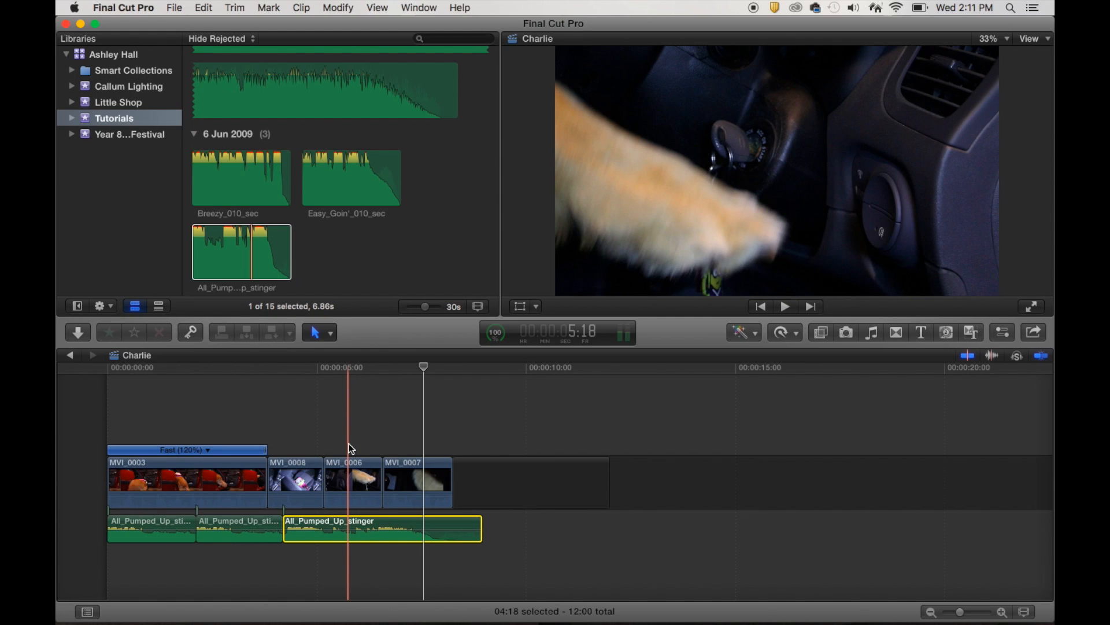